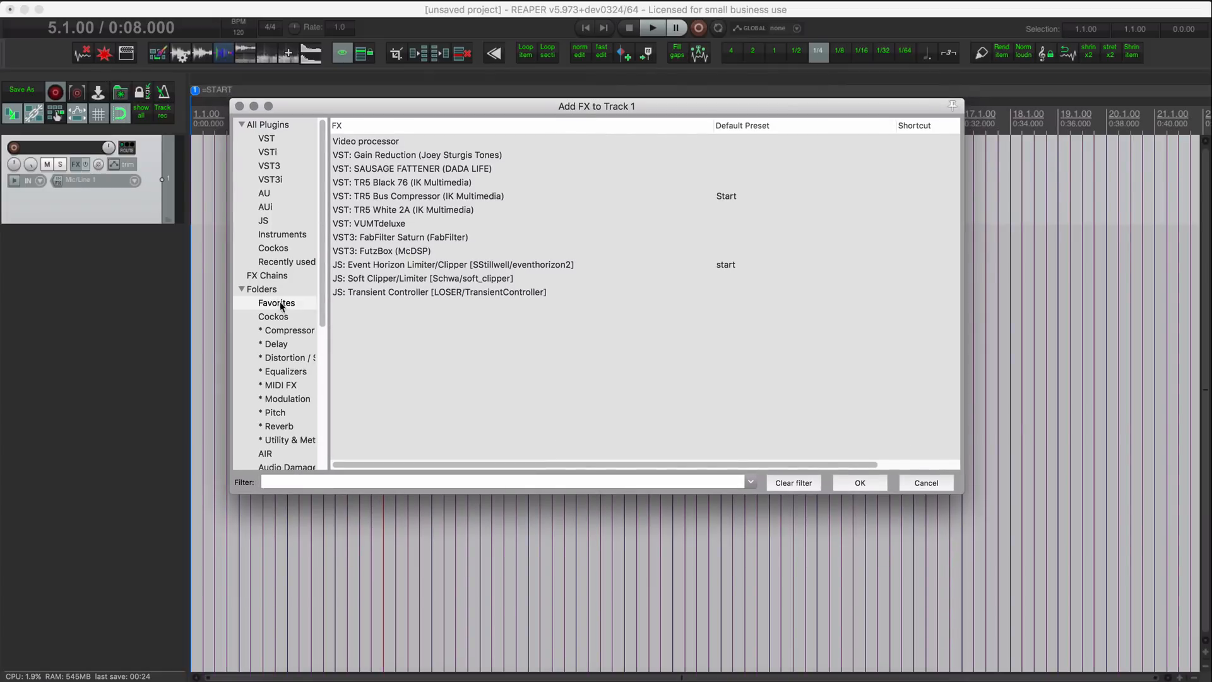
From Favorites, start an insert action for SAUSAGE FATTENER via Create shortcut.
{"action": "left_click", "coordinate": [277, 302]}
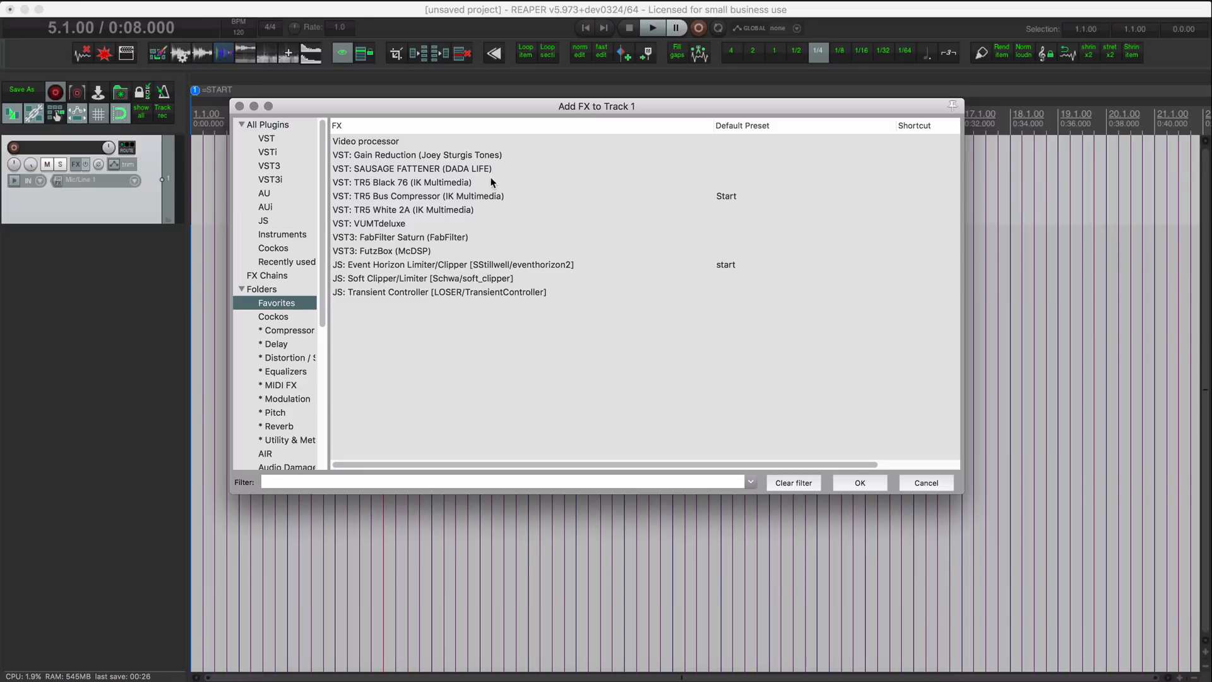
{"action": "mouse_move", "coordinate": [502, 176]}
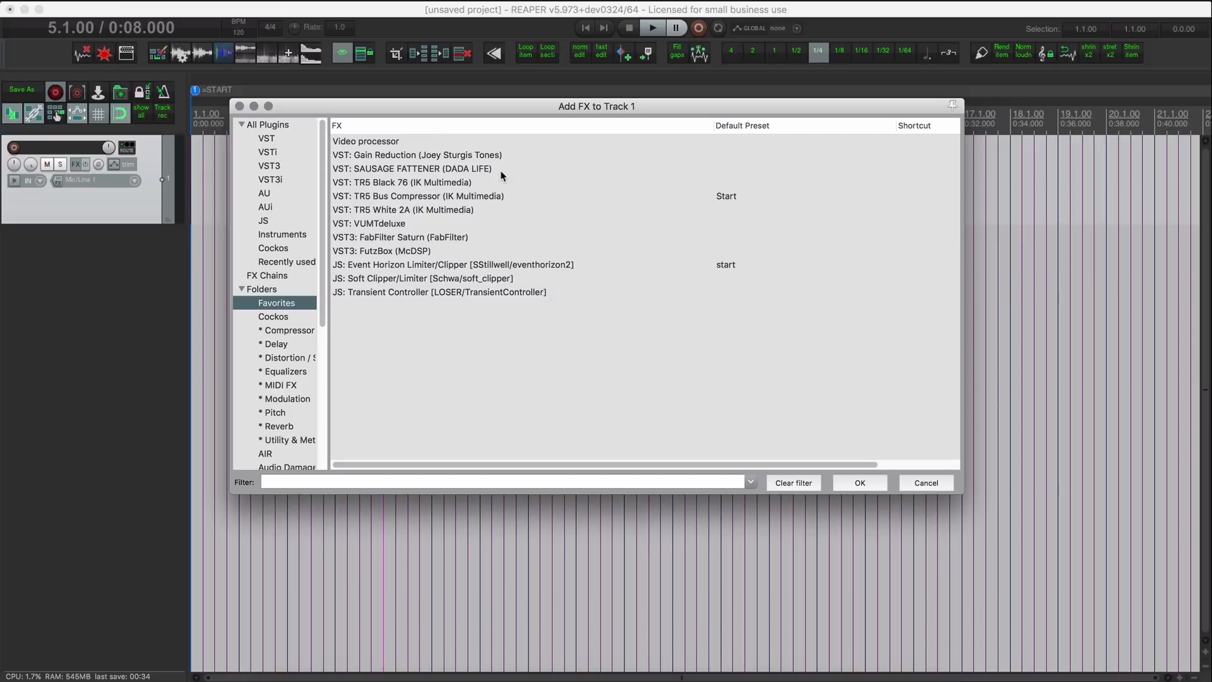
{"action": "mouse_move", "coordinate": [482, 176]}
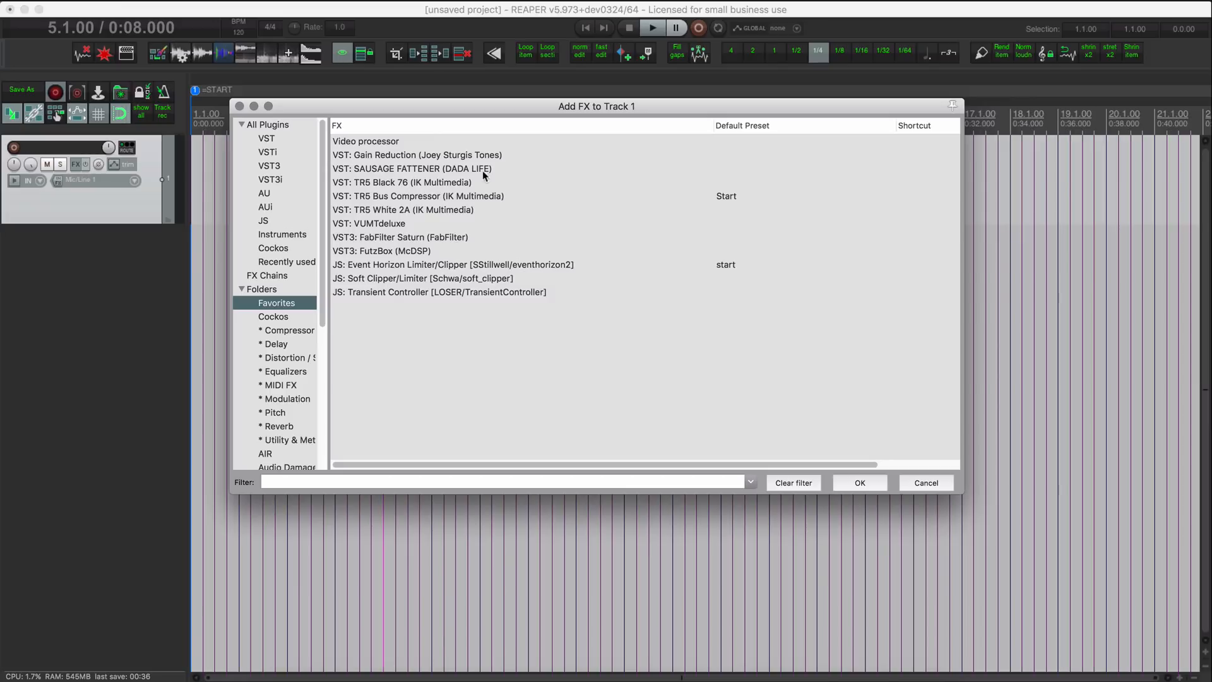
{"action": "left_click", "coordinate": [411, 168]}
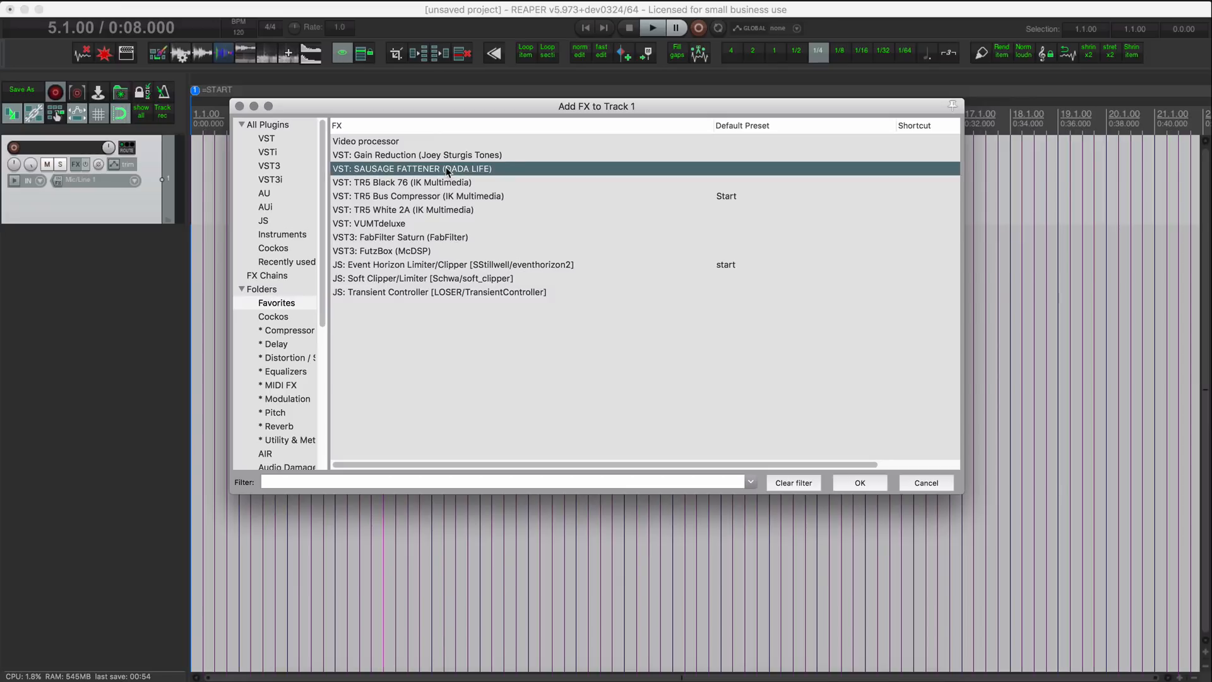
{"action": "right_click", "coordinate": [446, 167]}
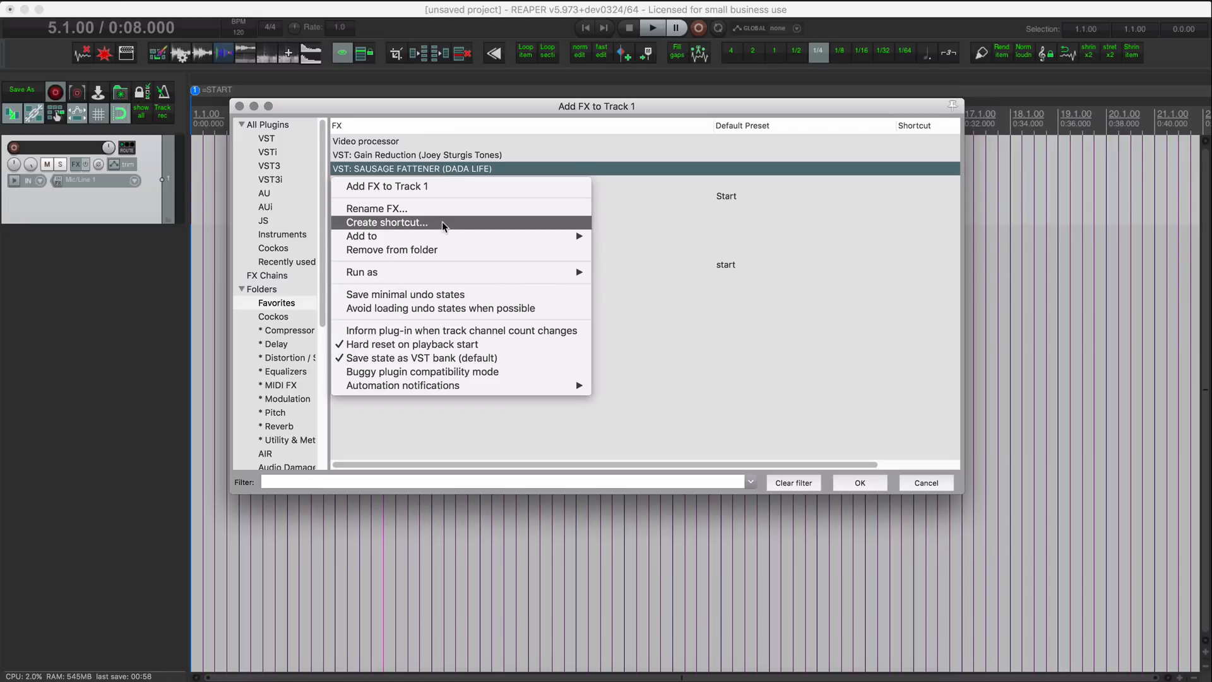
{"action": "left_click", "coordinate": [386, 222]}
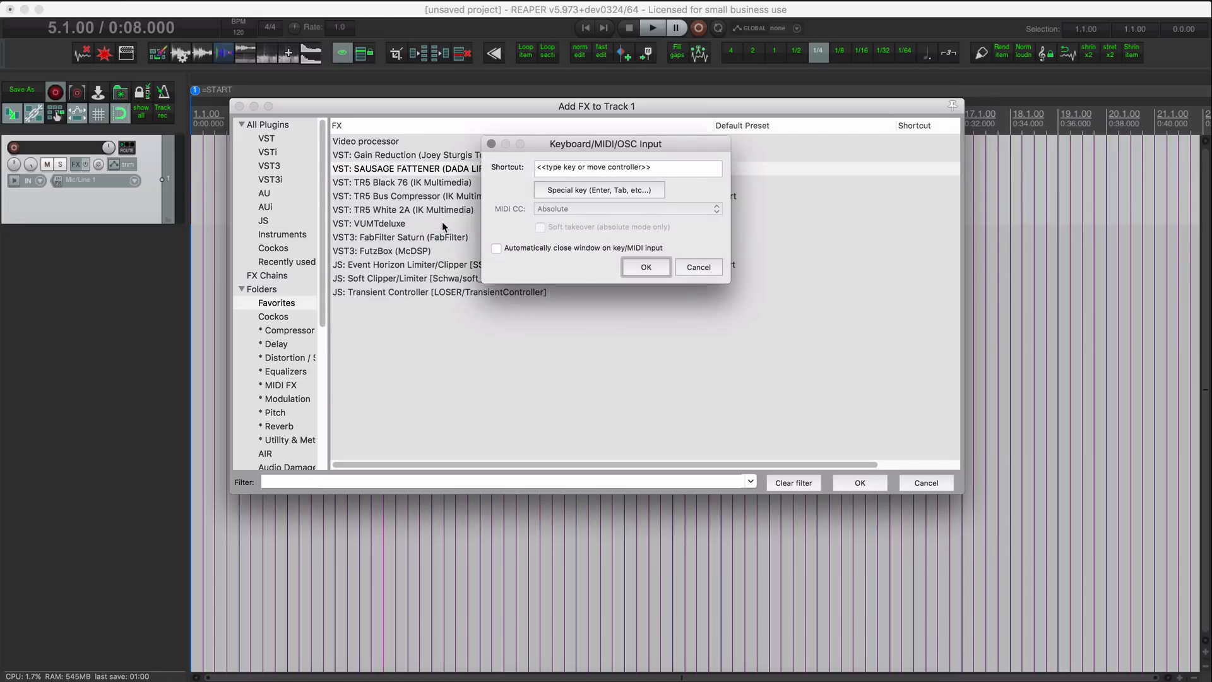
{"action": "mouse_move", "coordinate": [595, 164]}
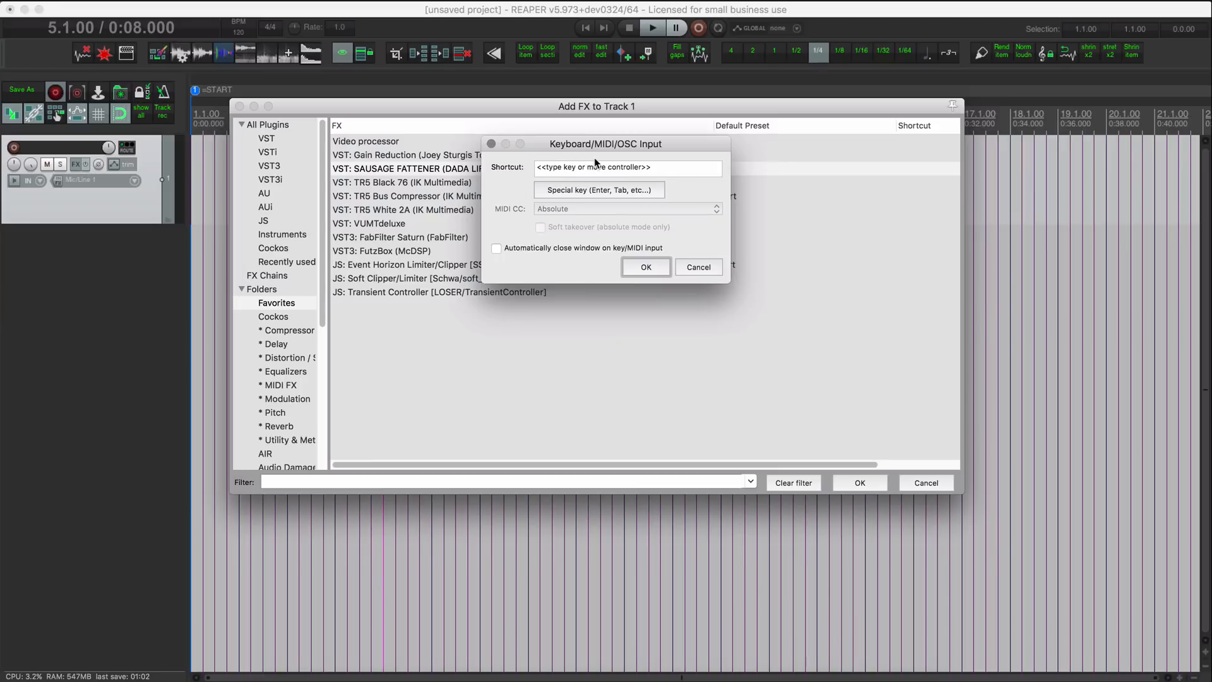
{"action": "mouse_move", "coordinate": [680, 264]}
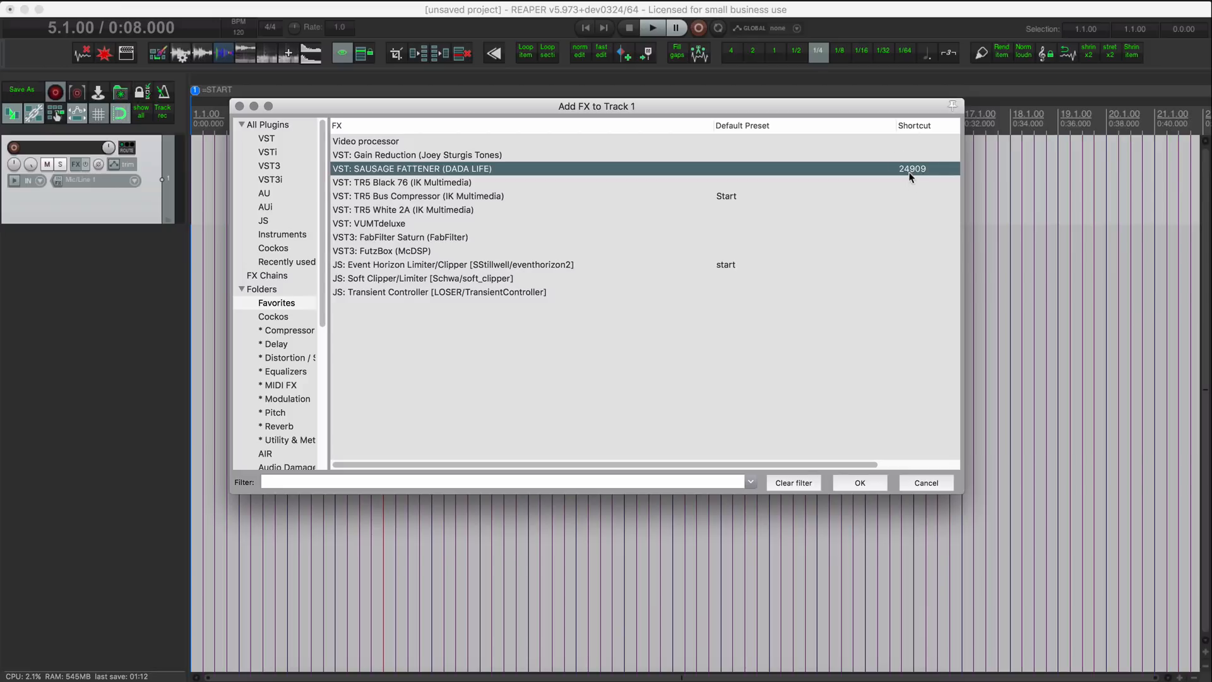
{"action": "mouse_move", "coordinate": [914, 179]}
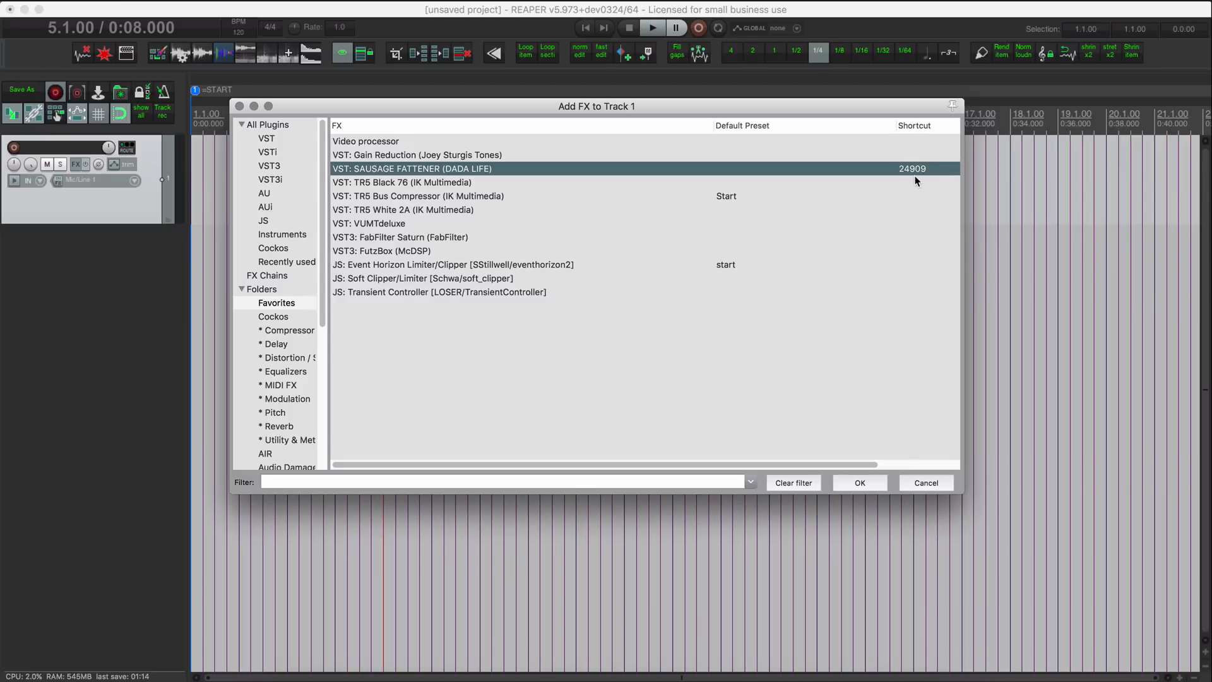
{"action": "mouse_move", "coordinate": [925, 173]}
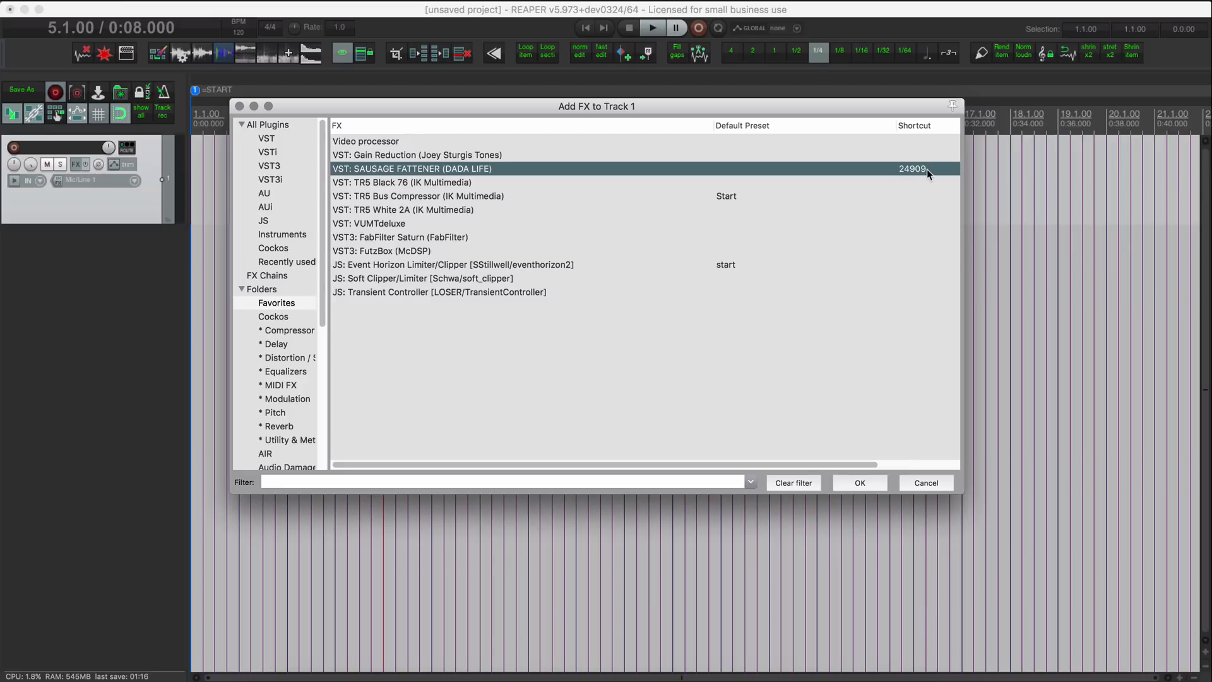
{"action": "mouse_move", "coordinate": [921, 175]}
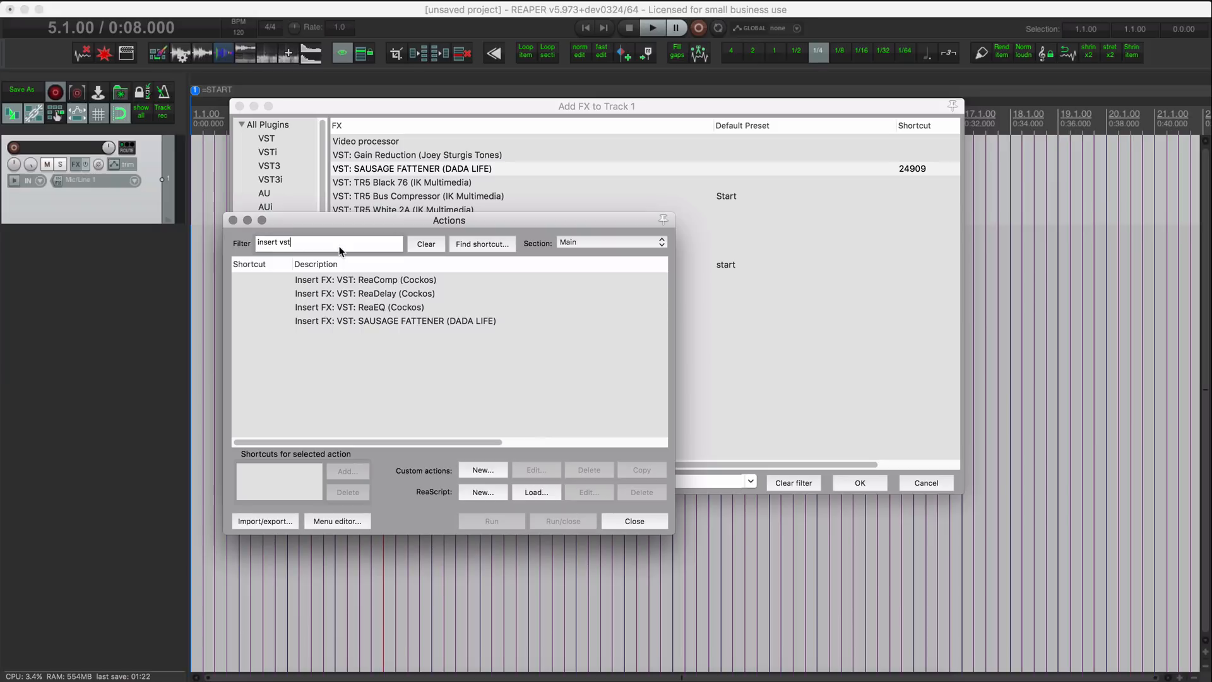
{"action": "mouse_move", "coordinate": [439, 341]}
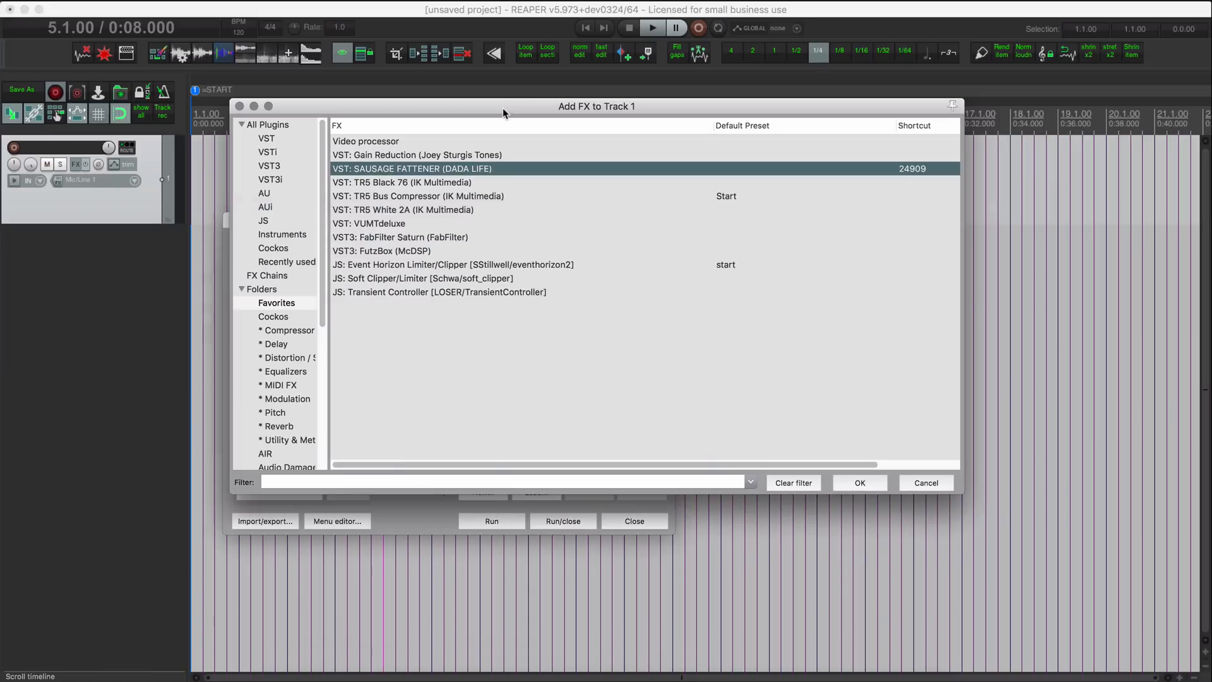
Bring the Add FX plugin browser back in front of the Actions list.
{"action": "left_click", "coordinate": [401, 182]}
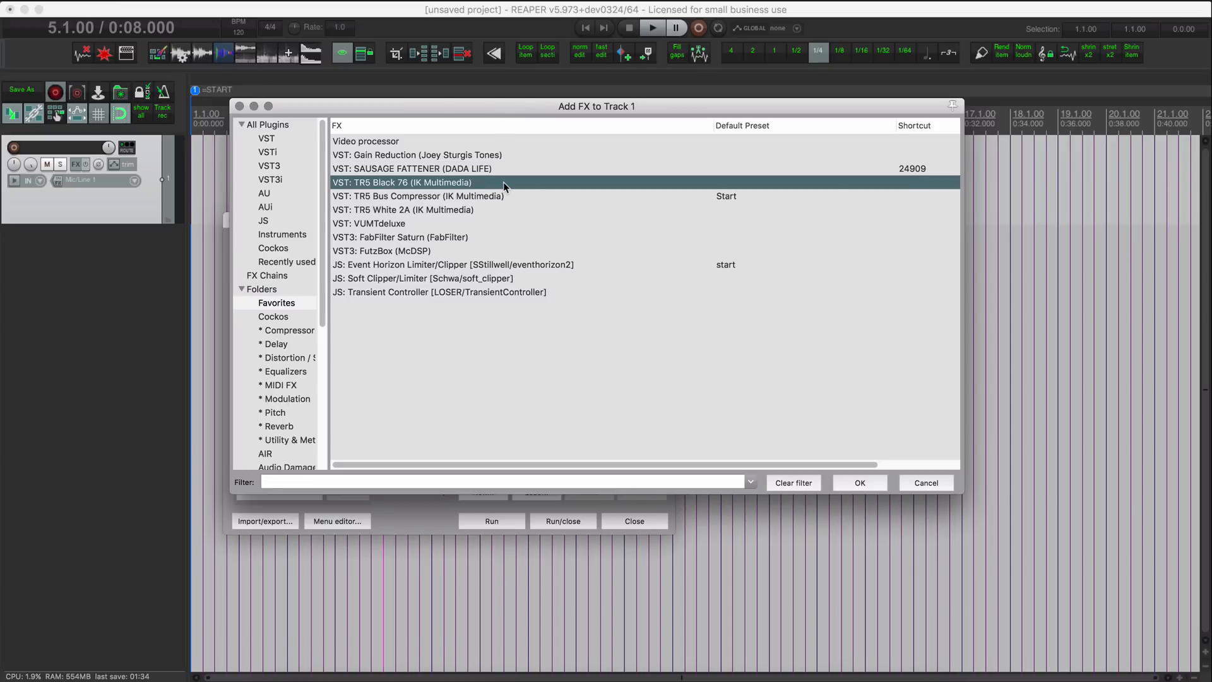
{"action": "mouse_move", "coordinate": [911, 185]}
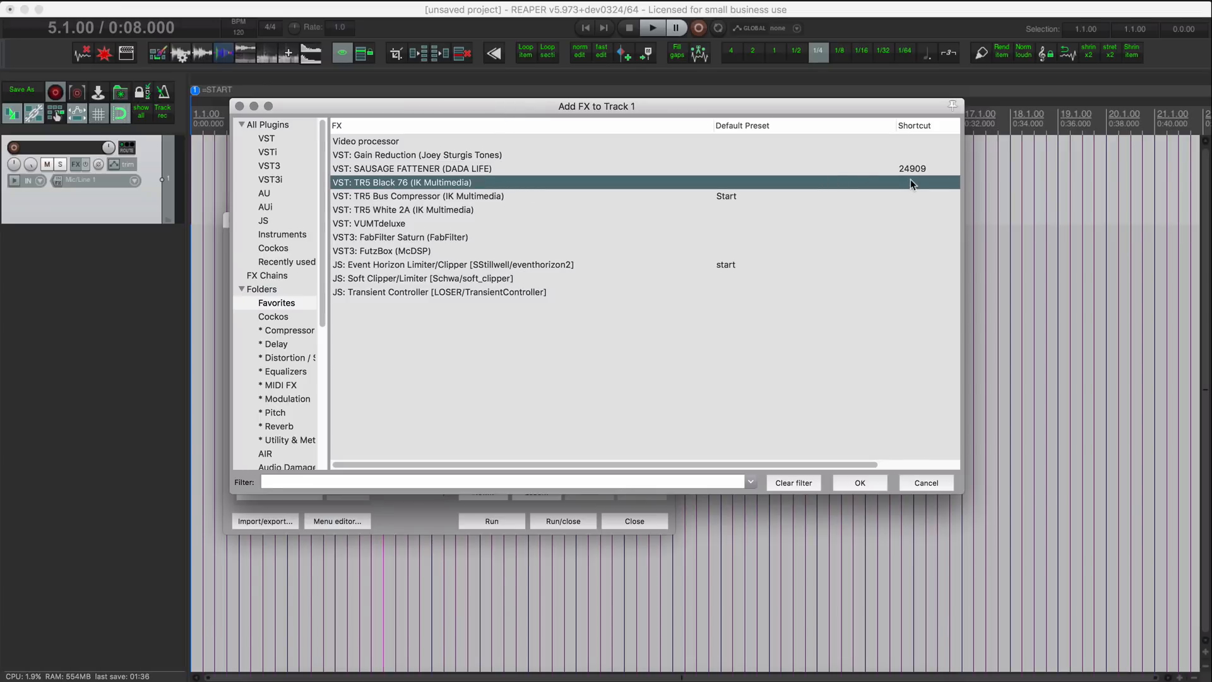
{"action": "mouse_move", "coordinate": [531, 228]}
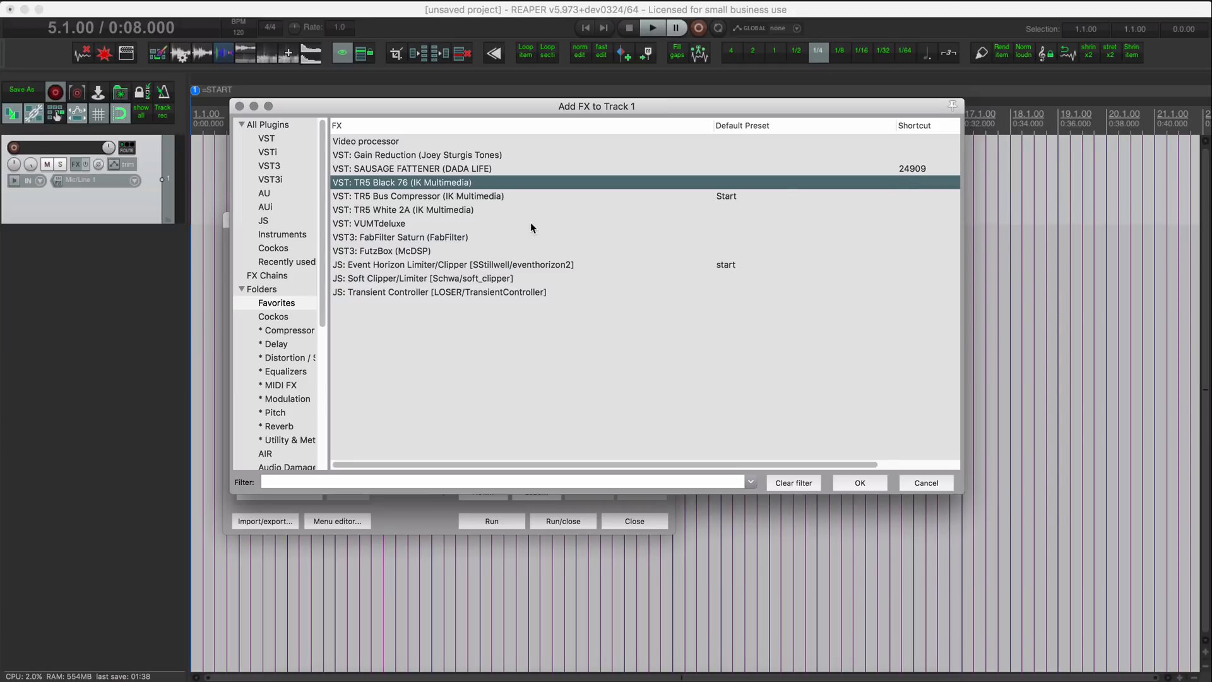
{"action": "mouse_move", "coordinate": [483, 188]}
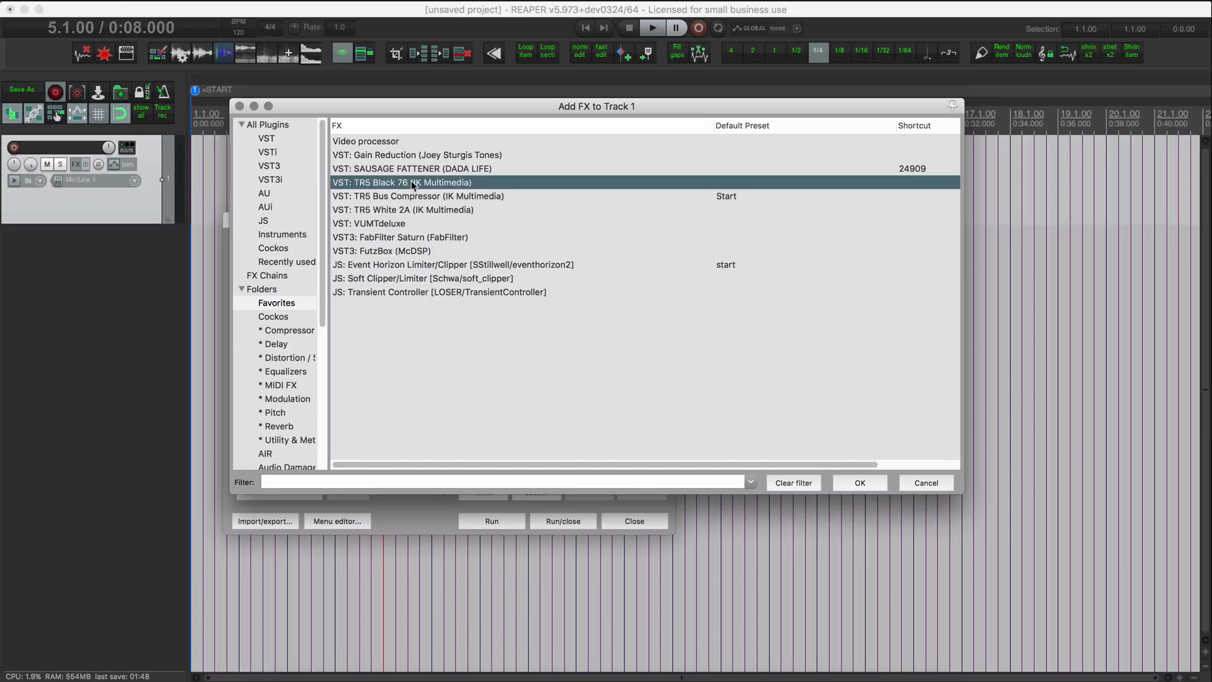
Create insert actions for TR5 Black 76, TR5 Bus Compressor and TR5 White 2A.
{"action": "right_click", "coordinate": [401, 182]}
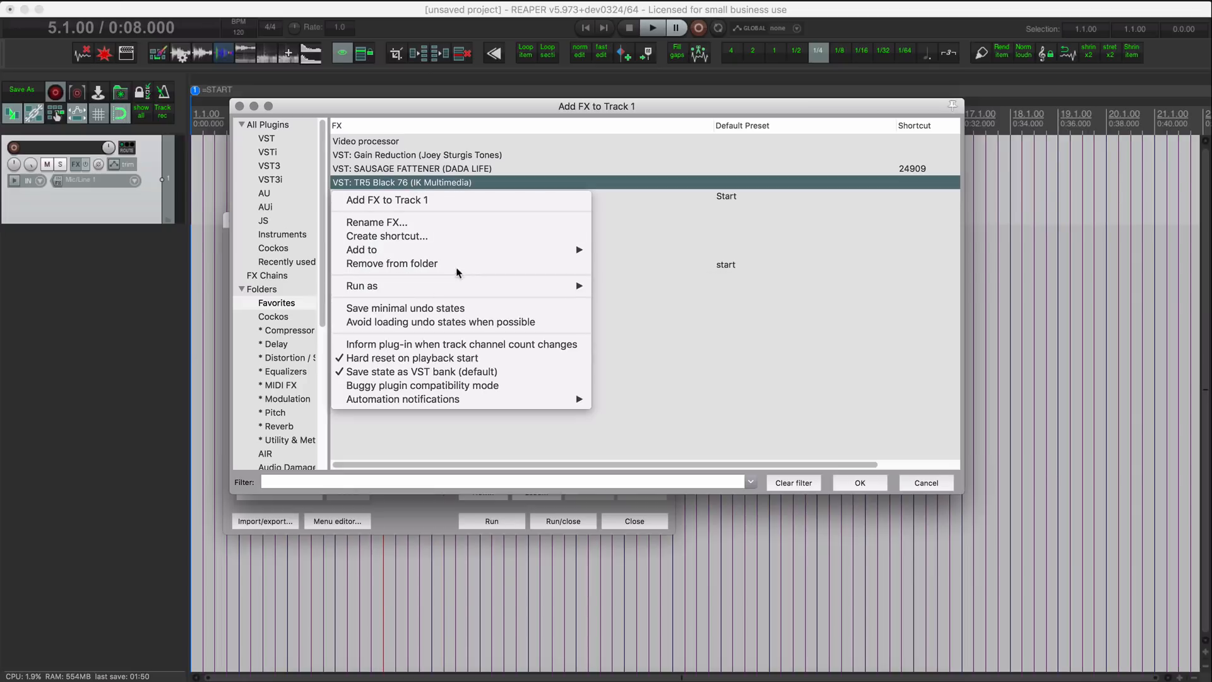
{"action": "left_click", "coordinate": [386, 236]}
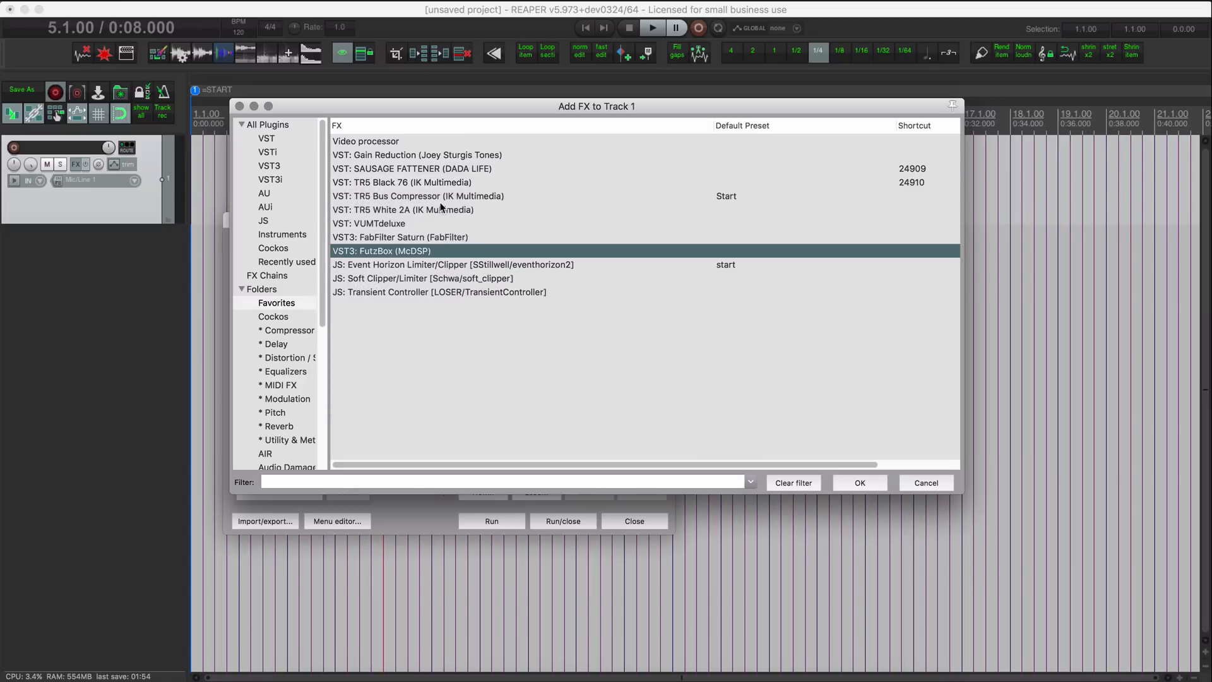
{"action": "right_click", "coordinate": [418, 196]}
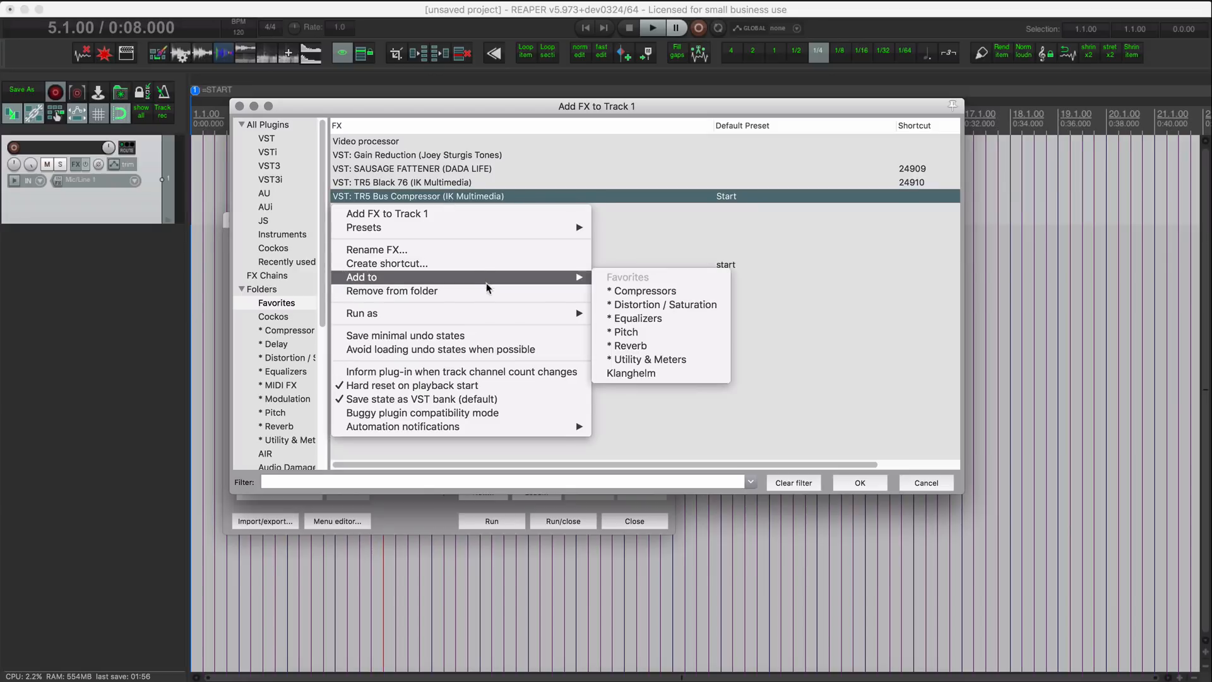
{"action": "left_click", "coordinate": [386, 263]}
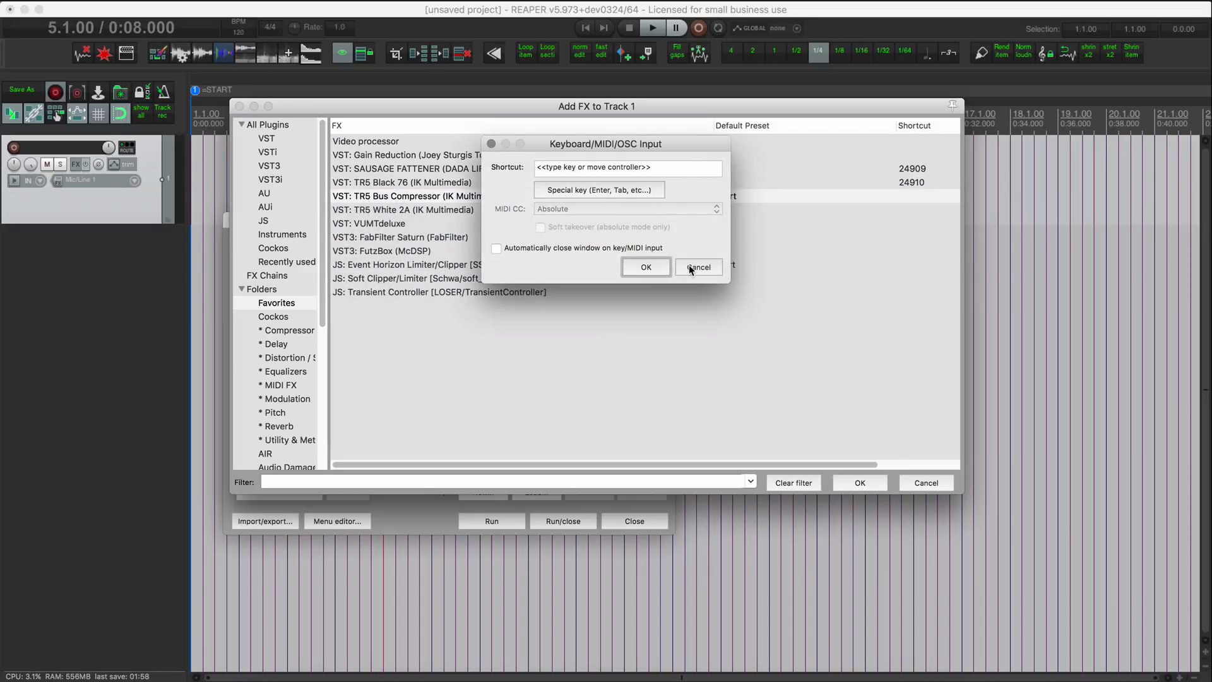
{"action": "left_click", "coordinate": [697, 266]}
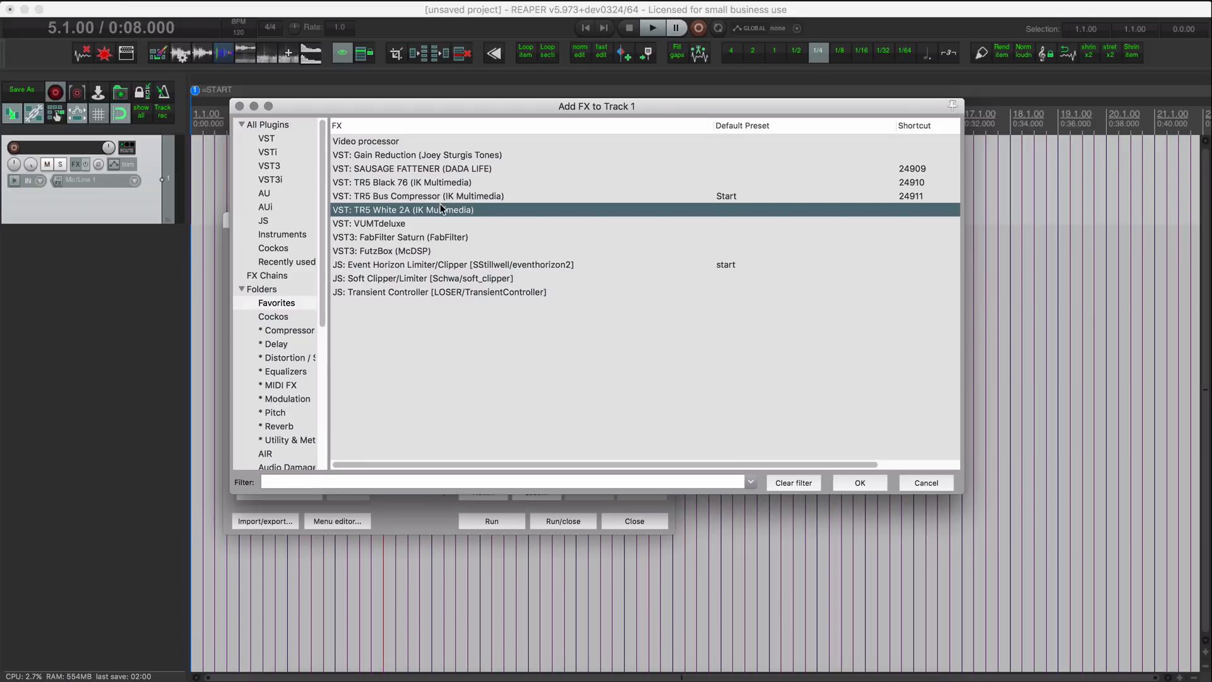
{"action": "right_click", "coordinate": [402, 209]}
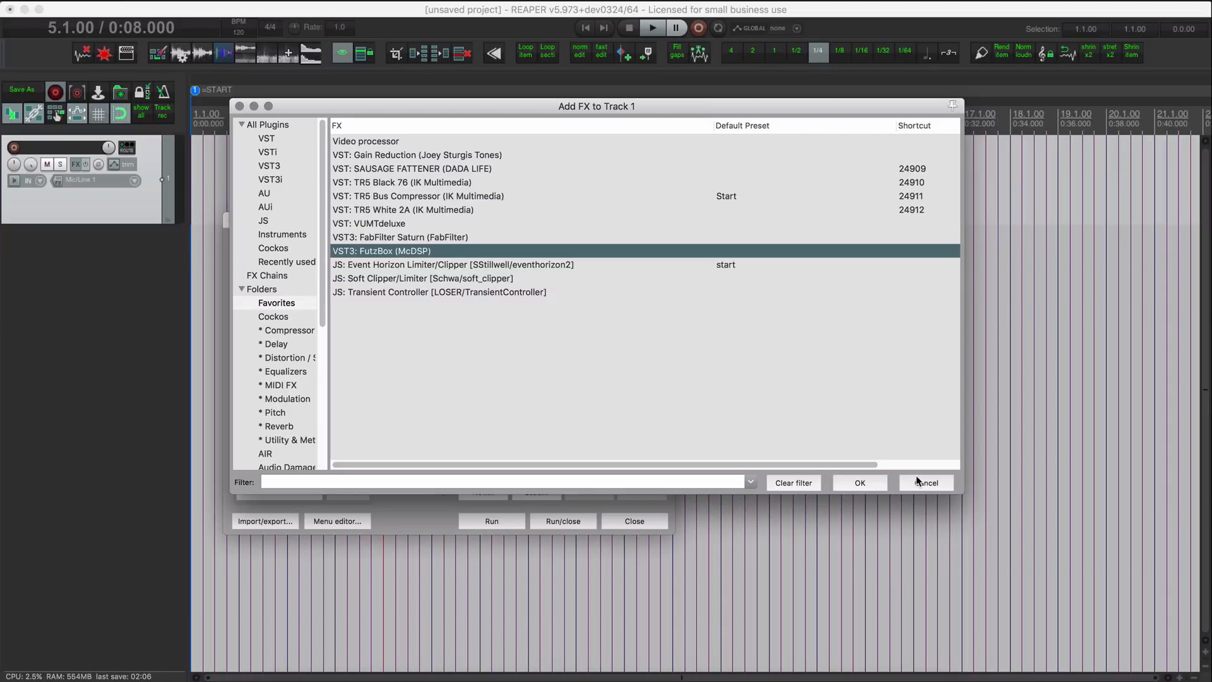
Close Add FX, select the four new Insert FX actions and start the Menu editor.
{"action": "left_click", "coordinate": [925, 482]}
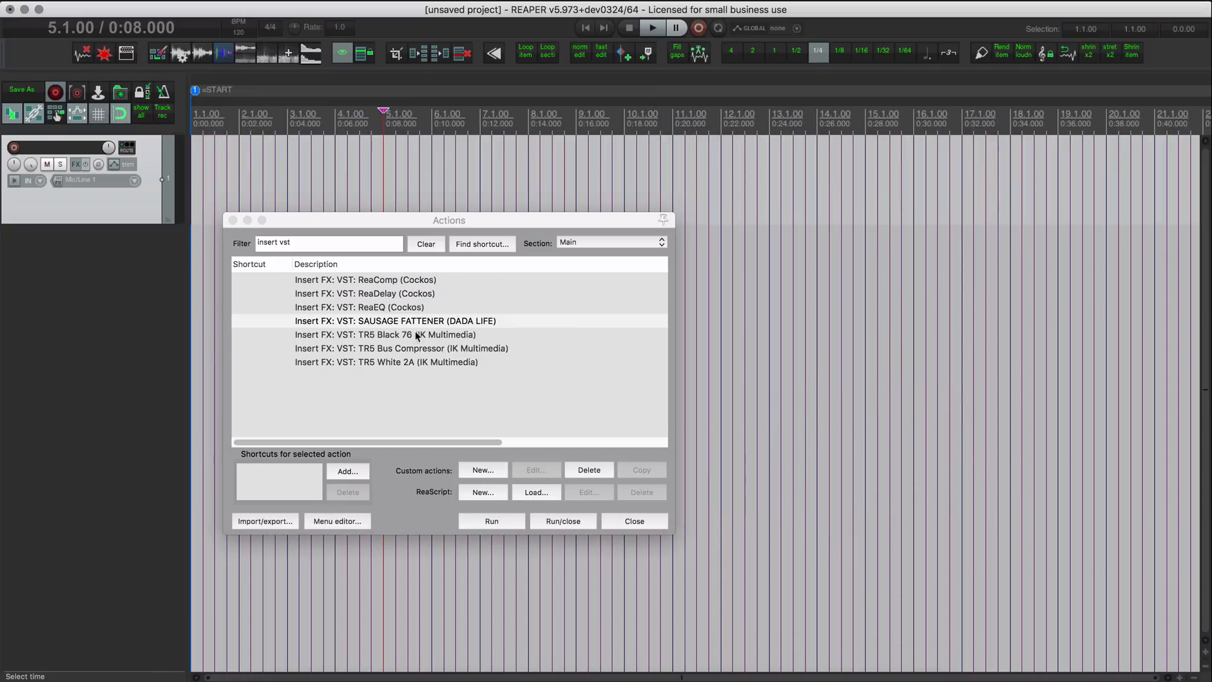
{"action": "left_click", "coordinate": [386, 363]}
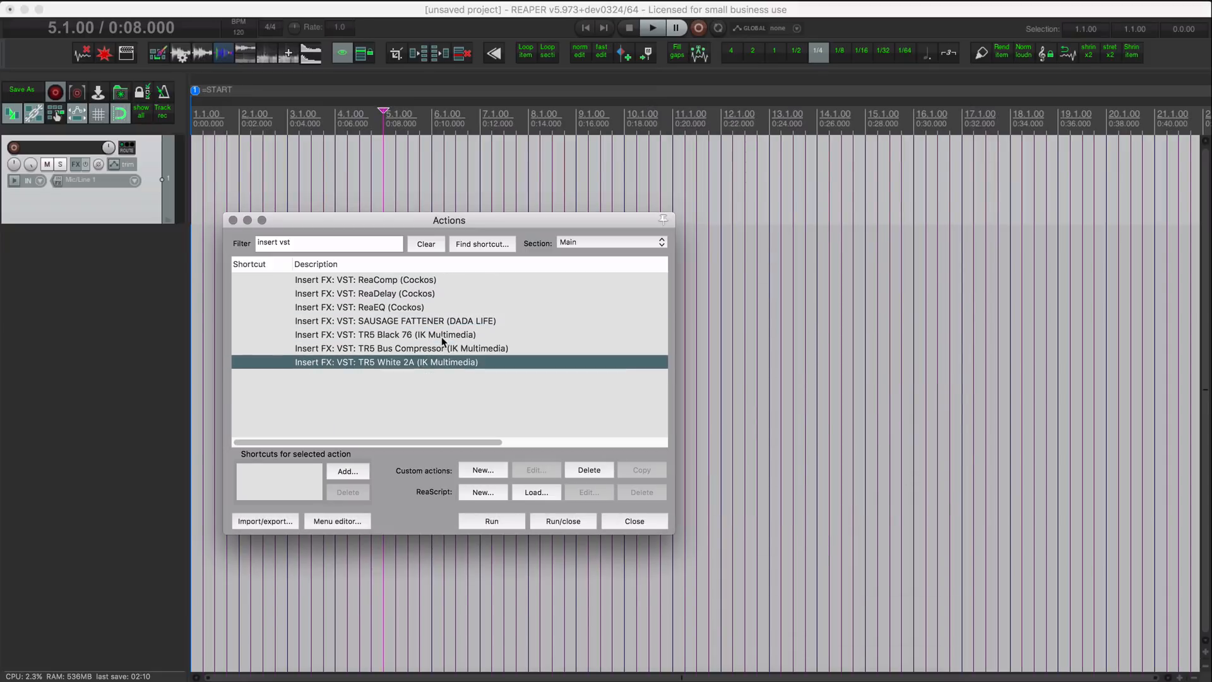
{"action": "left_click", "coordinate": [383, 321]}
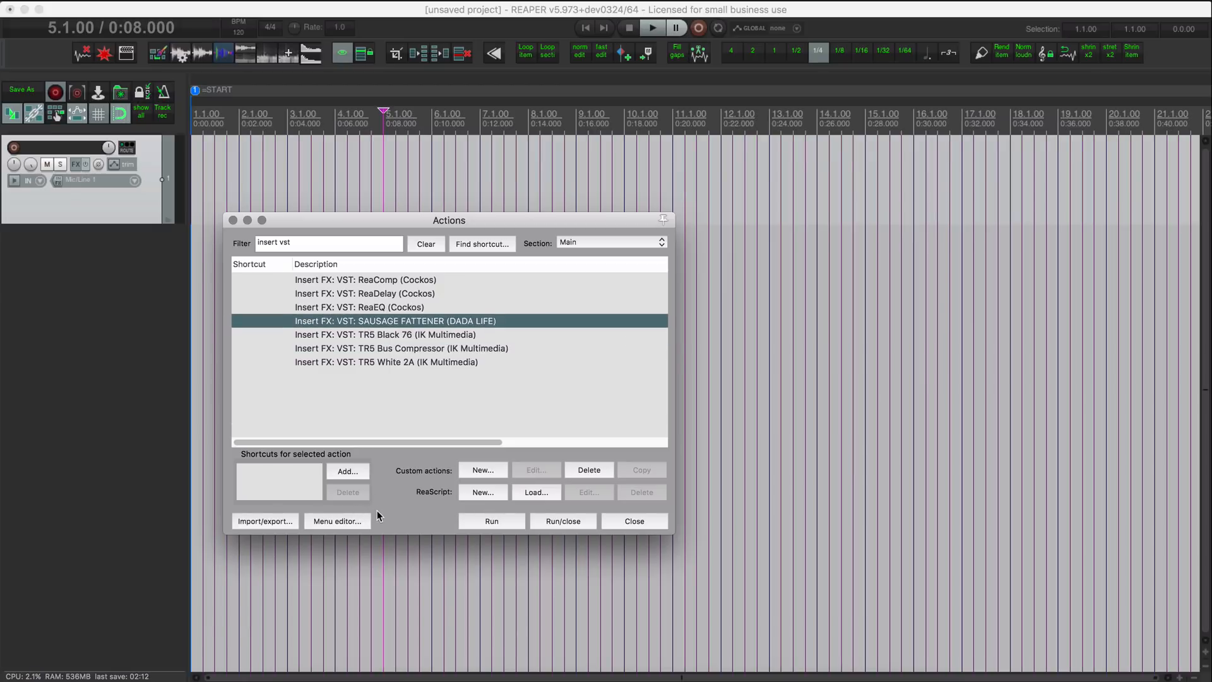
{"action": "left_click", "coordinate": [336, 520]}
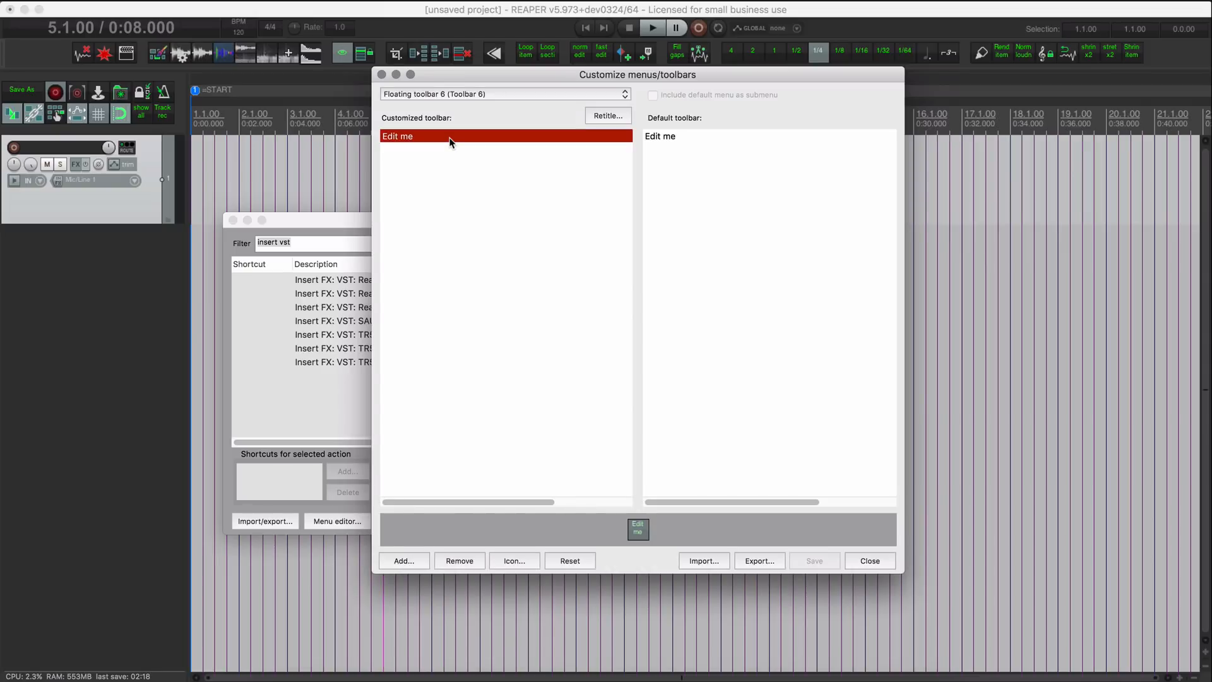
Fill Floating toolbar 6's Edit me slot with the four Insert FX actions and close the Actions list.
{"action": "left_click", "coordinate": [458, 560]}
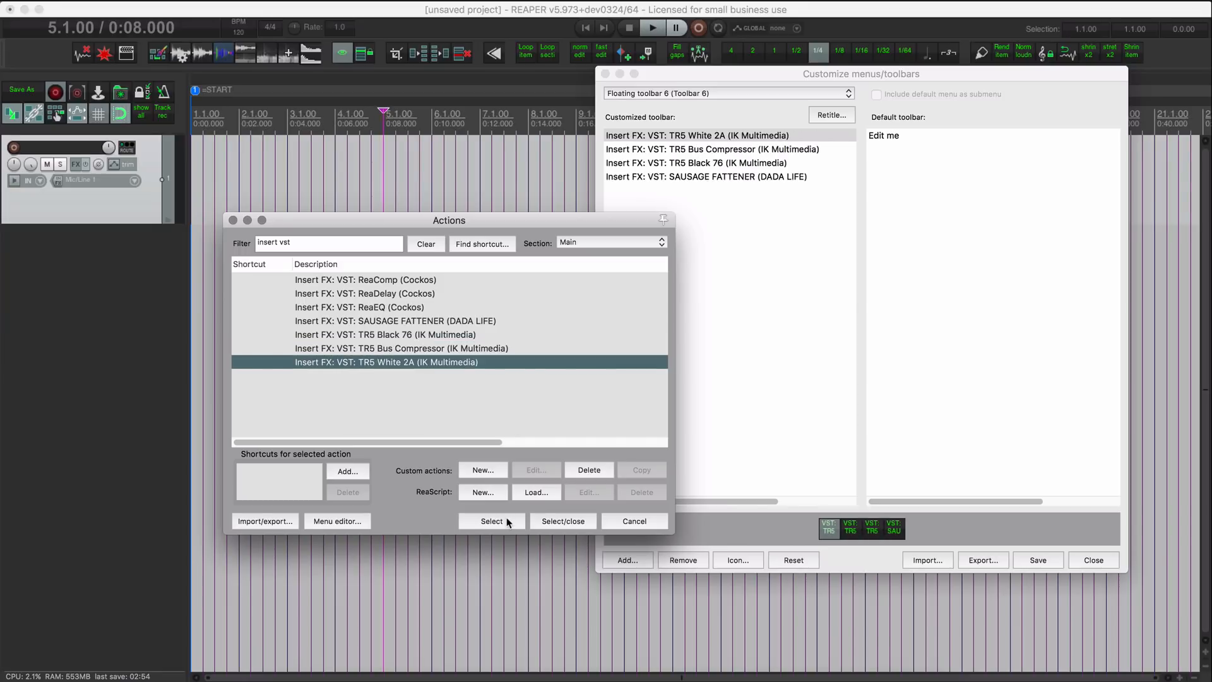
{"action": "mouse_move", "coordinate": [633, 520]}
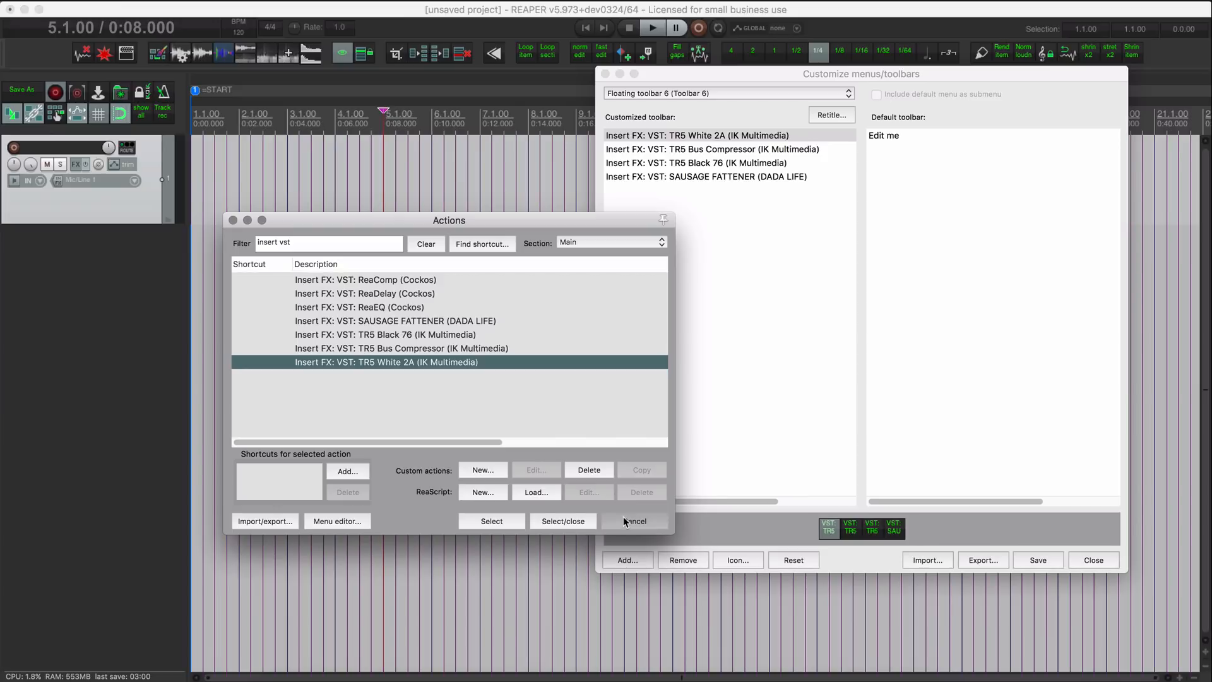
{"action": "left_click", "coordinate": [633, 521]}
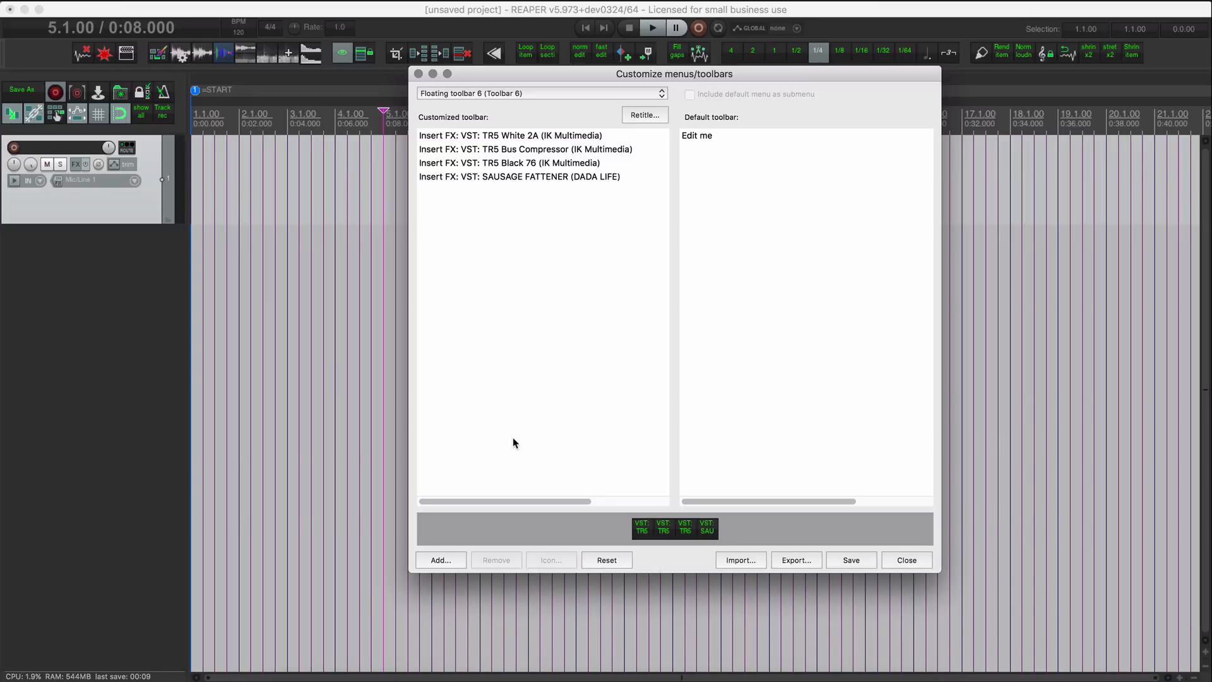
{"action": "mouse_move", "coordinate": [756, 558]}
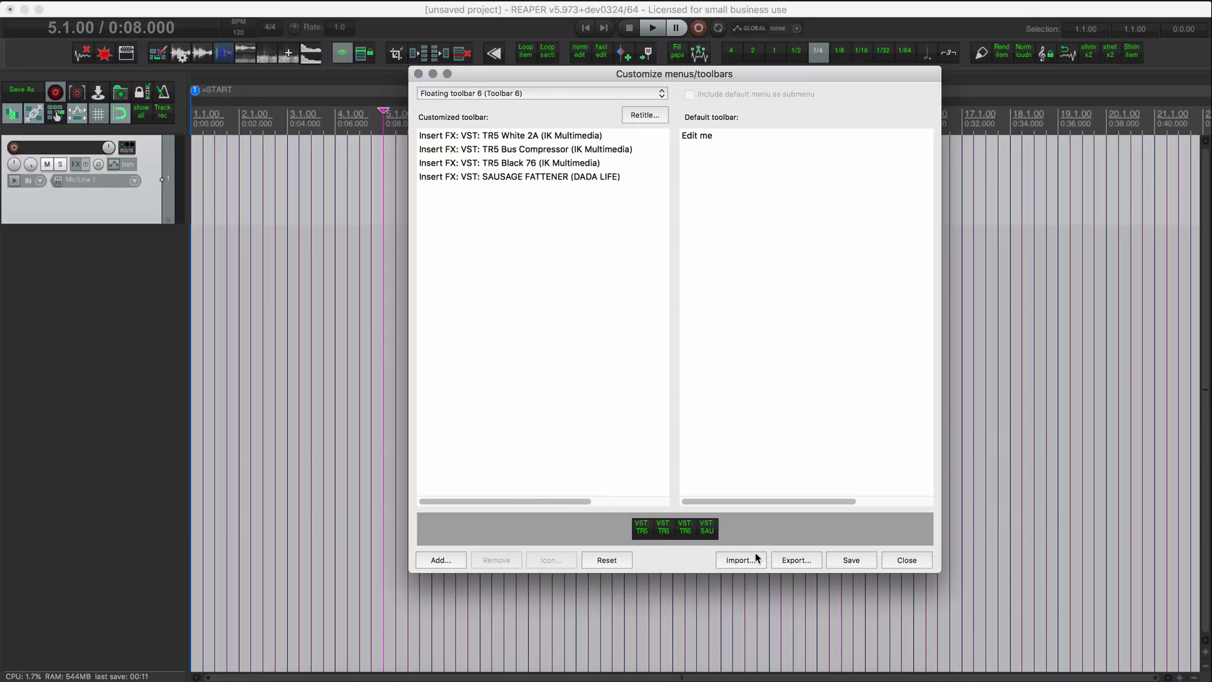
{"action": "mouse_move", "coordinate": [812, 563]}
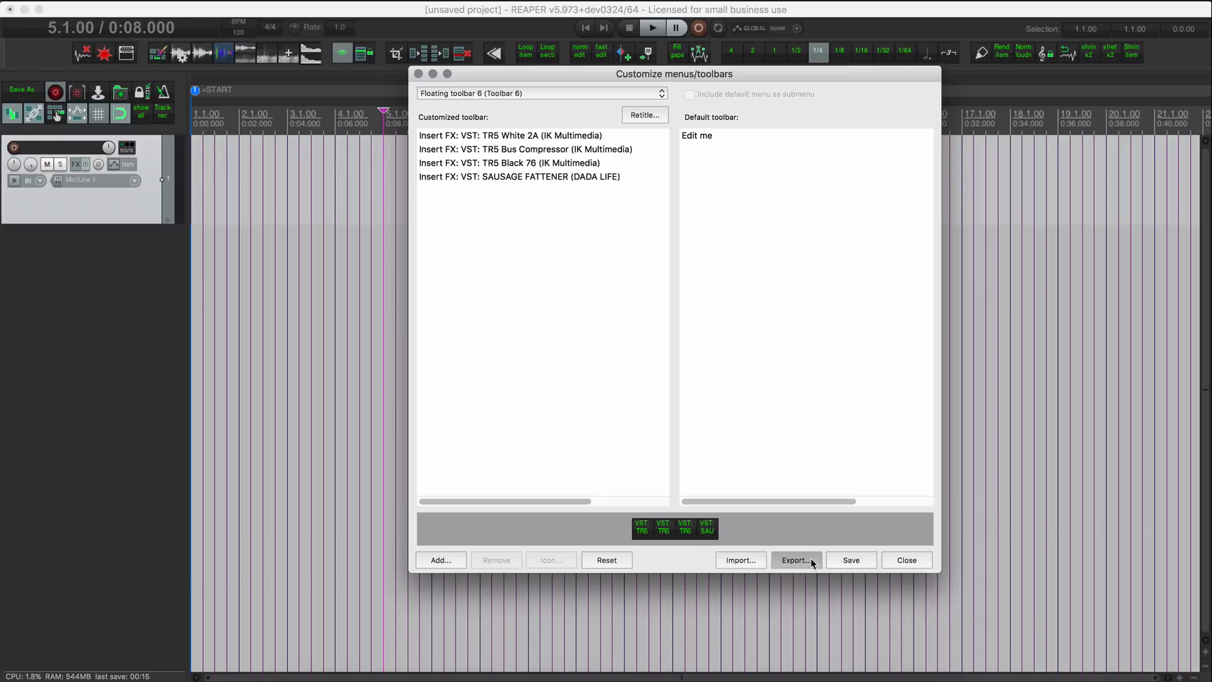
Export this toolbar as insert_fx.ReaperMenu, replacing the existing file.
{"action": "left_click", "coordinate": [797, 559]}
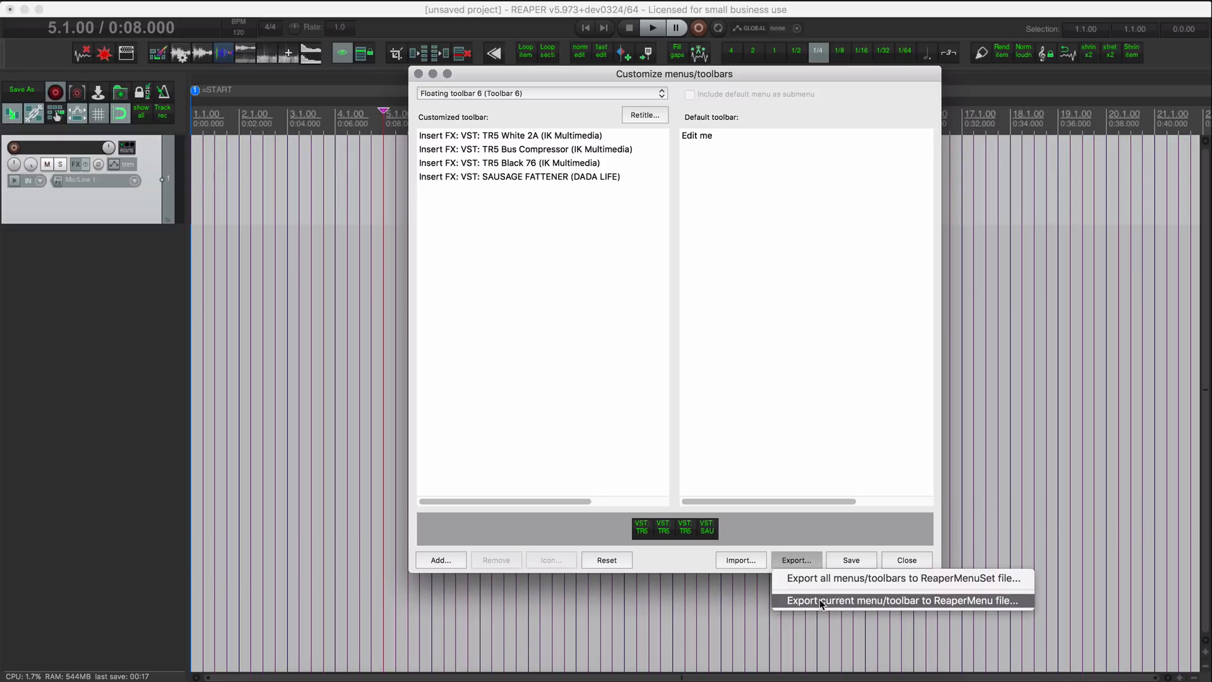
{"action": "left_click", "coordinate": [821, 604]}
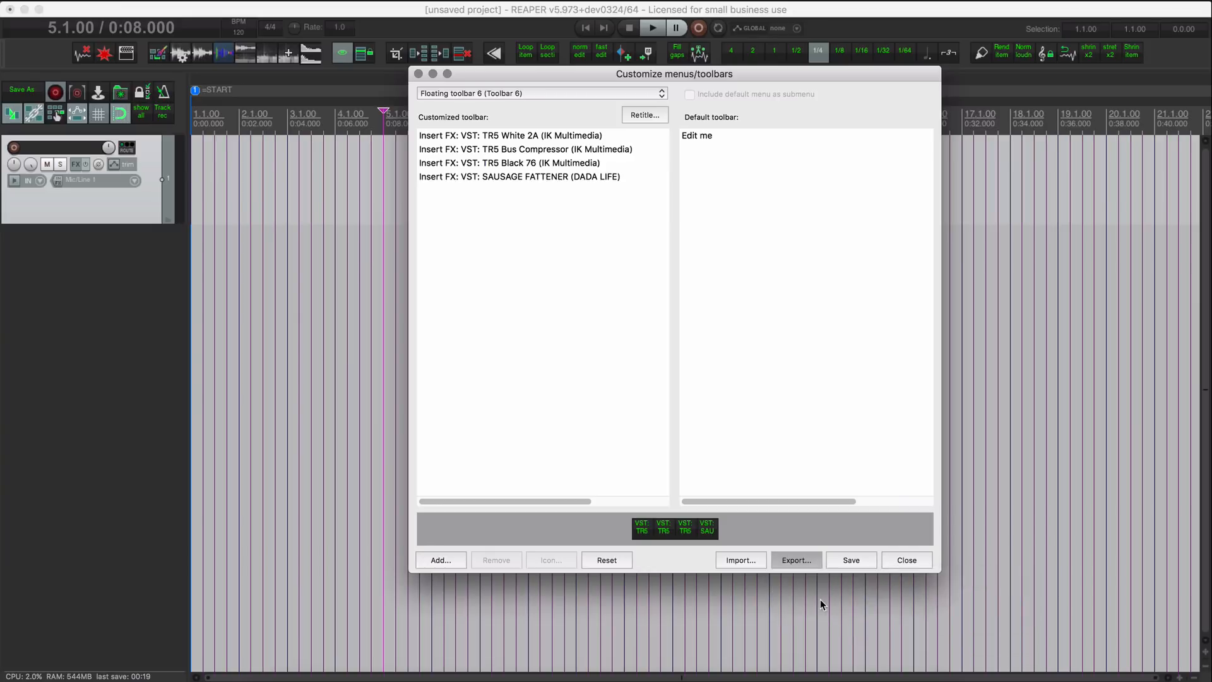
{"action": "left_click", "coordinate": [849, 559]}
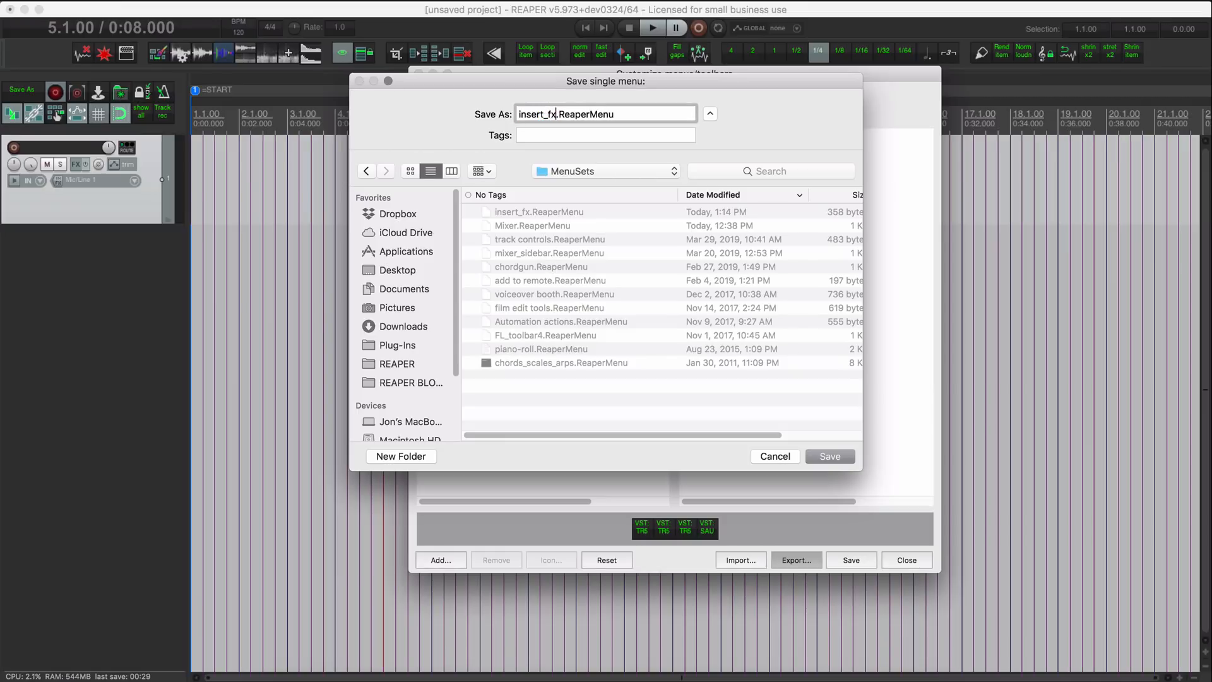
{"action": "left_click", "coordinate": [829, 456]}
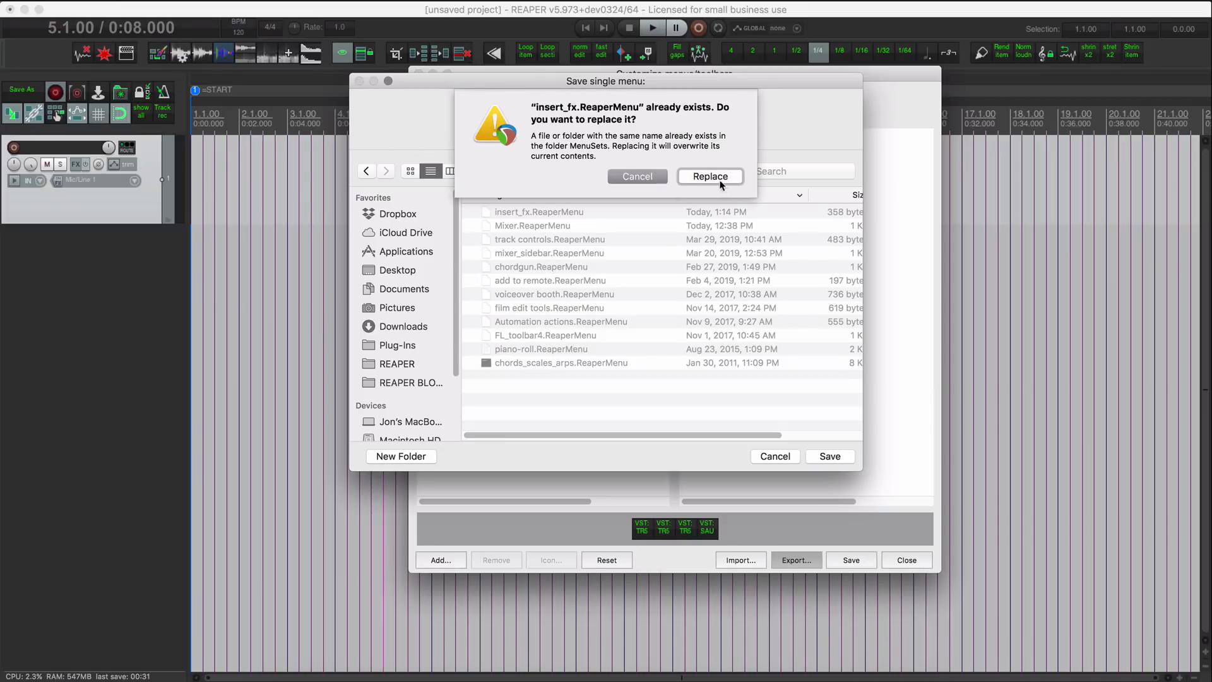
{"action": "left_click", "coordinate": [709, 177]}
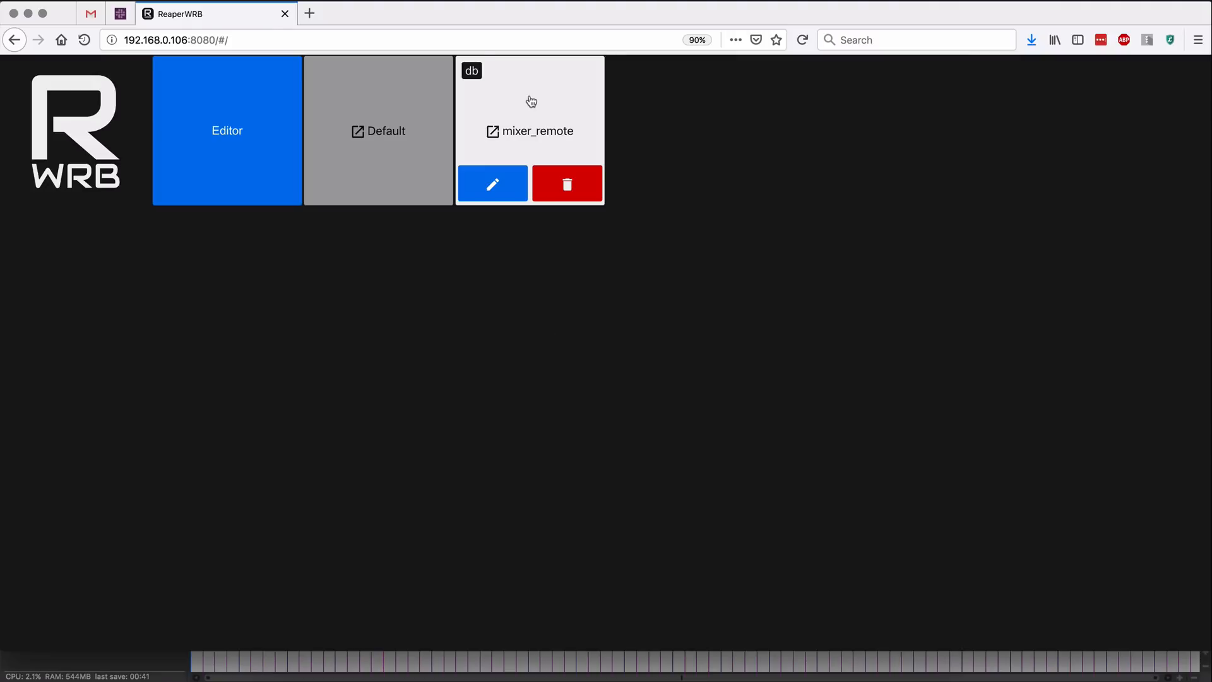
{"action": "mouse_move", "coordinate": [414, 111]}
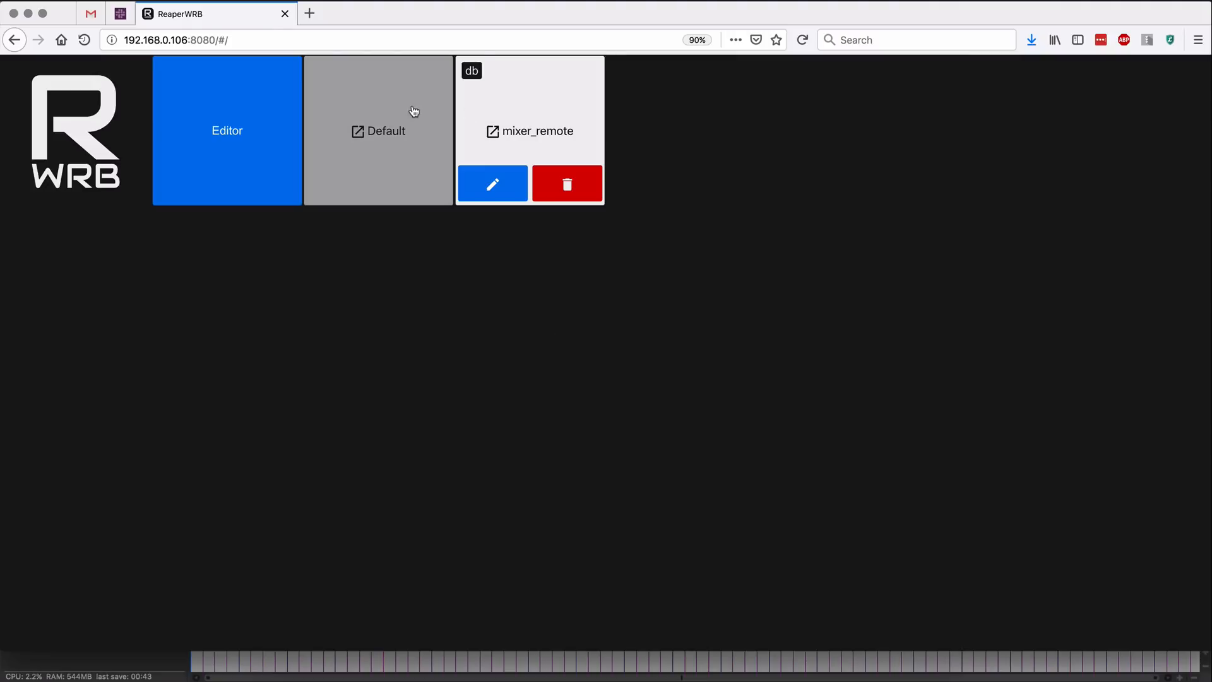
{"action": "mouse_move", "coordinate": [444, 199]}
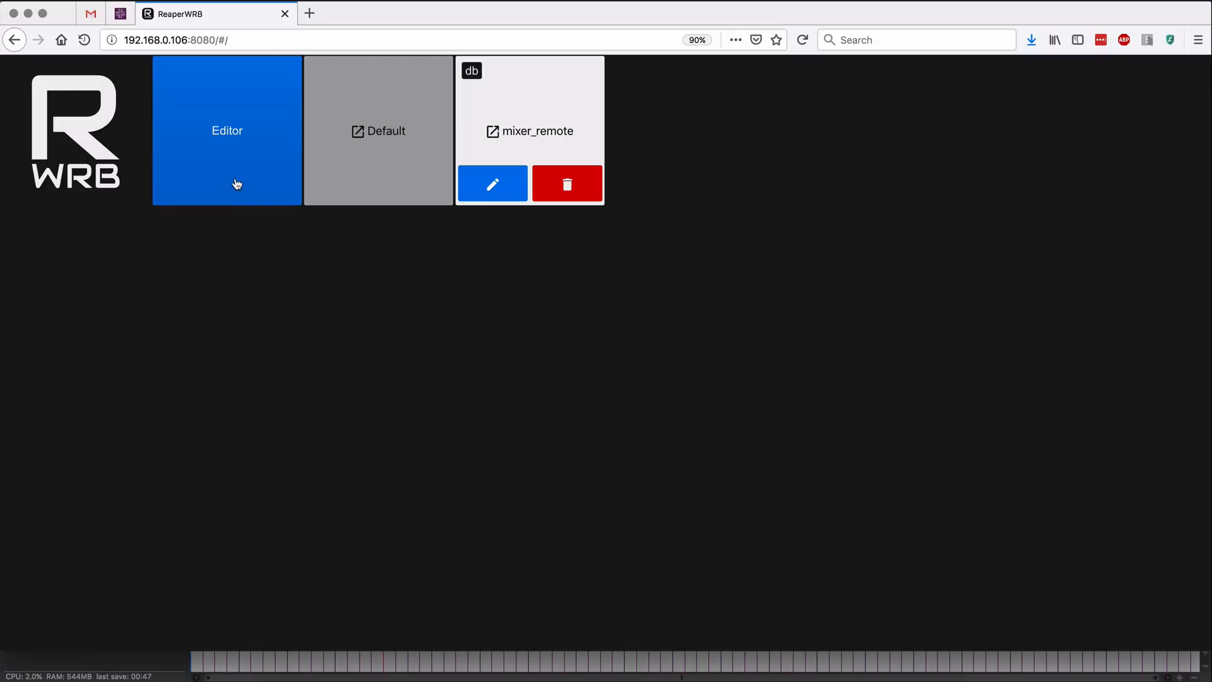
Enter the ReaperWRB Editor from its home page.
{"action": "left_click", "coordinate": [226, 130]}
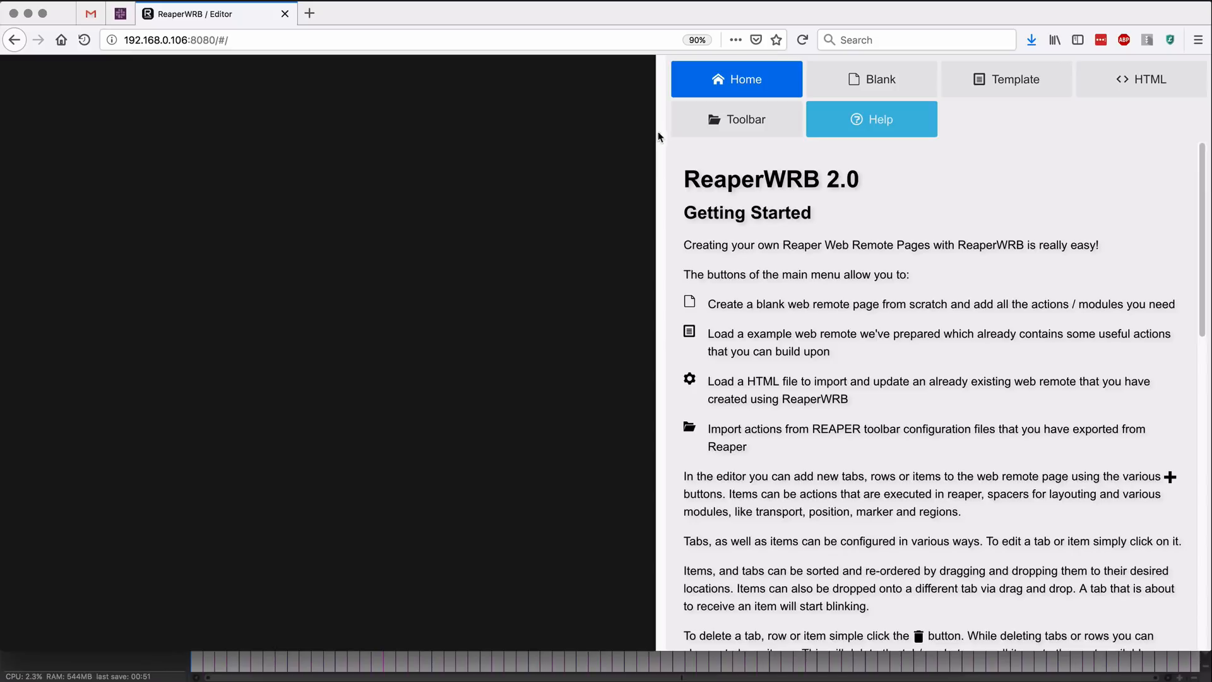
{"action": "mouse_move", "coordinate": [718, 123]}
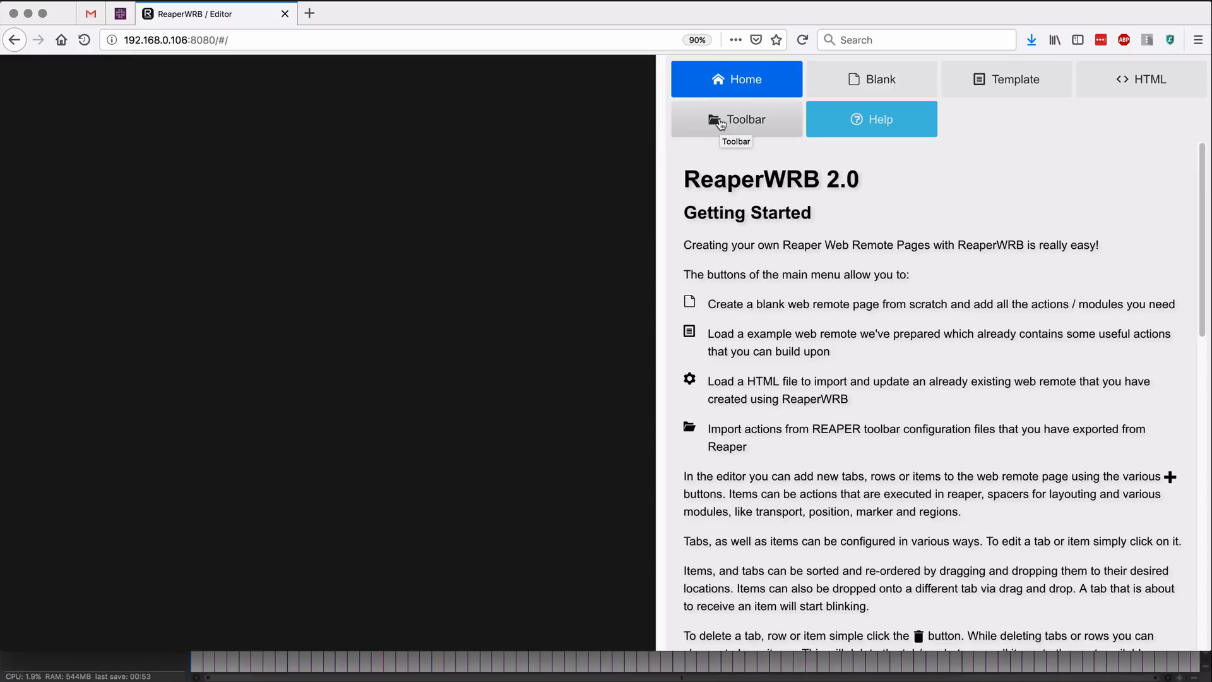
Import insert_fx.ReaperMenu as a toolbar, creating an insert_fx tab with four items.
{"action": "left_click", "coordinate": [736, 118]}
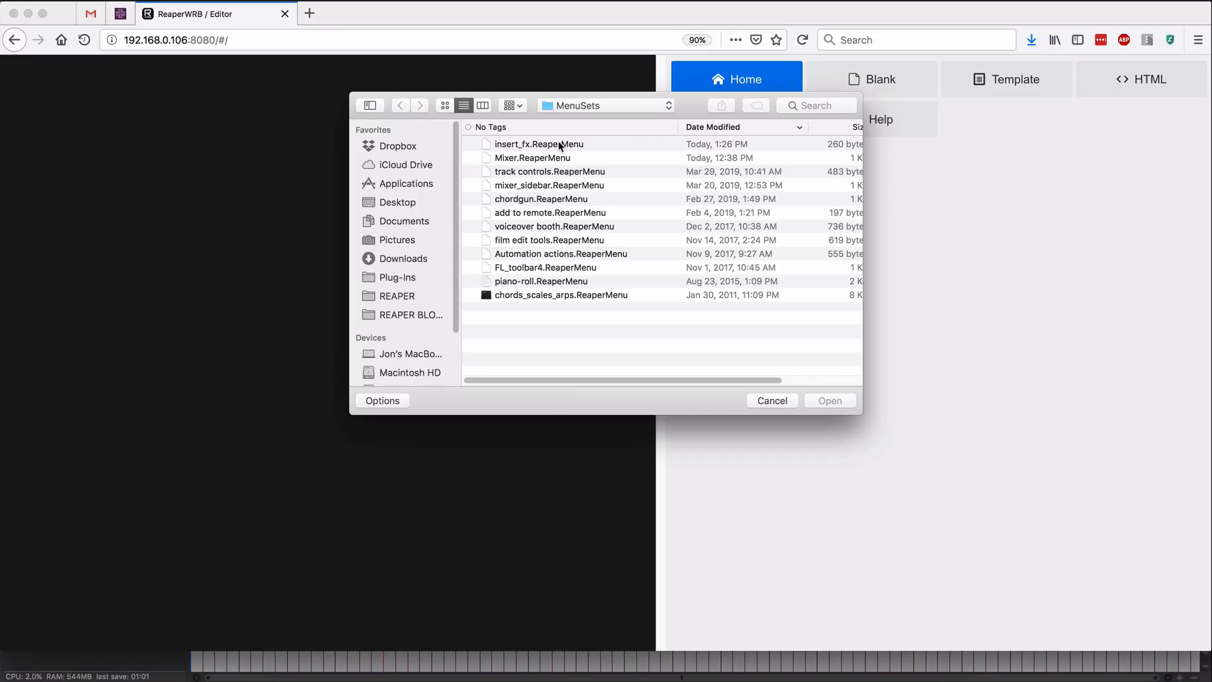
{"action": "left_click", "coordinate": [539, 144]}
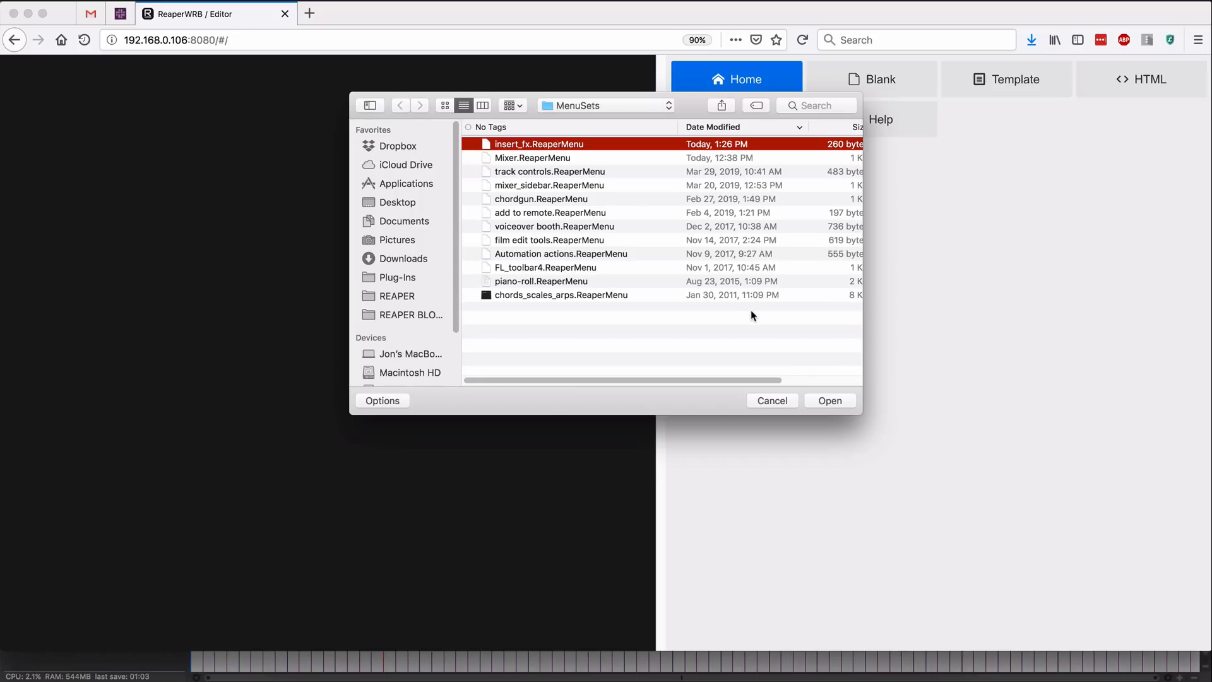
{"action": "left_click", "coordinate": [828, 400]}
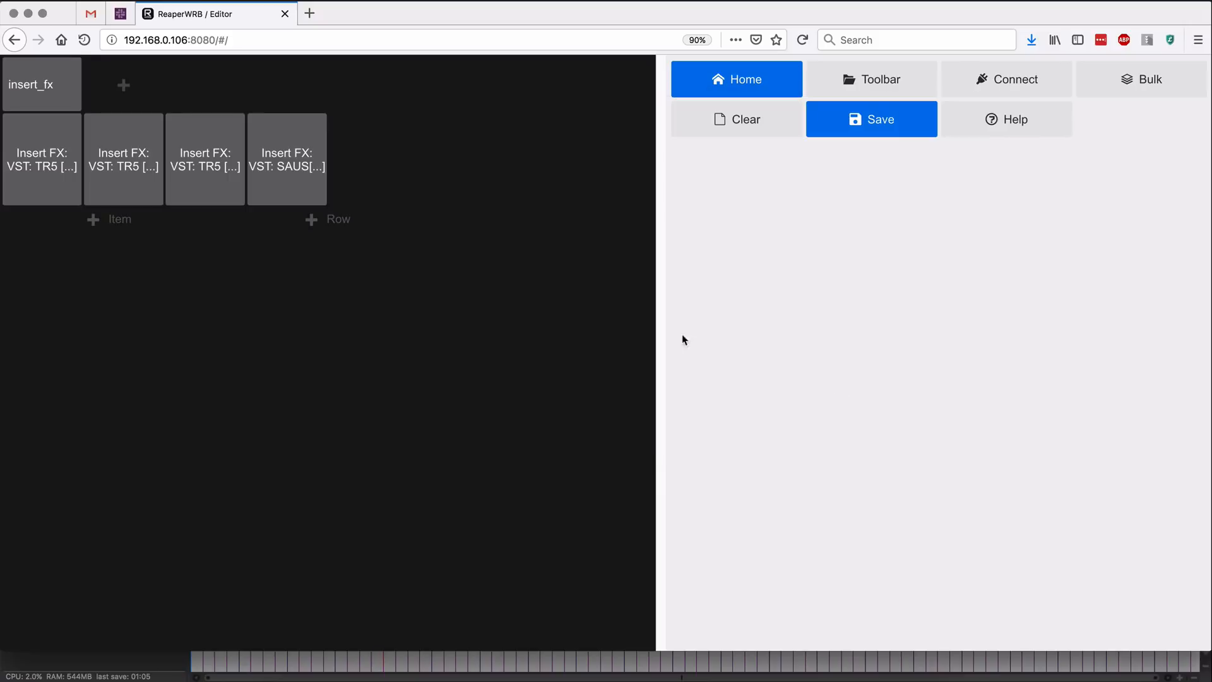
Relabel the insert_fx tab to Add FX with a magenta background and select the first item.
{"action": "left_click", "coordinate": [41, 83]}
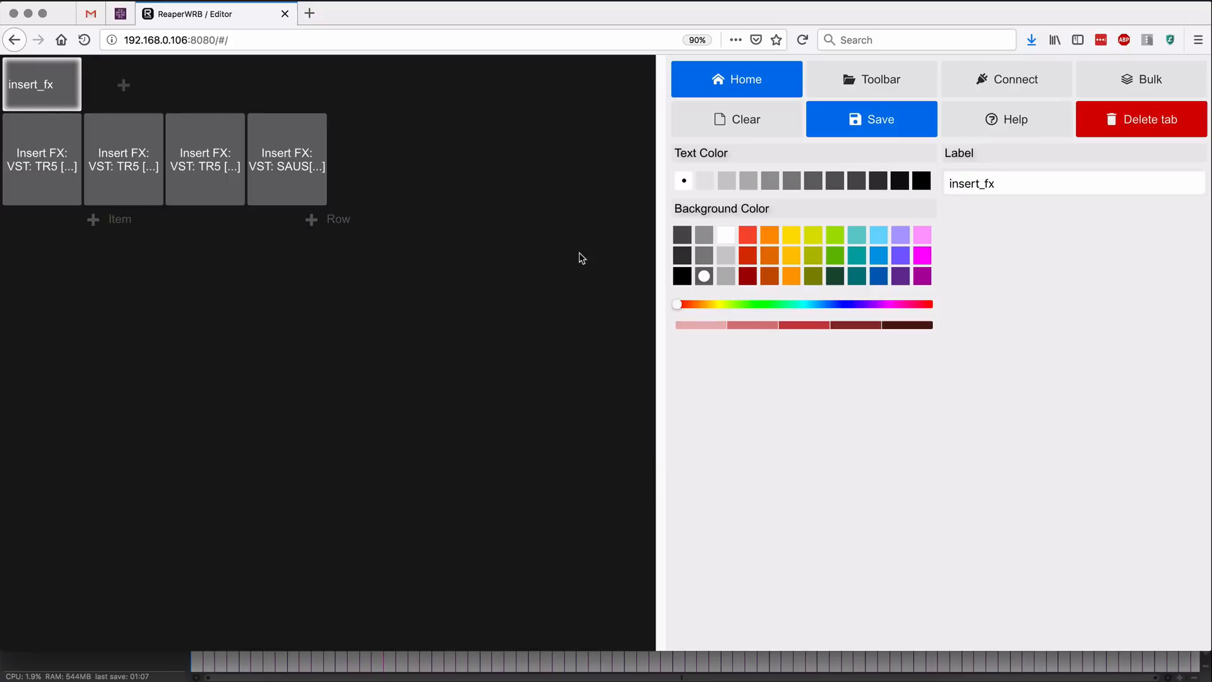
{"action": "left_click", "coordinate": [921, 256]}
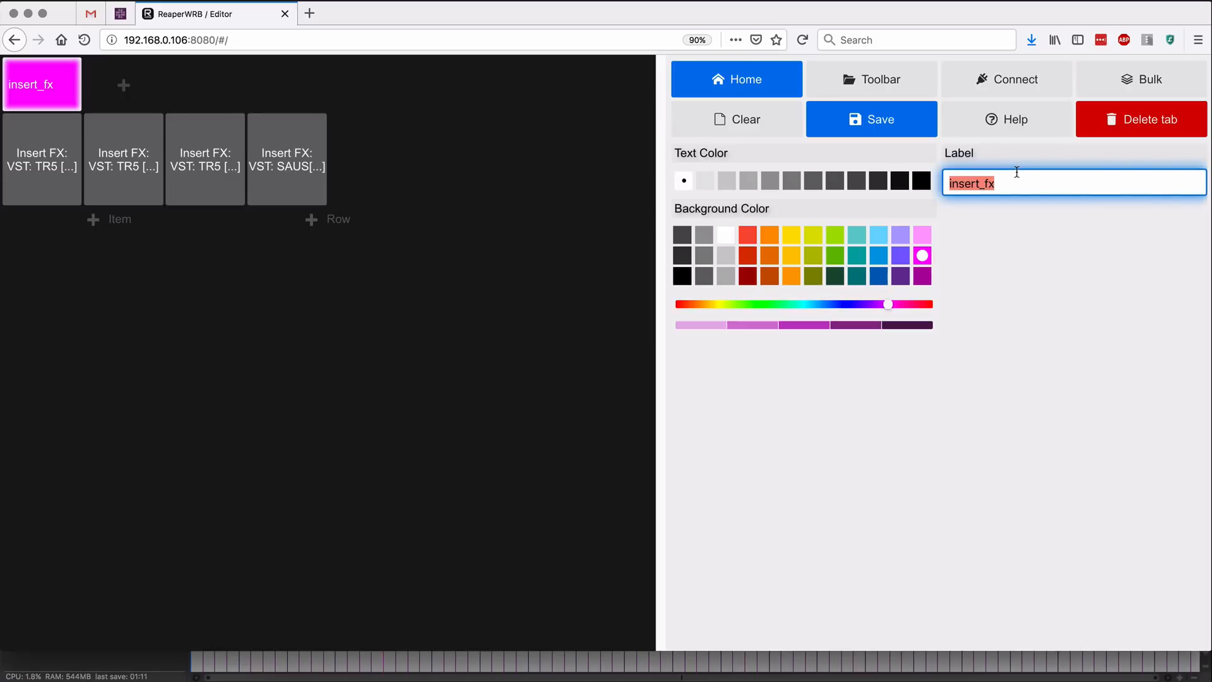
{"action": "type", "text": "A"}
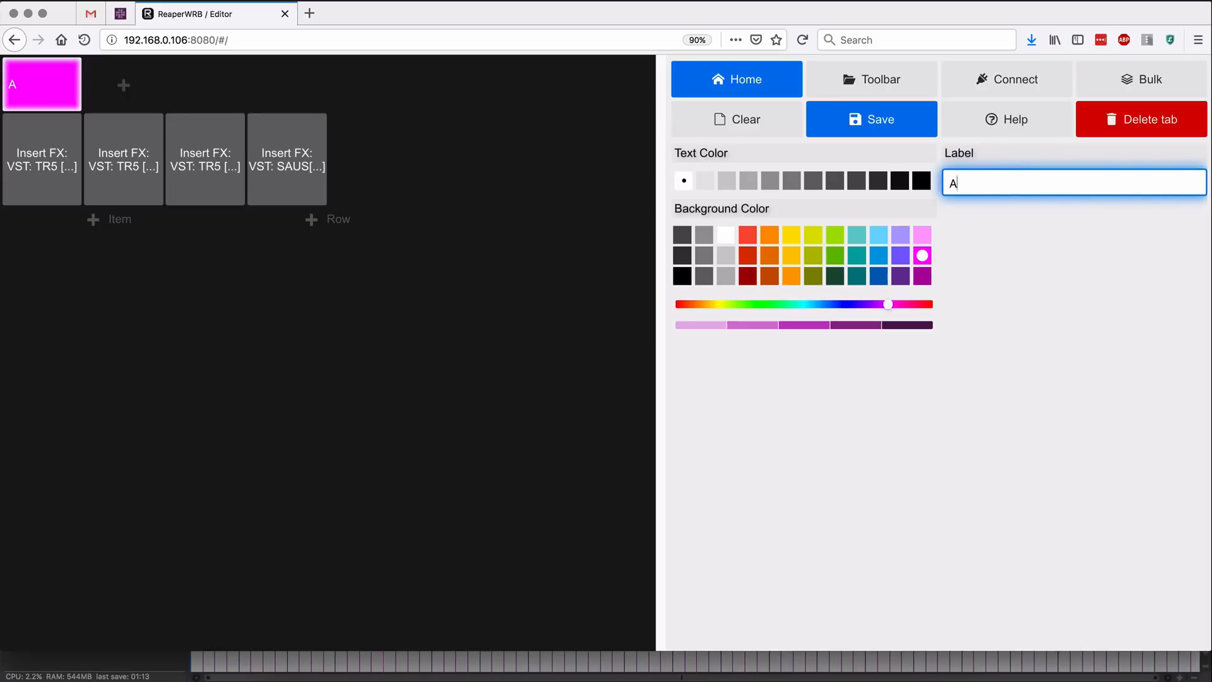
{"action": "type", "text": "Add FX"}
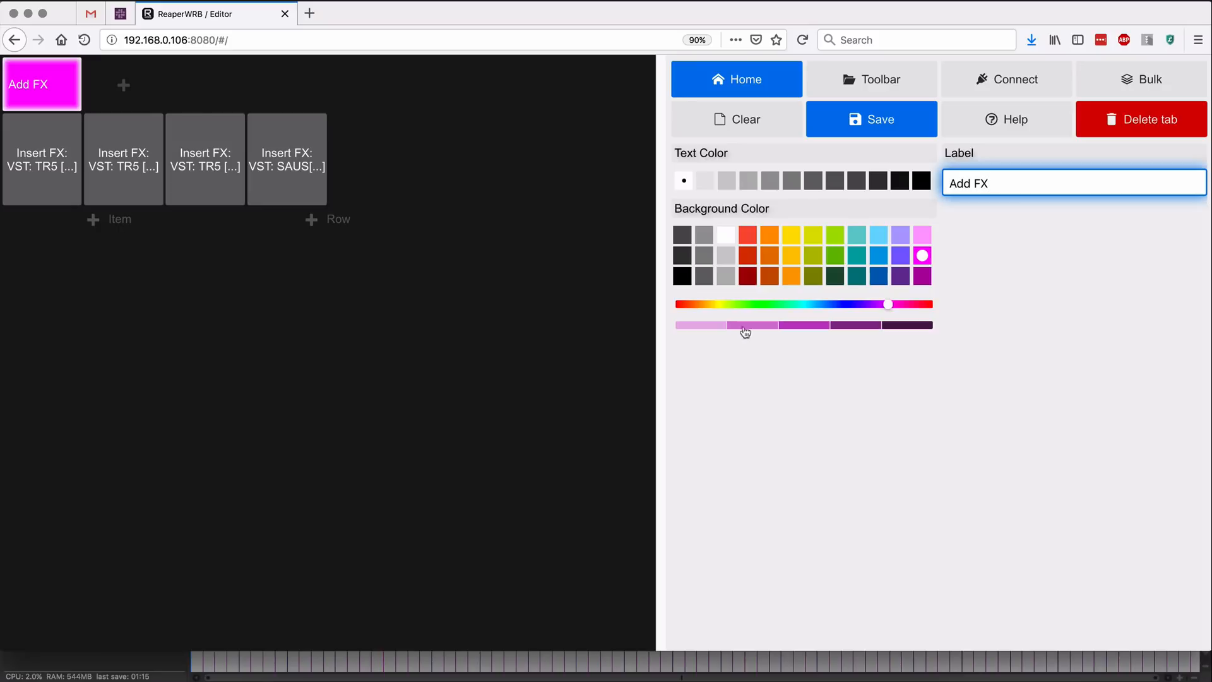
{"action": "left_click", "coordinate": [41, 160]}
{"action": "type", "text": "White 2A"}
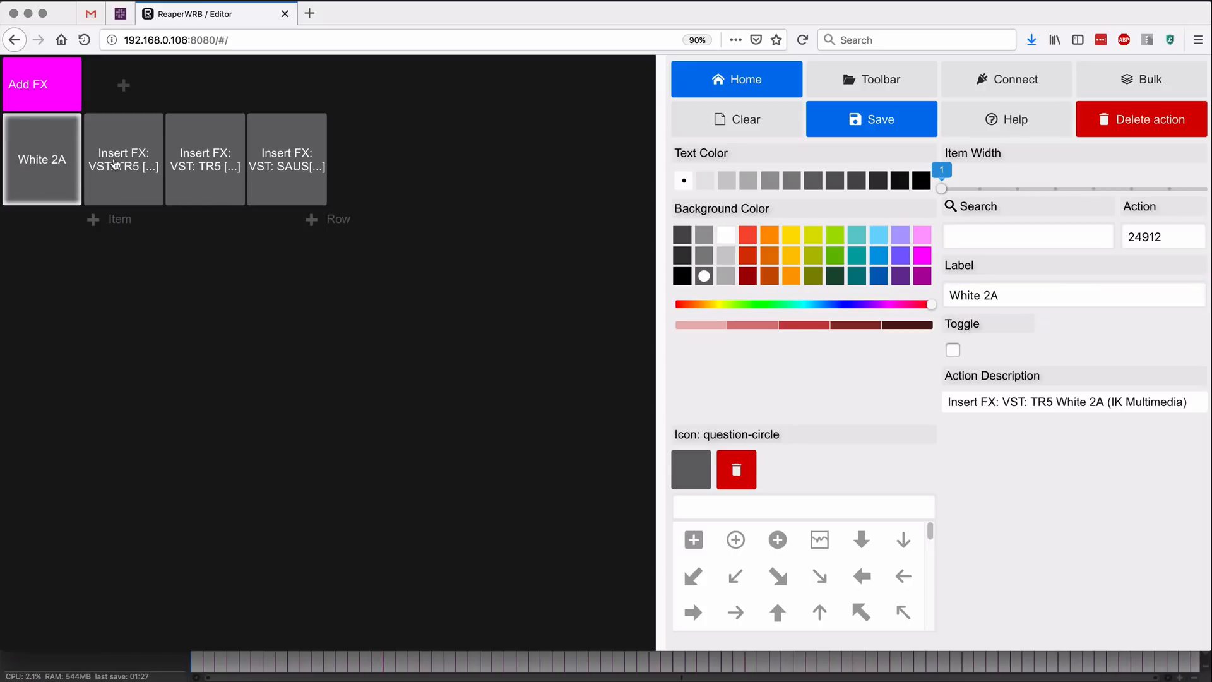
Relabel the remaining items Bus Comp, Black 76 and Sausage Fattener.
{"action": "left_click", "coordinate": [123, 159]}
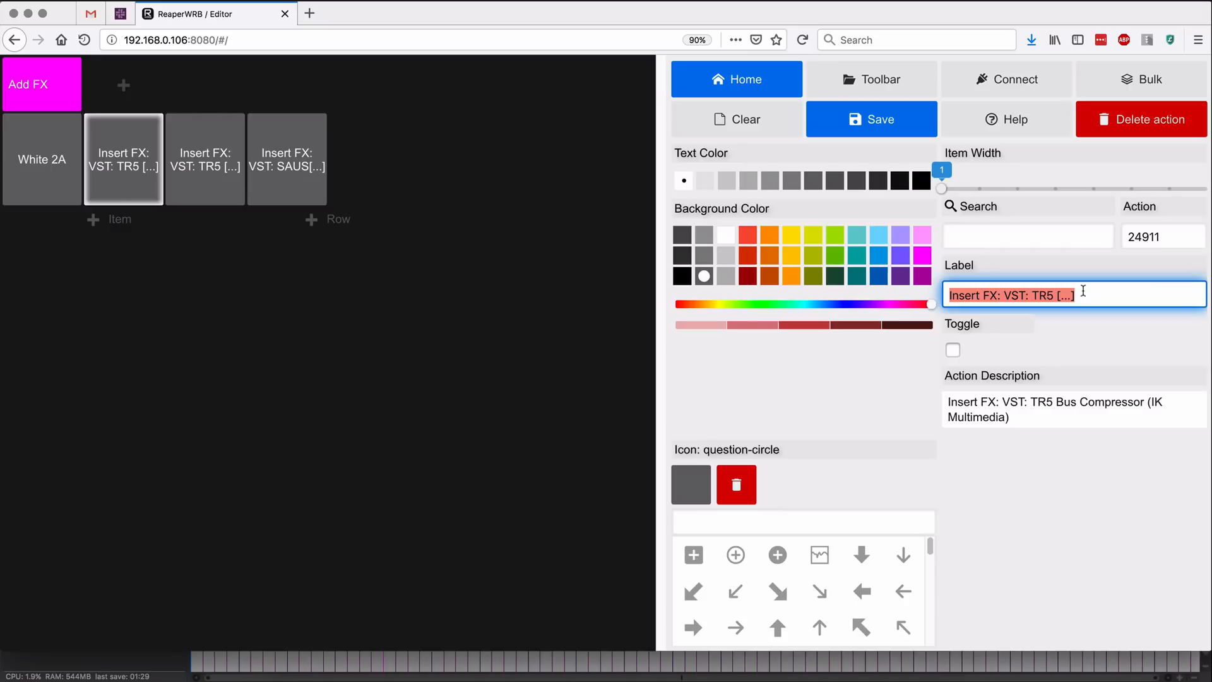
{"action": "type", "text": "Bus Comp"}
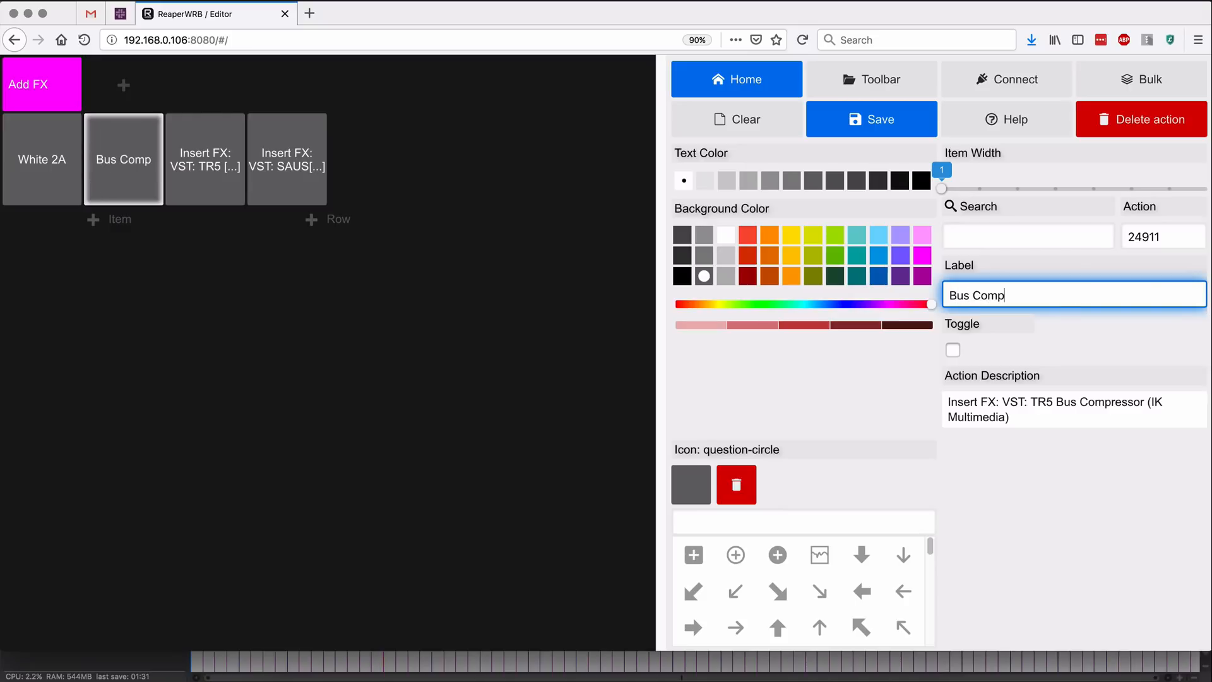
{"action": "left_click", "coordinate": [204, 159]}
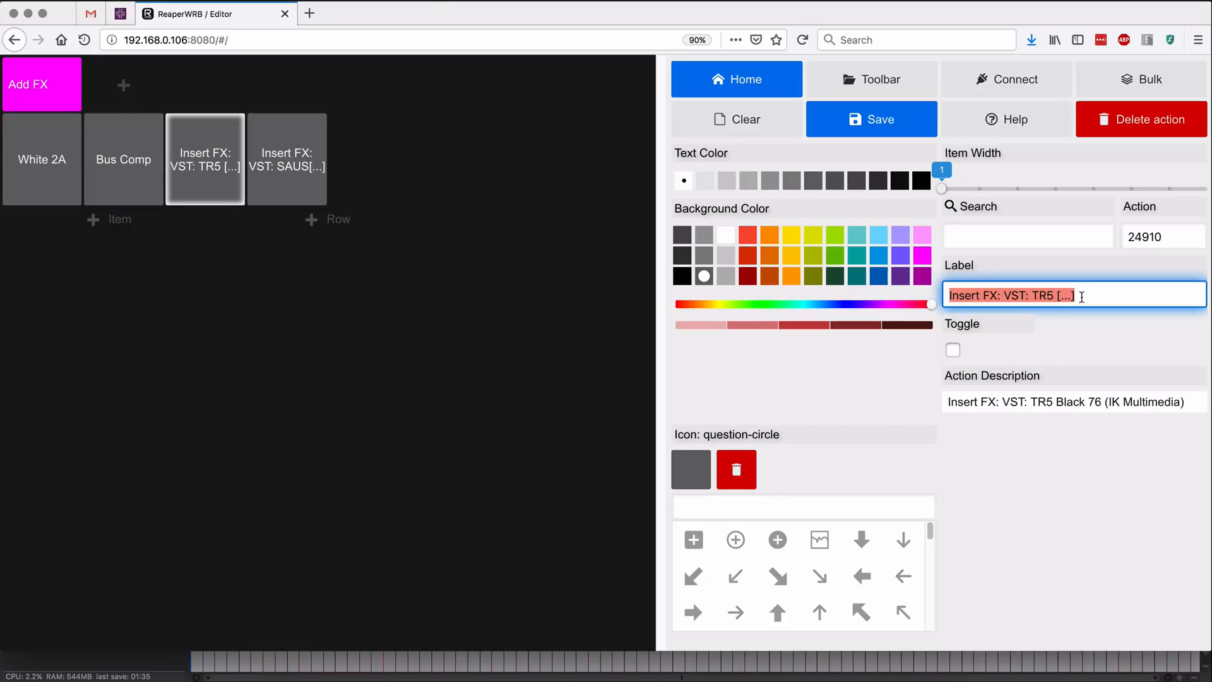
{"action": "type", "text": "Black 76"}
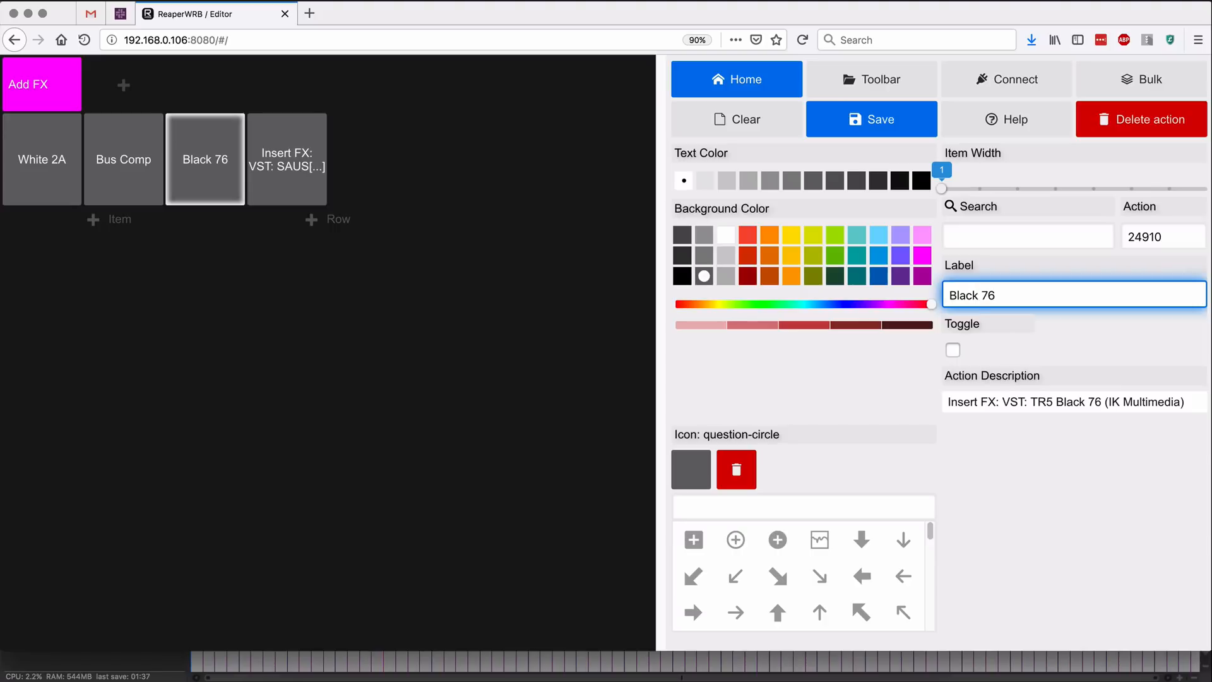
{"action": "left_click", "coordinate": [287, 159]}
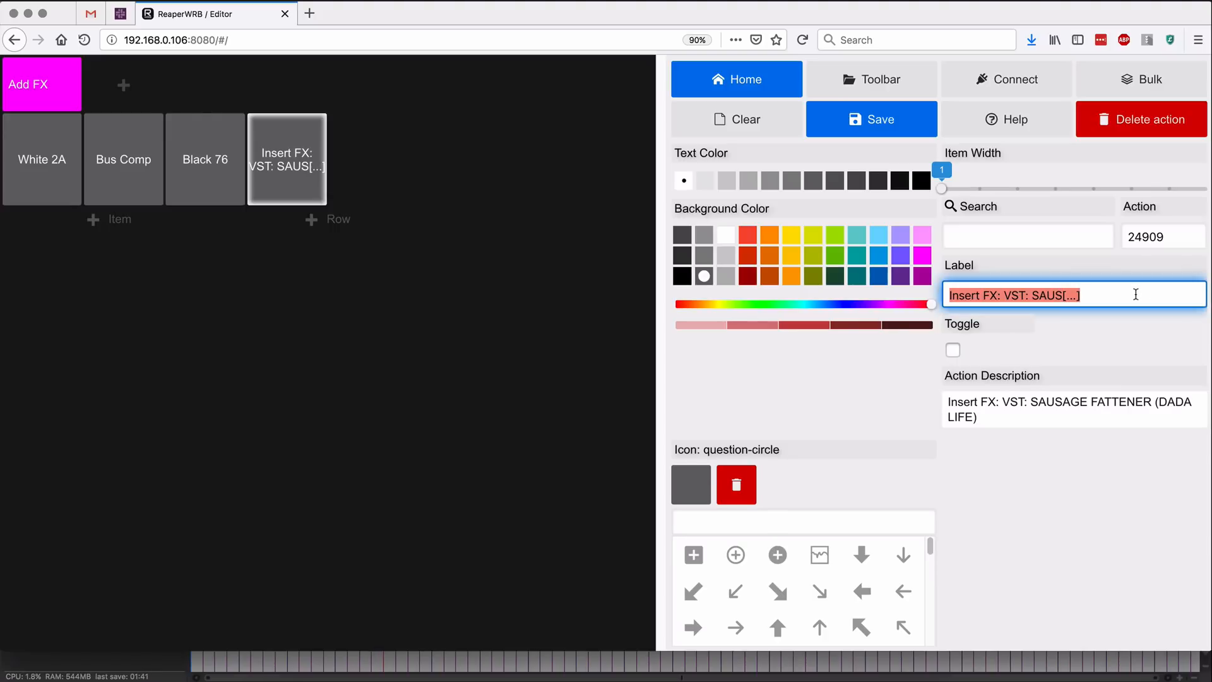
{"action": "type", "text": "Sausage F"}
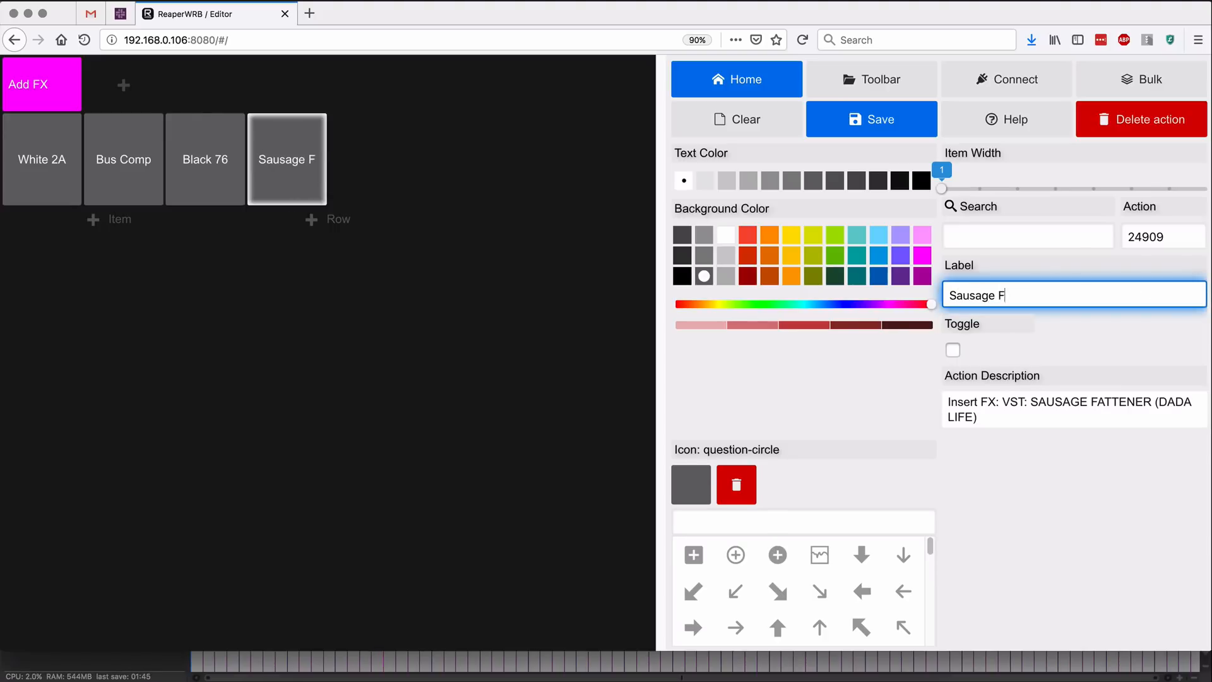
{"action": "type", "text": "attener"}
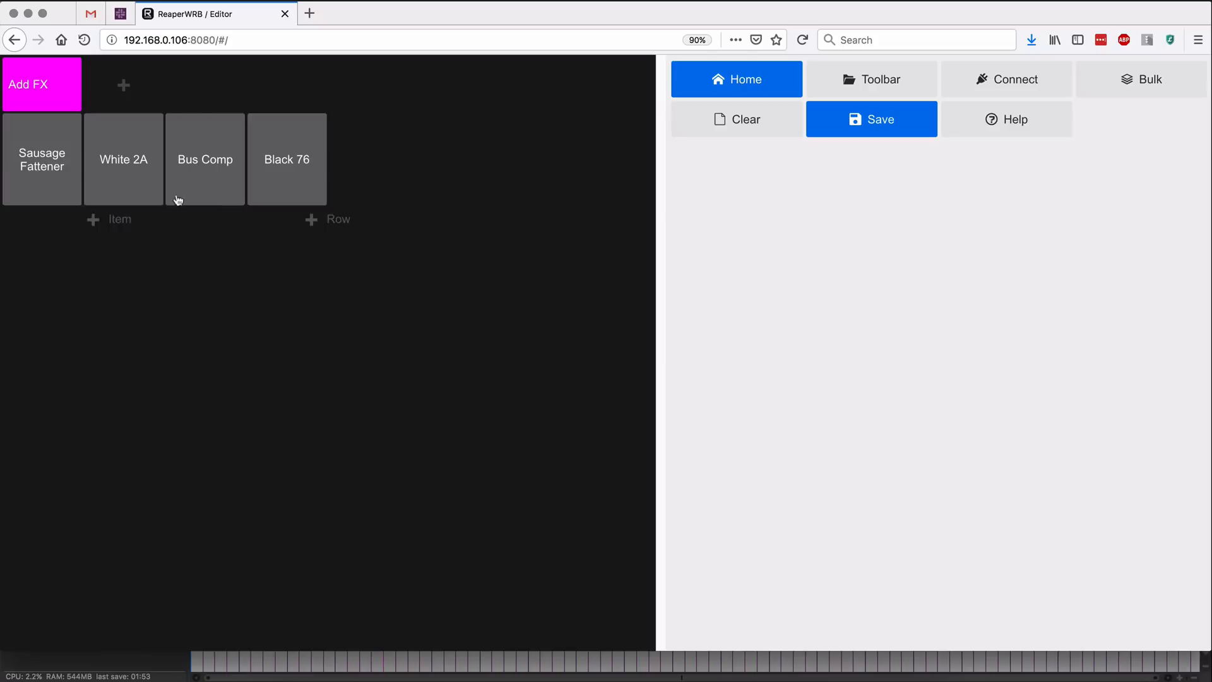
Bulk-edit the Sausage Fattener, Bus Comp, White 2A and Black 76 buttons to a yellow background.
{"action": "left_click_drag", "start_coordinate": [123, 159], "coordinate": [204, 160]}
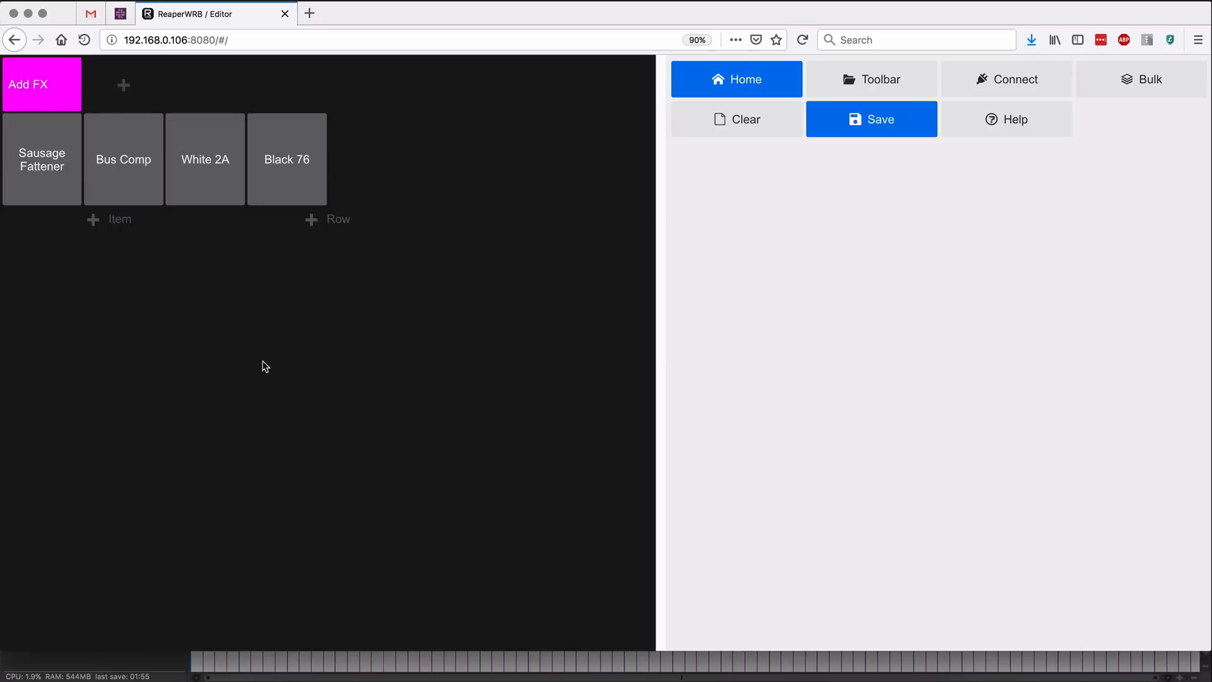
{"action": "left_click", "coordinate": [1140, 78]}
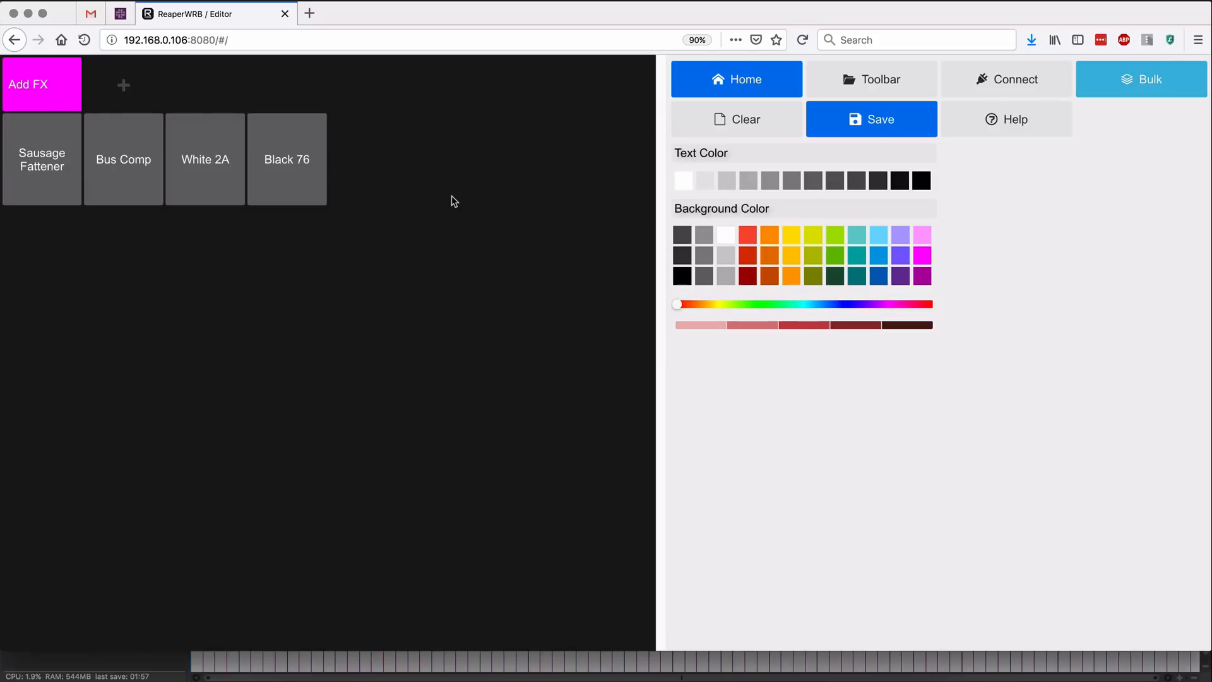
{"action": "left_click", "coordinate": [122, 159]}
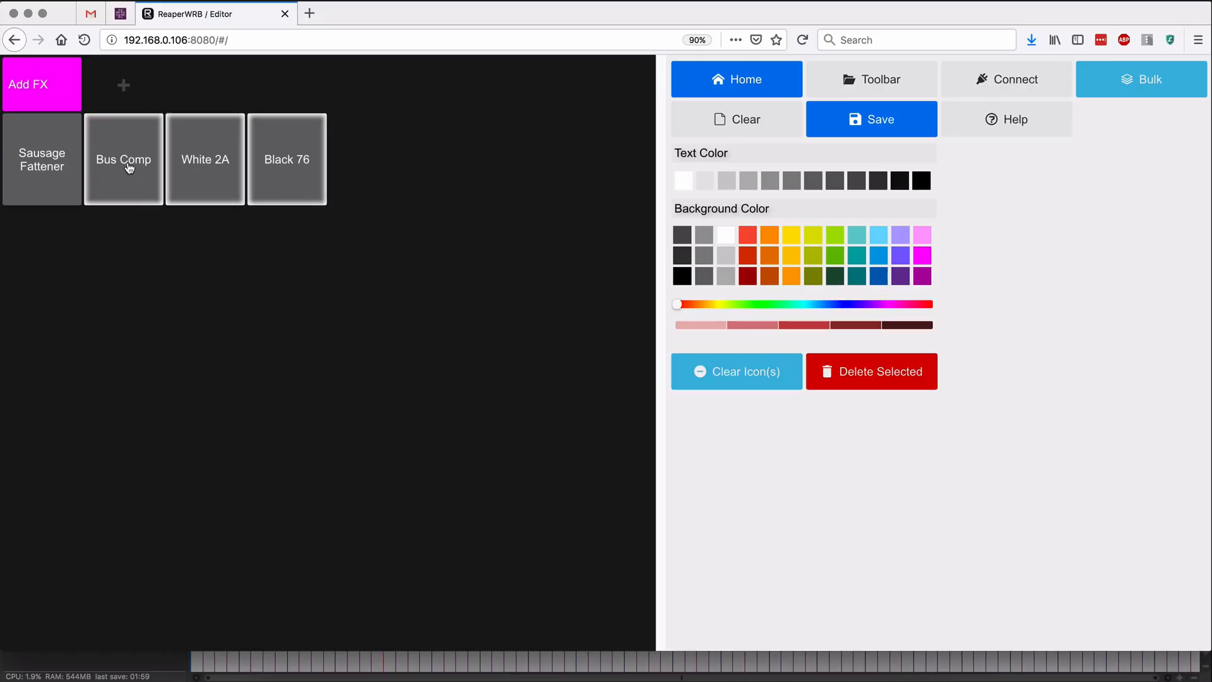
{"action": "left_click", "coordinate": [790, 255]}
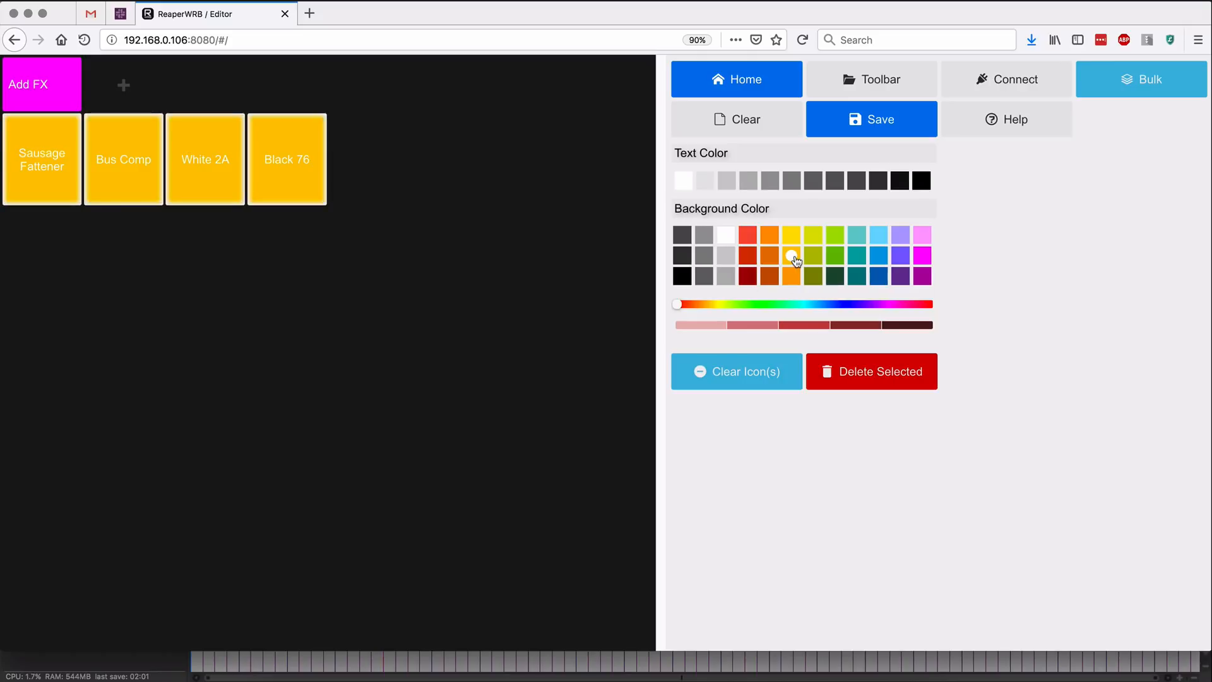
{"action": "left_click", "coordinate": [921, 181]}
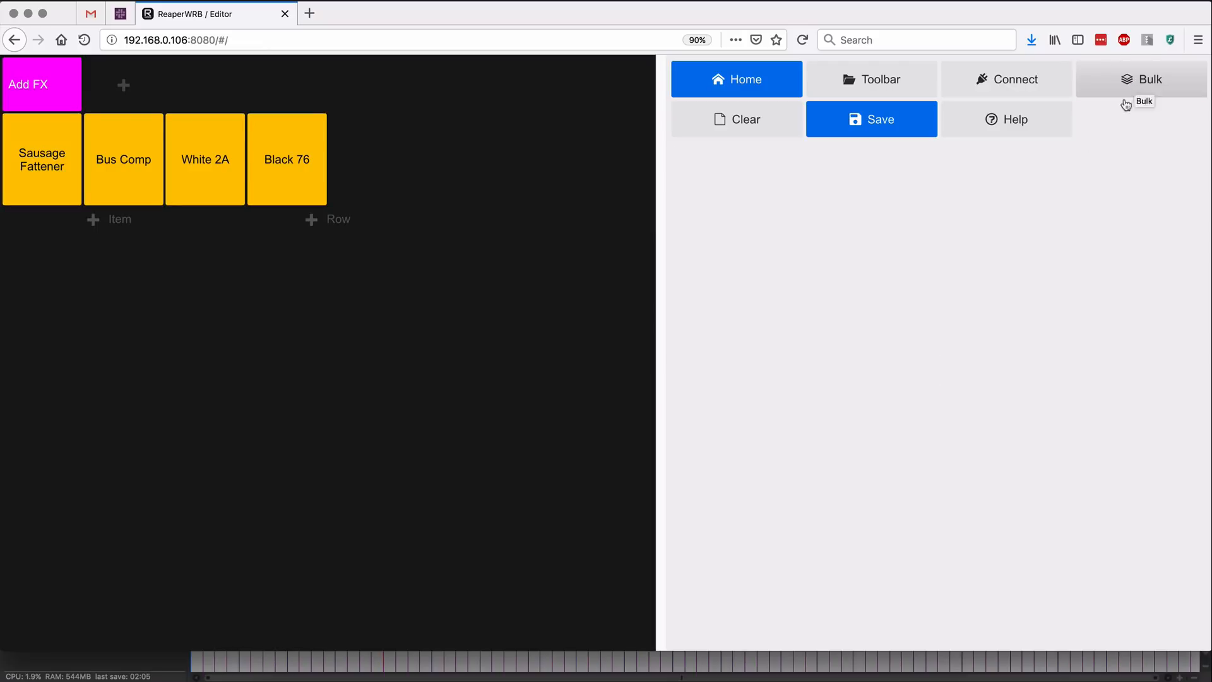
Assign the add-circle-filled plus icon to Sausage Fattener, Bus Comp, White 2A and Black 76.
{"action": "left_click", "coordinate": [41, 159]}
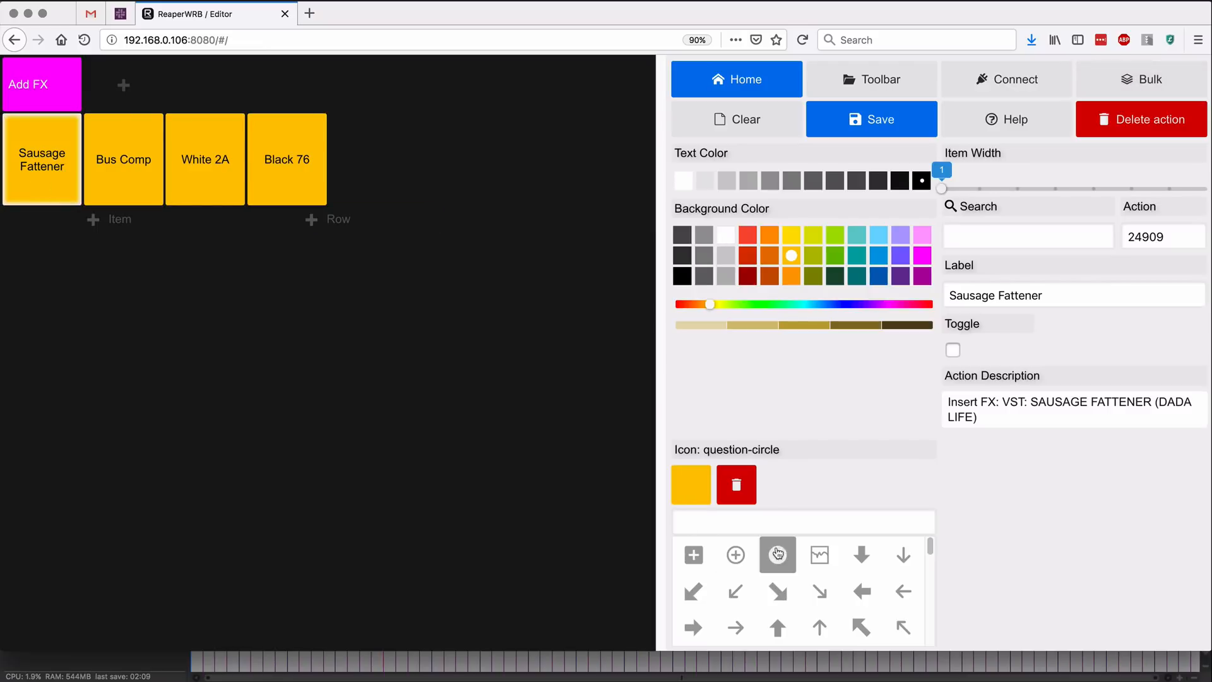
{"action": "left_click", "coordinate": [122, 159]}
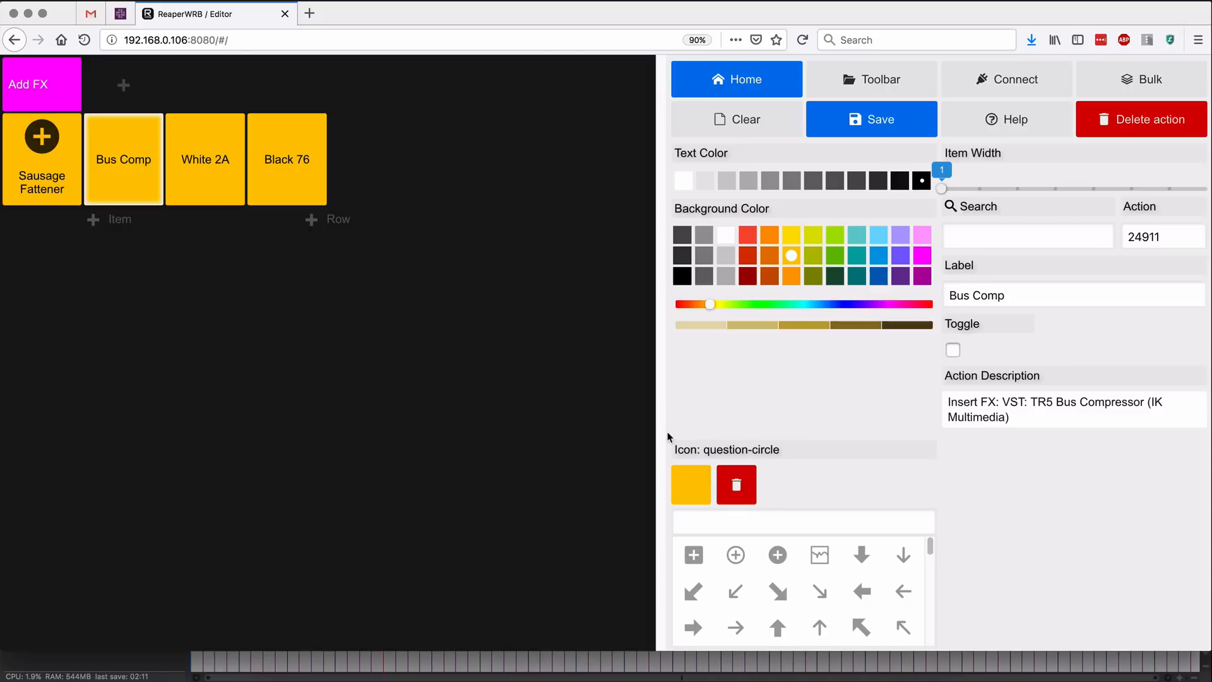
{"action": "left_click", "coordinate": [287, 159]}
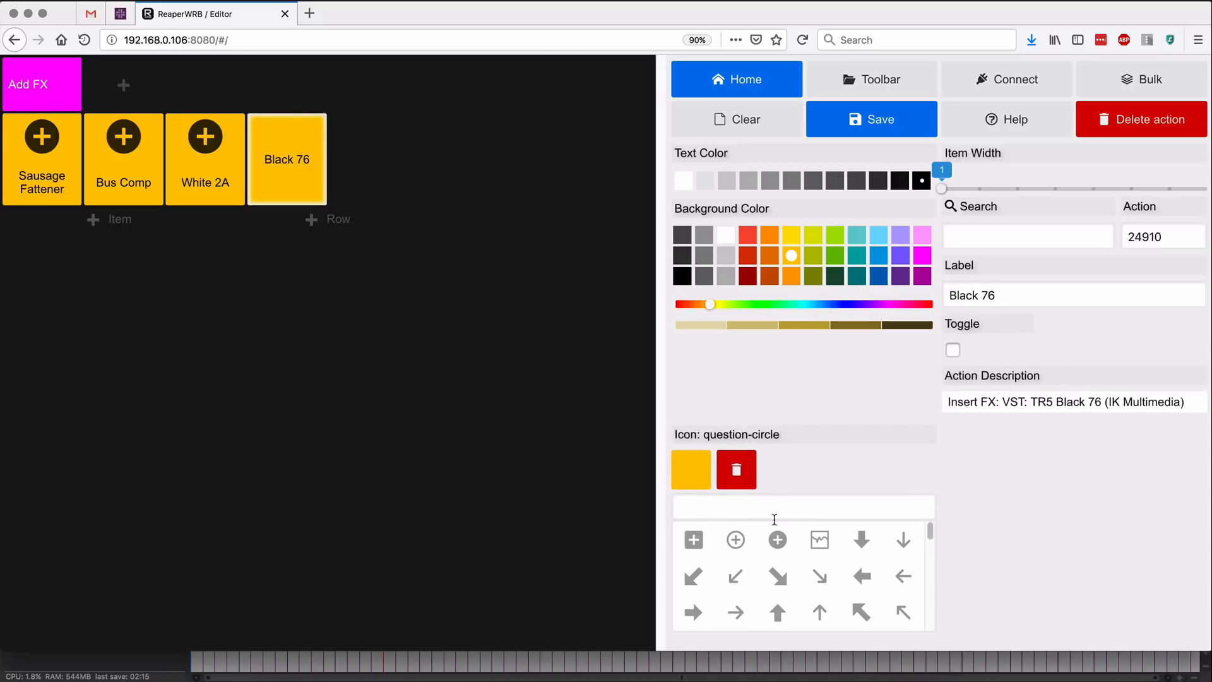
{"action": "left_click", "coordinate": [693, 540]}
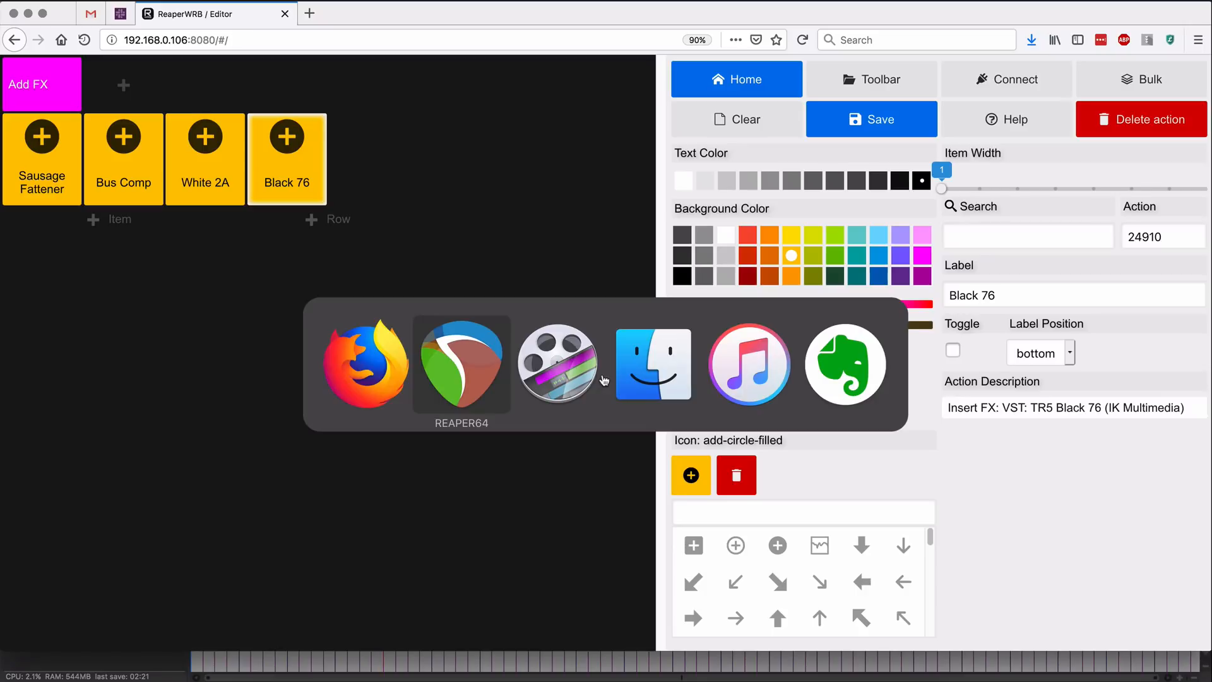
Check the Insert FX command IDs in REAPER's Actions list, then start a new item in the FX row.
{"action": "left_click", "coordinate": [460, 364]}
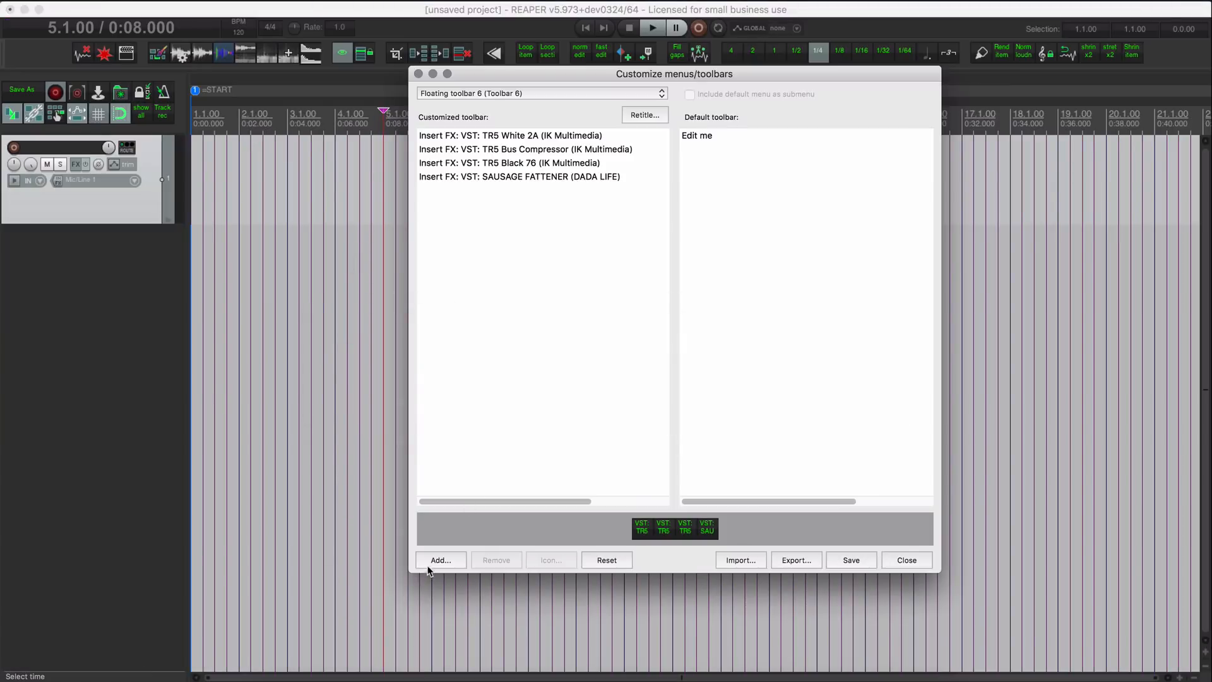
{"action": "left_click", "coordinate": [439, 559]}
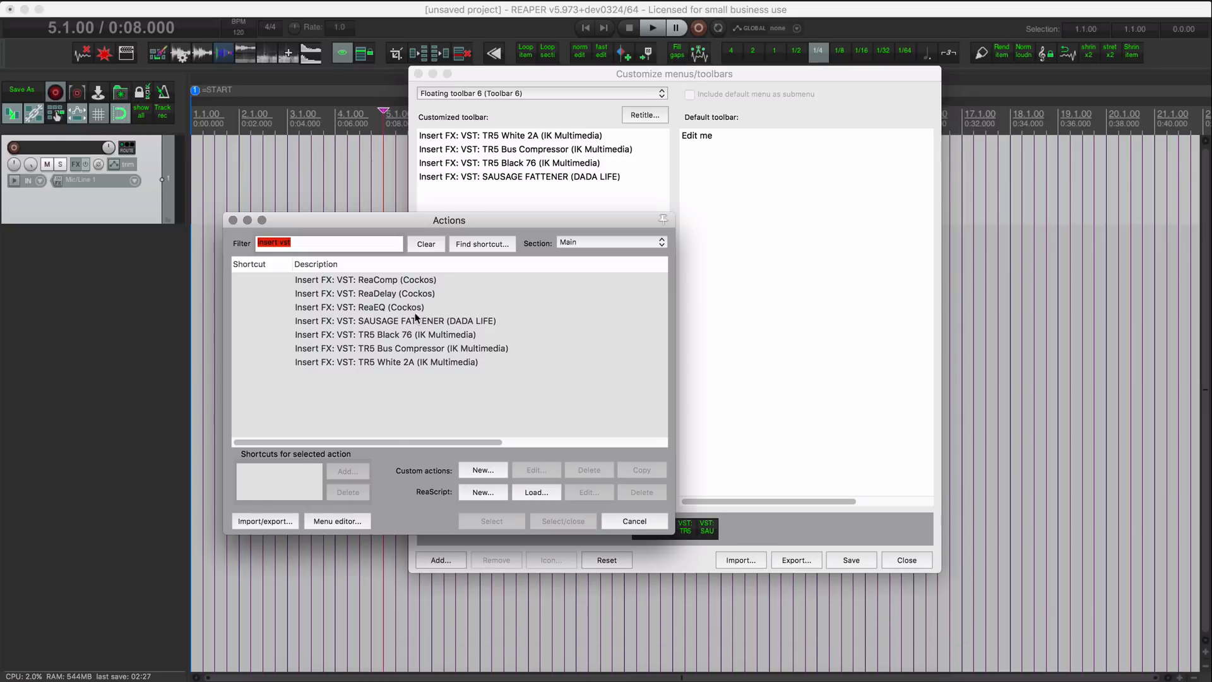
{"action": "left_click", "coordinate": [365, 292]}
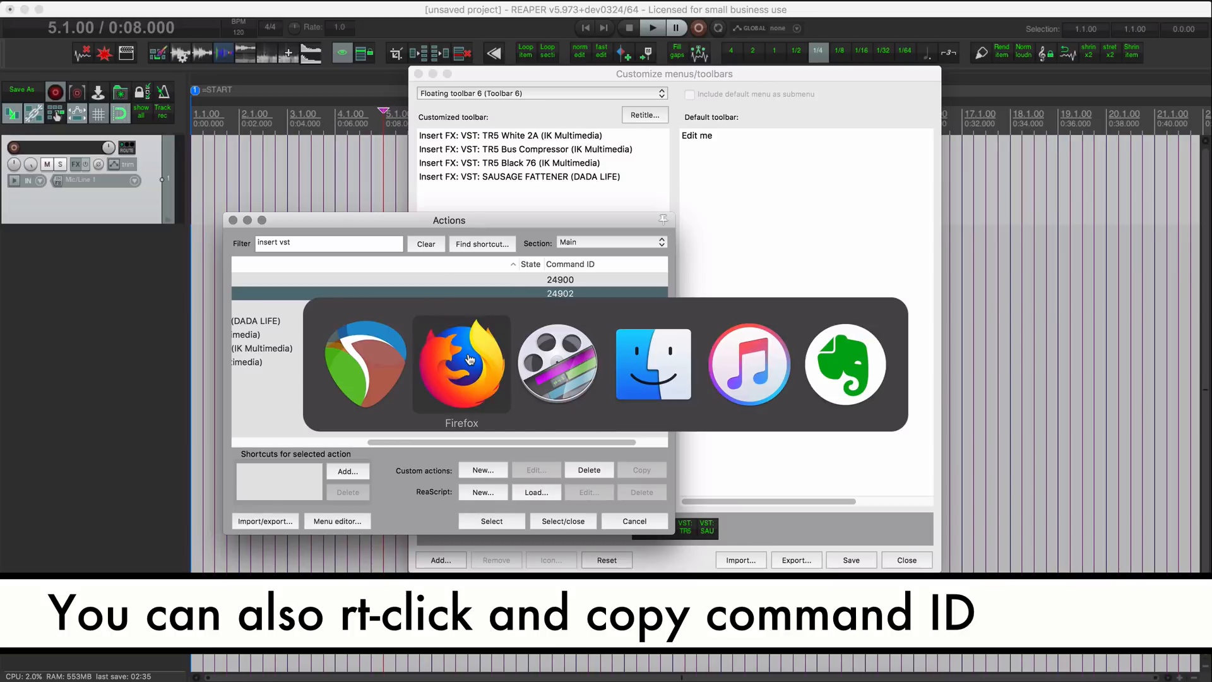
{"action": "left_click", "coordinate": [462, 364]}
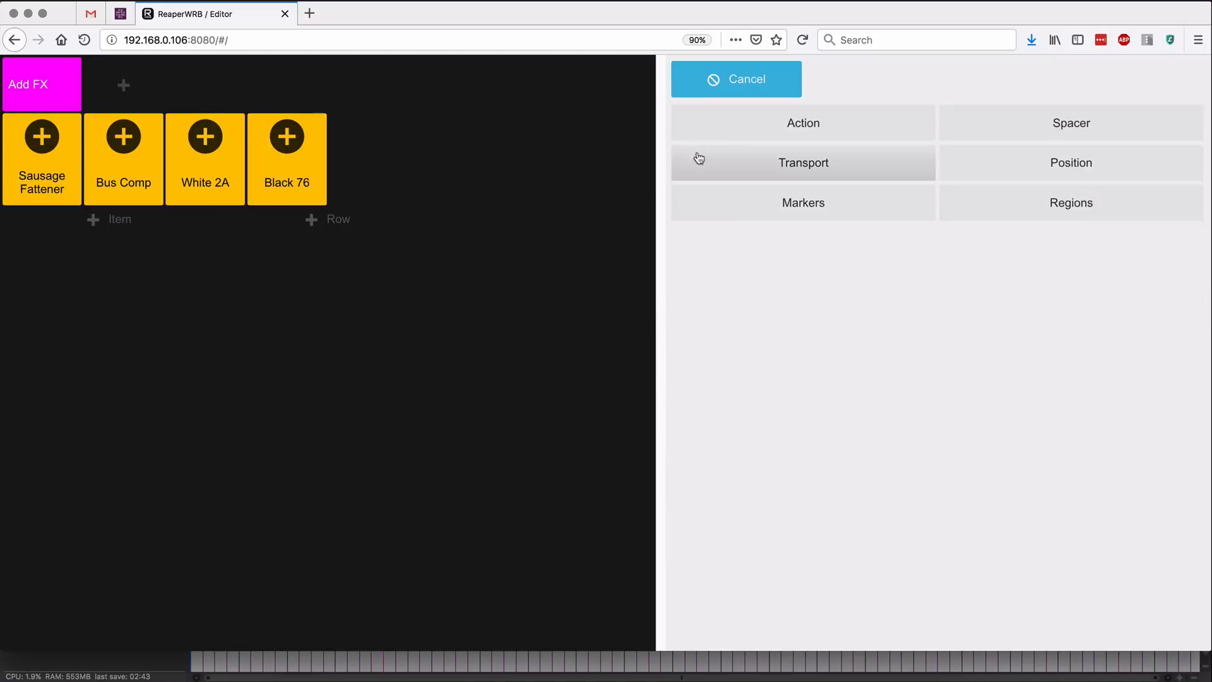
Create an action button for 24902 labelled ReaDelay, yellow with the add-circle-filled icon.
{"action": "left_click", "coordinate": [803, 122]}
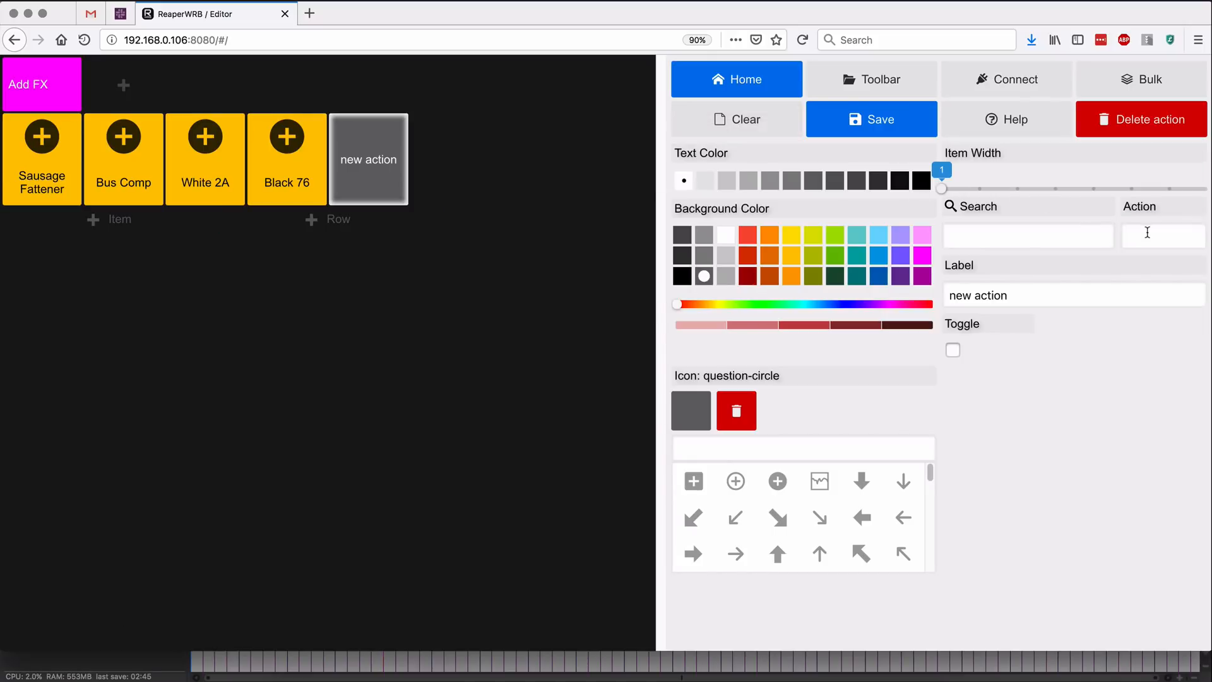
{"action": "type", "text": "24902"}
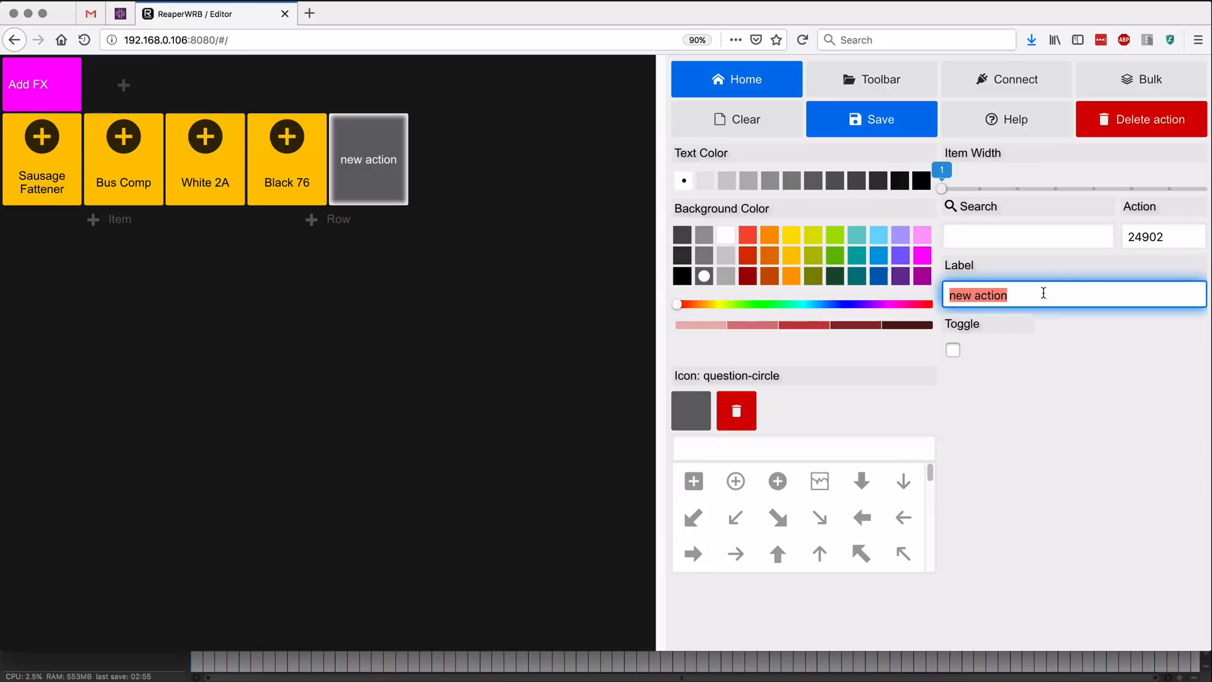
{"action": "type", "text": "ReaDelay"}
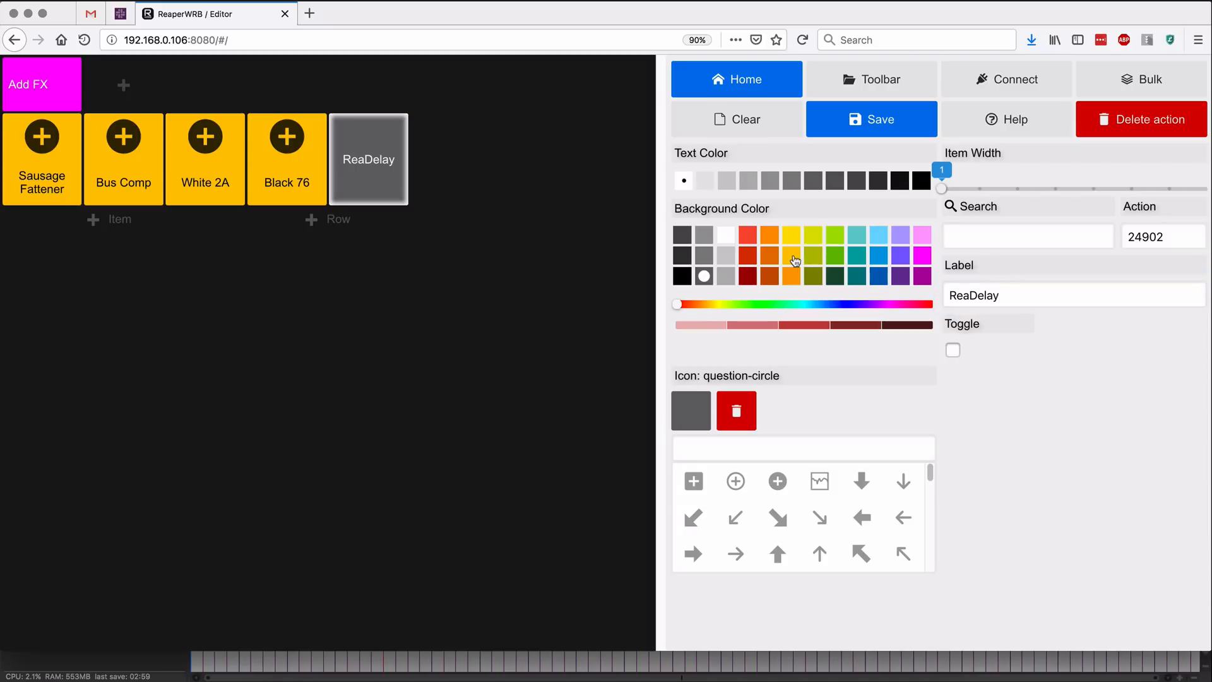
{"action": "left_click", "coordinate": [791, 255]}
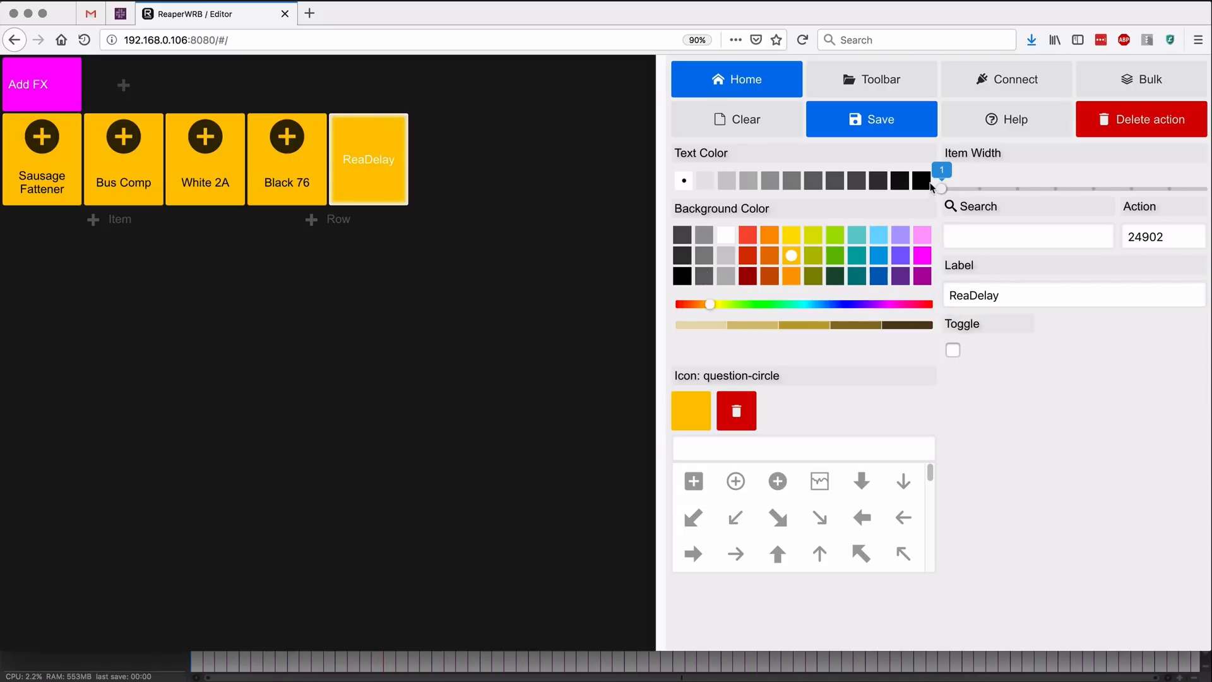
{"action": "left_click", "coordinate": [777, 486]}
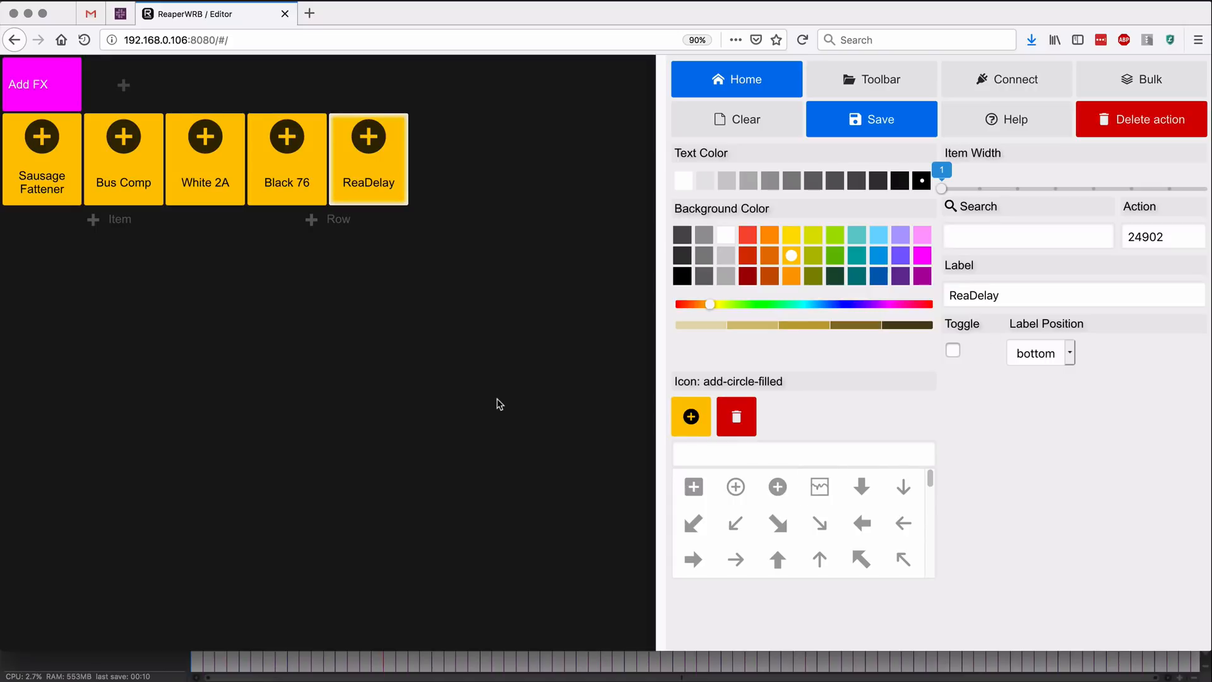
{"action": "mouse_move", "coordinate": [701, 356]}
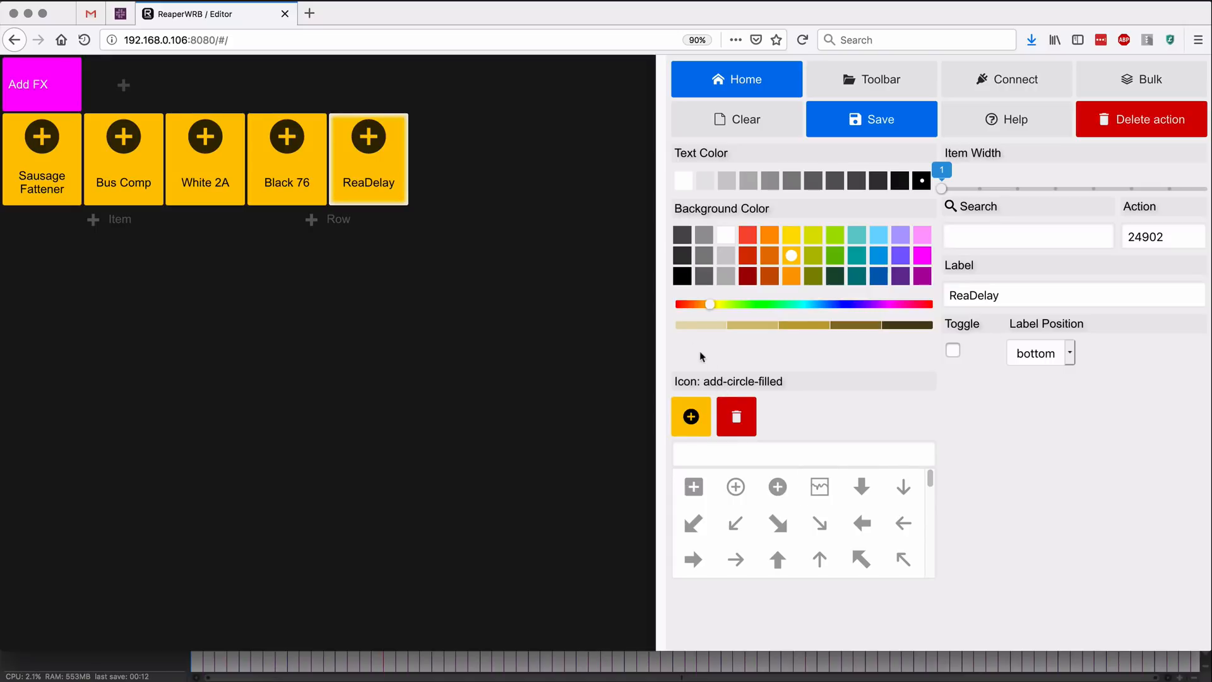
{"action": "mouse_move", "coordinate": [873, 197]}
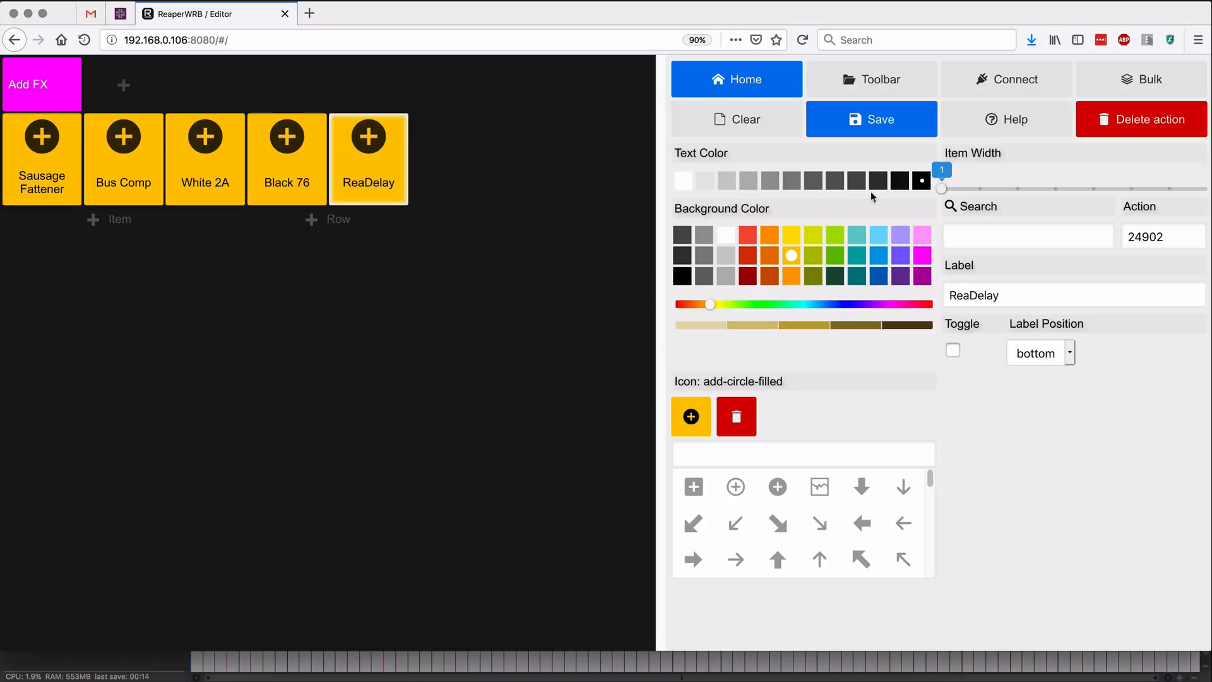
{"action": "mouse_move", "coordinate": [1006, 78]}
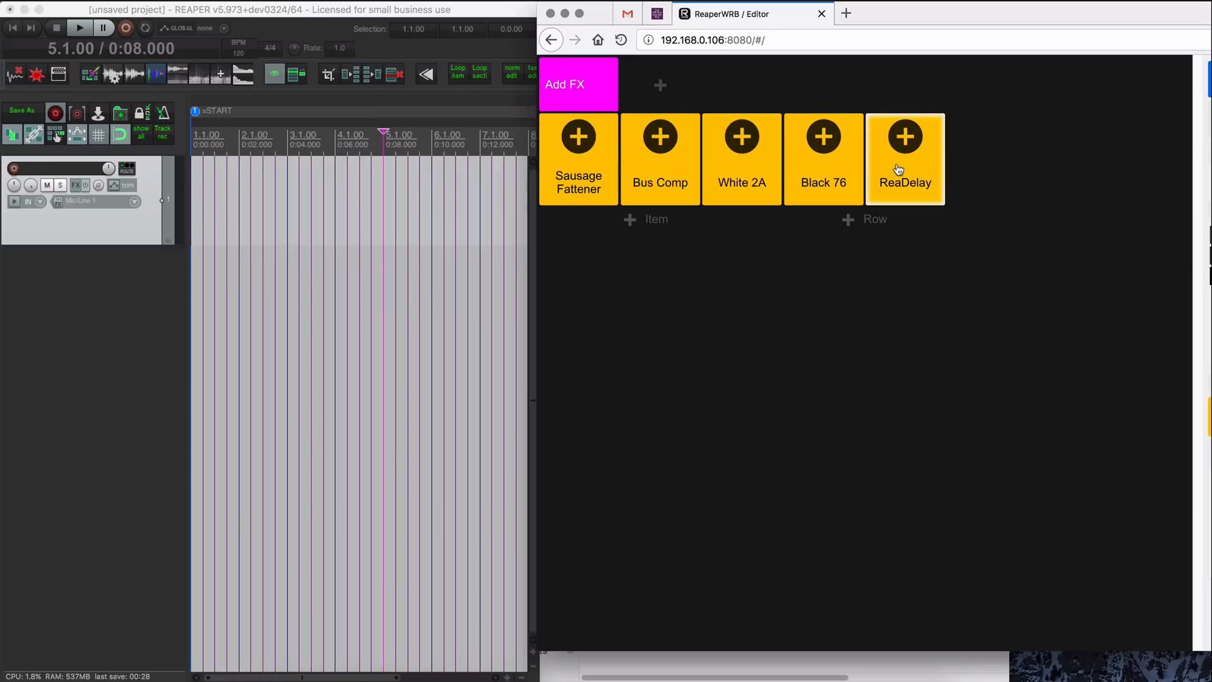
Test the five buttons, inserting ReaDelay, Black 76, White 2A, Bus Compressor and Sausage Fattener on Track 1.
{"action": "left_click", "coordinate": [904, 159]}
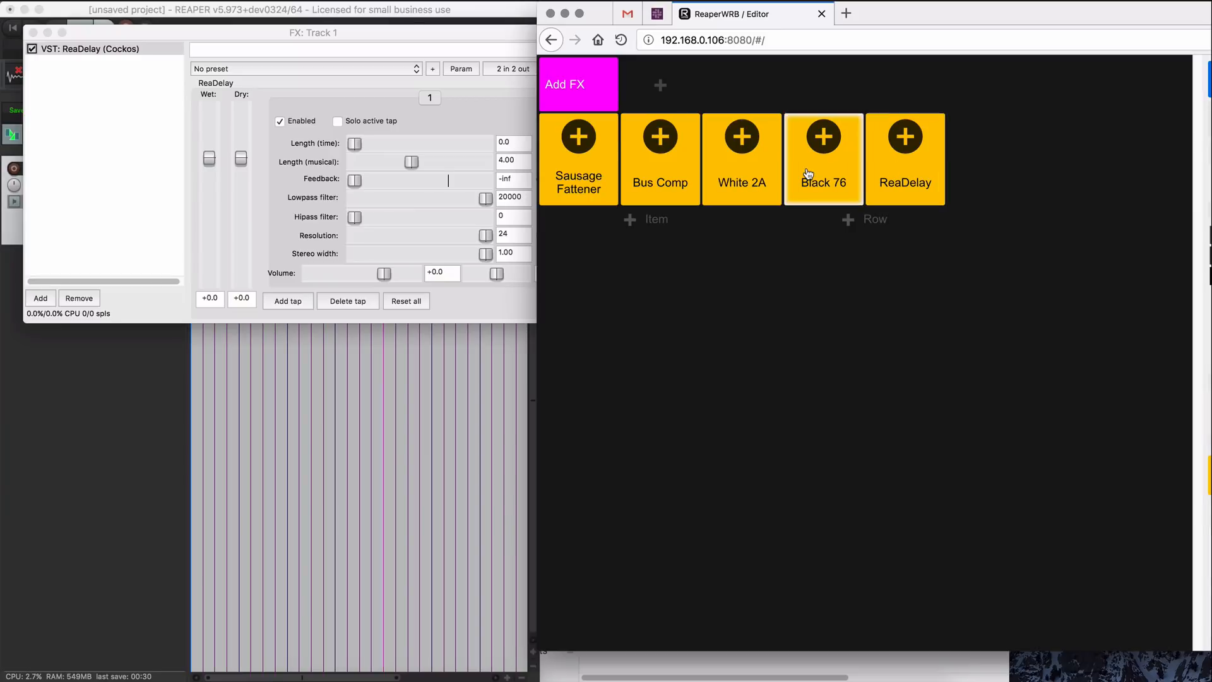
{"action": "left_click", "coordinate": [822, 159]}
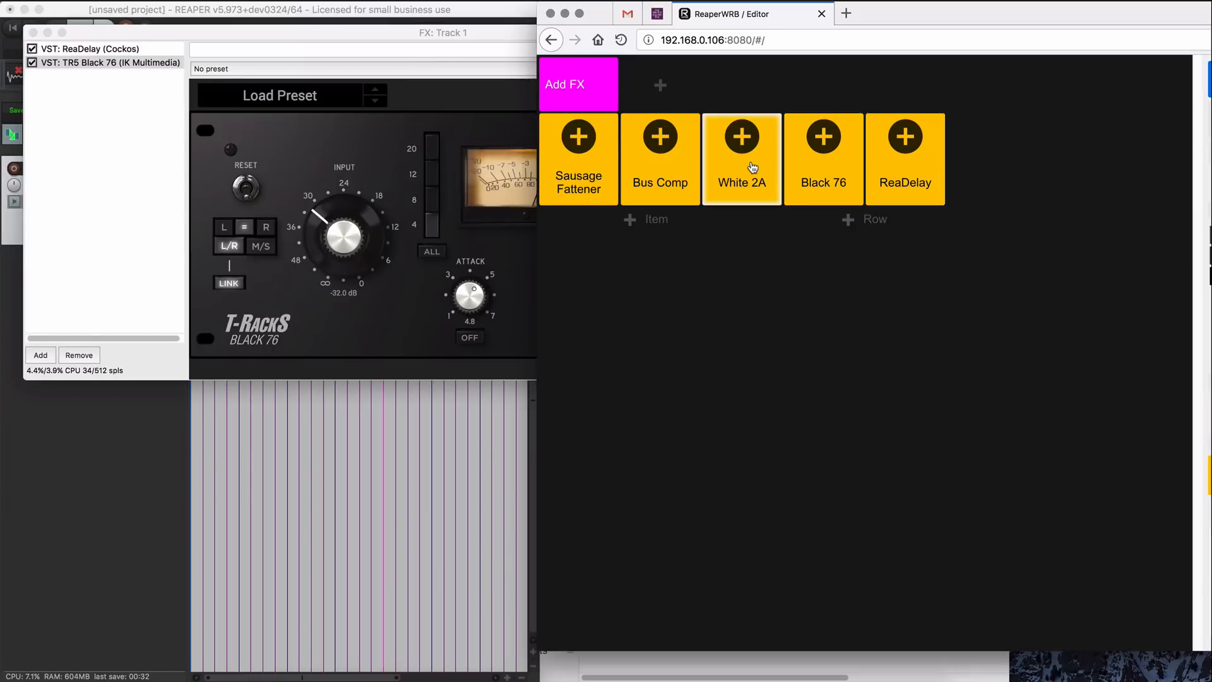
{"action": "left_click", "coordinate": [659, 159]}
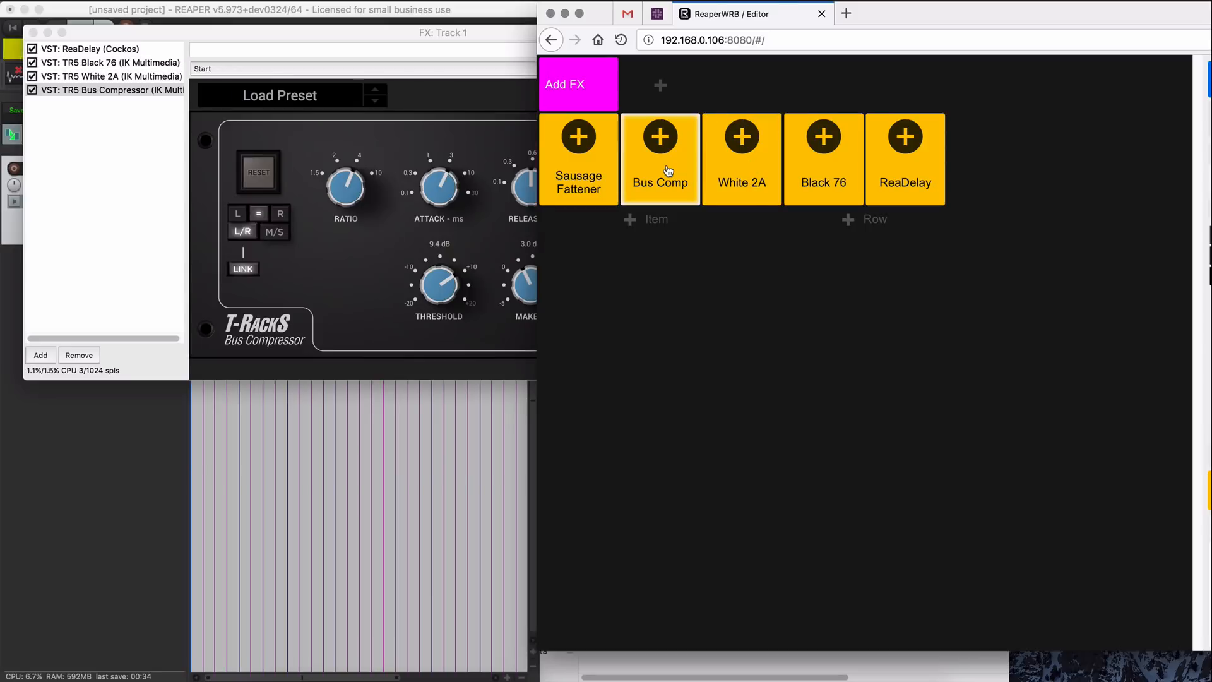
{"action": "left_click", "coordinate": [577, 158]}
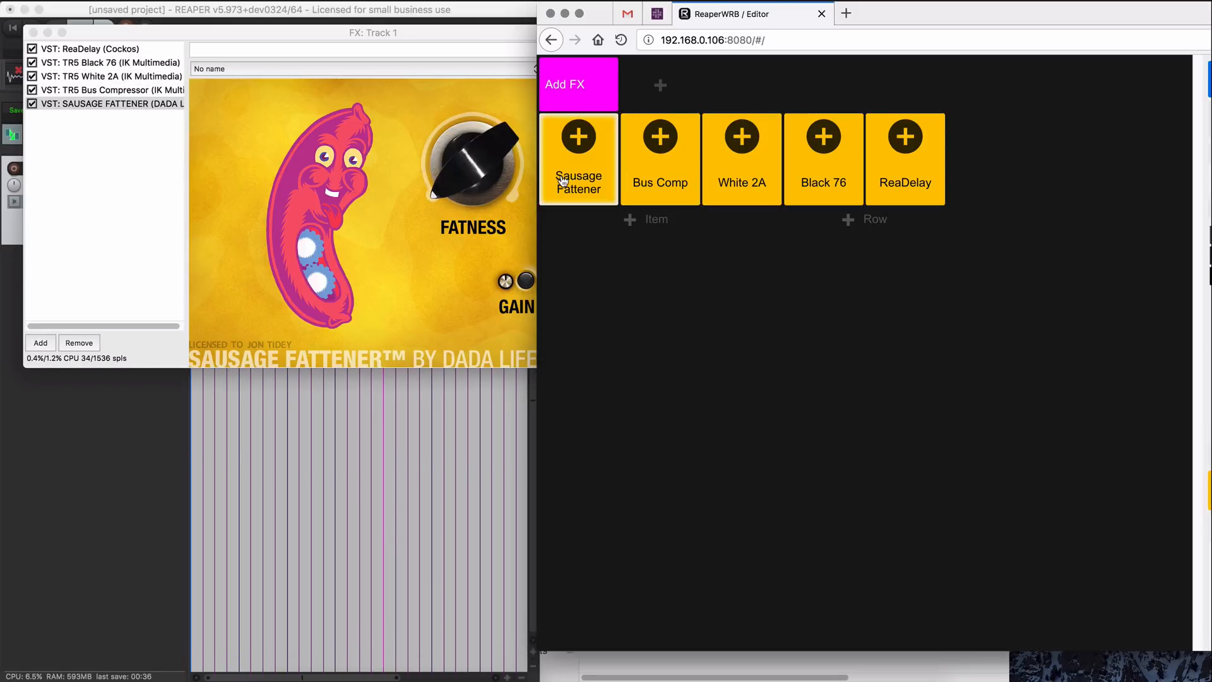
{"action": "left_click", "coordinate": [577, 159]}
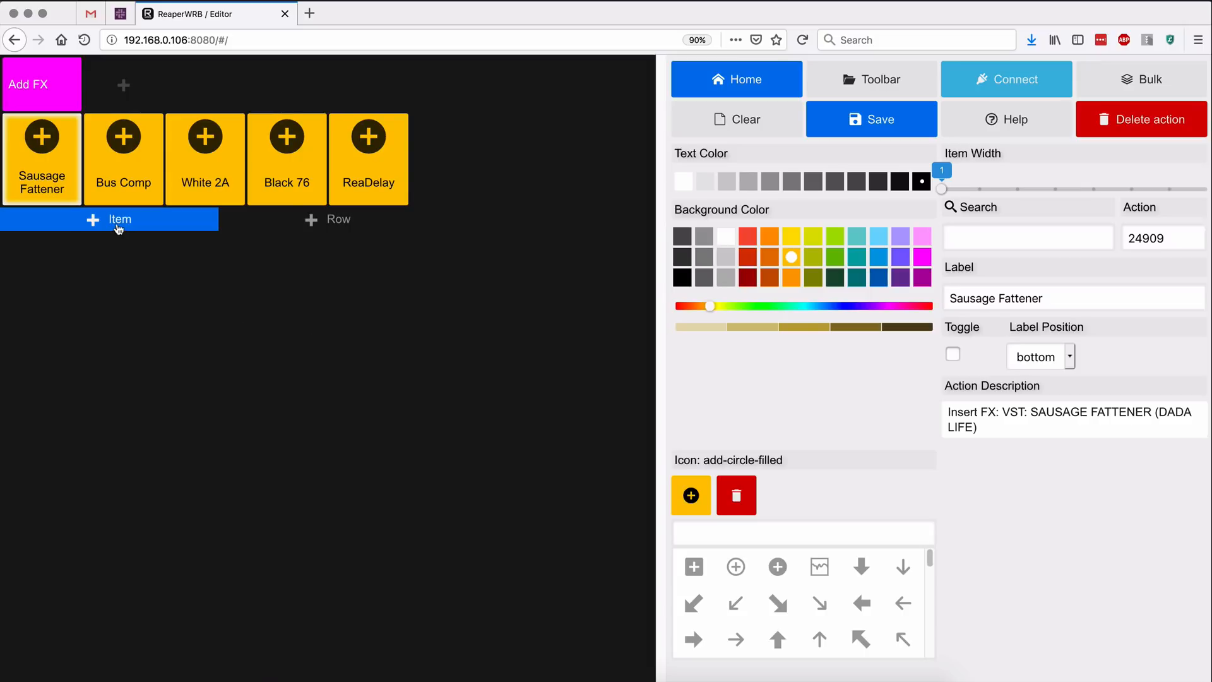
Add a second-row action button and search 'fx' for Track: Toggle FX bypass (action 40298).
{"action": "left_click", "coordinate": [327, 220]}
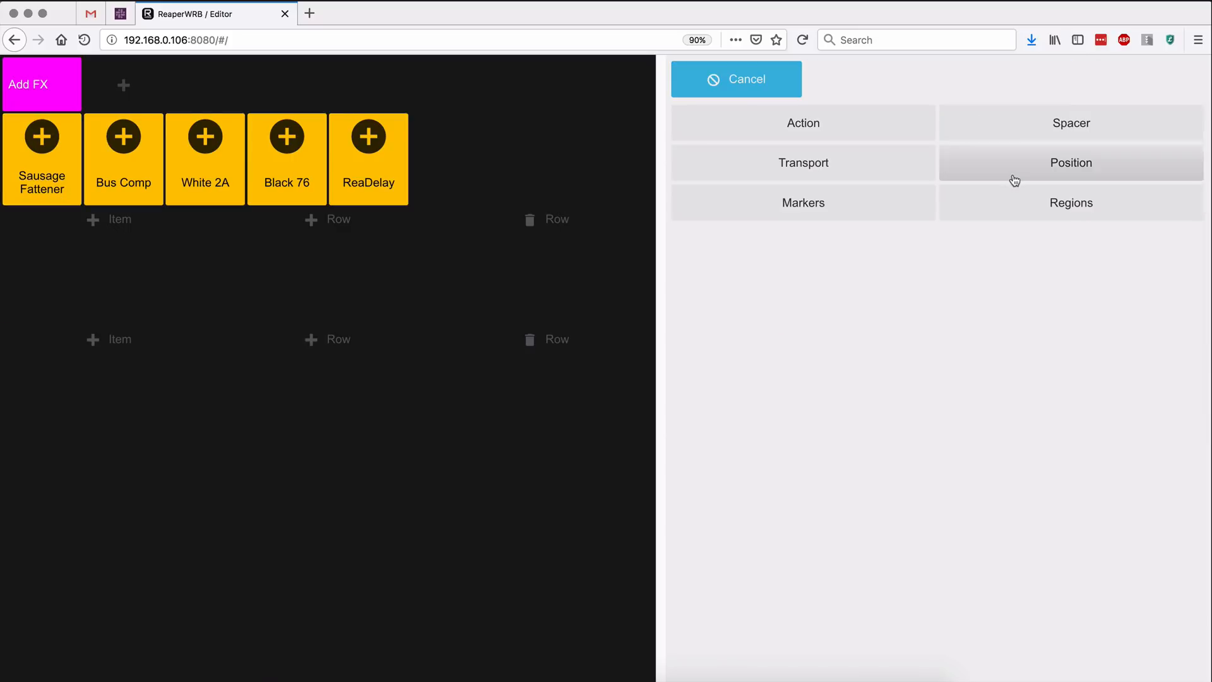
{"action": "left_click", "coordinate": [803, 122]}
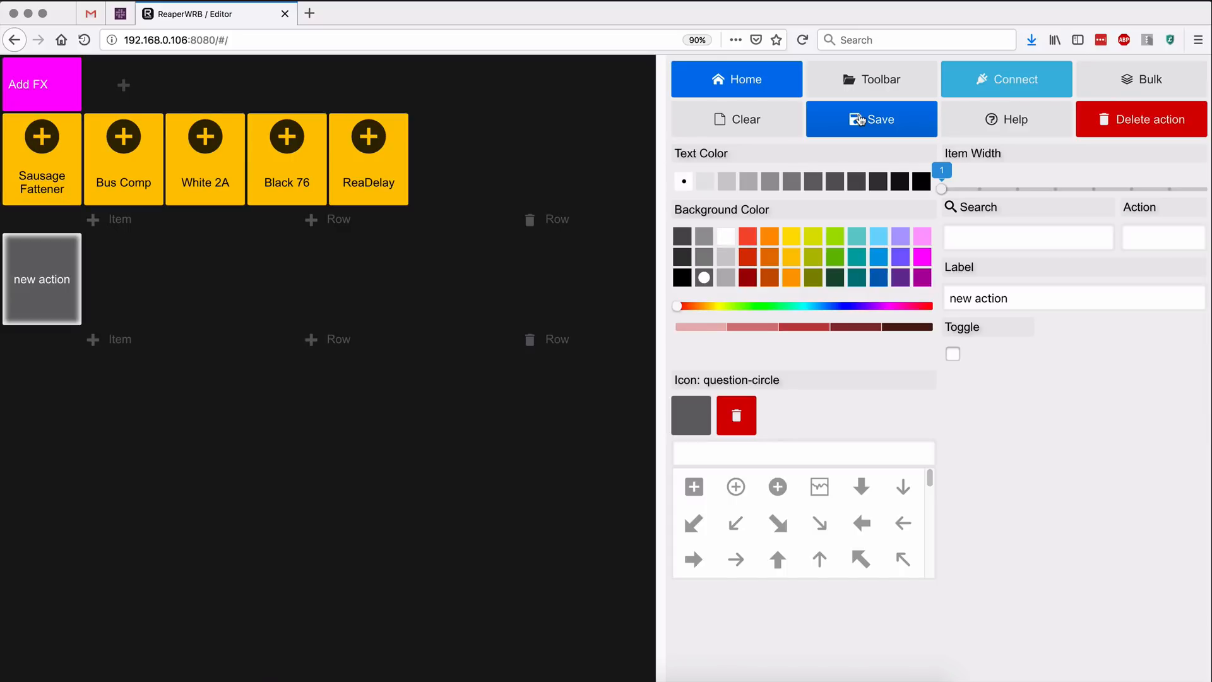
{"action": "mouse_move", "coordinate": [997, 265]}
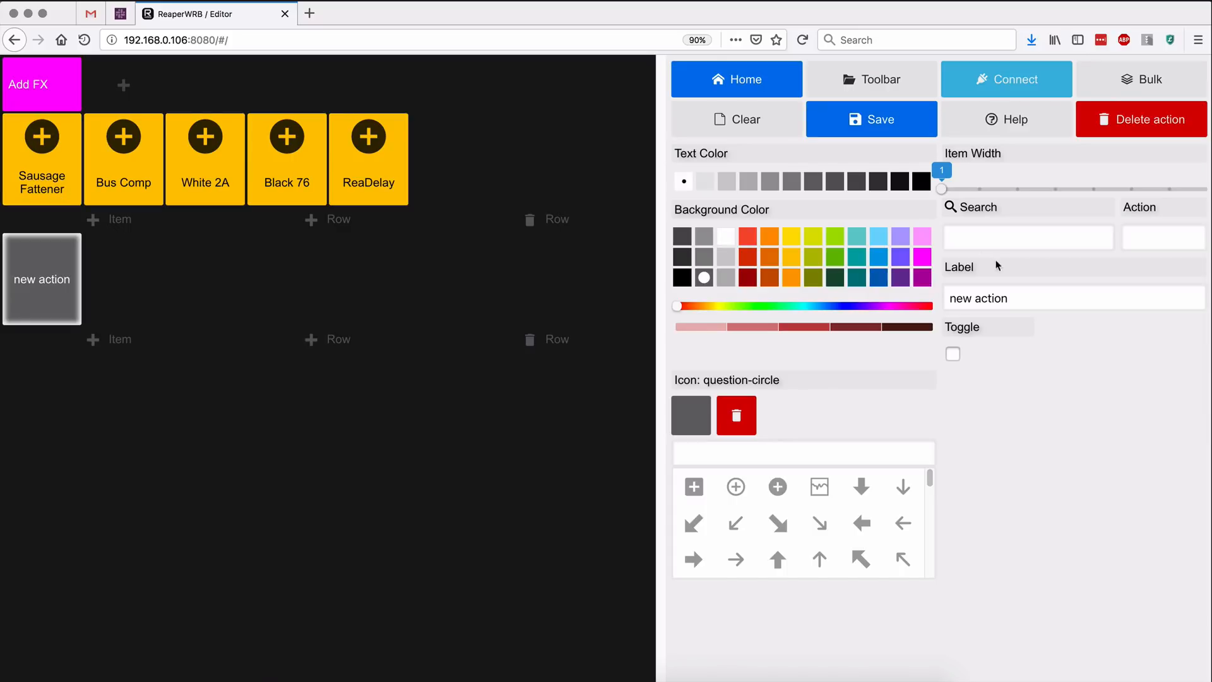
{"action": "type", "text": "f"}
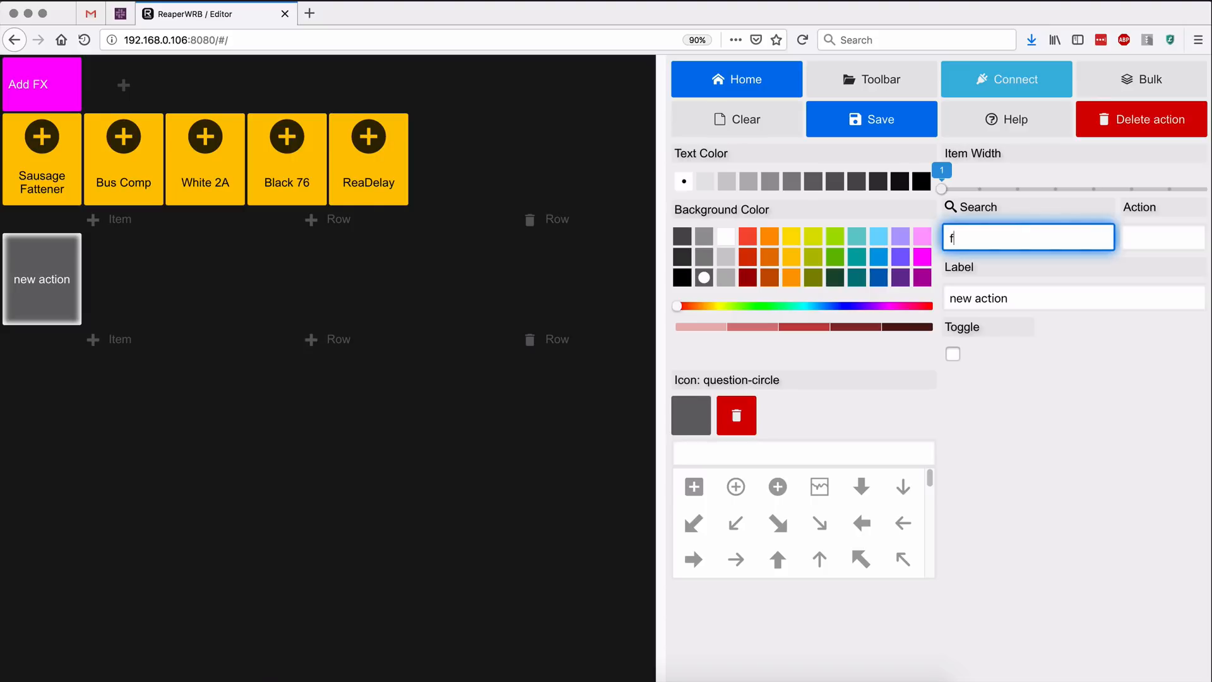
{"action": "type", "text": "x"}
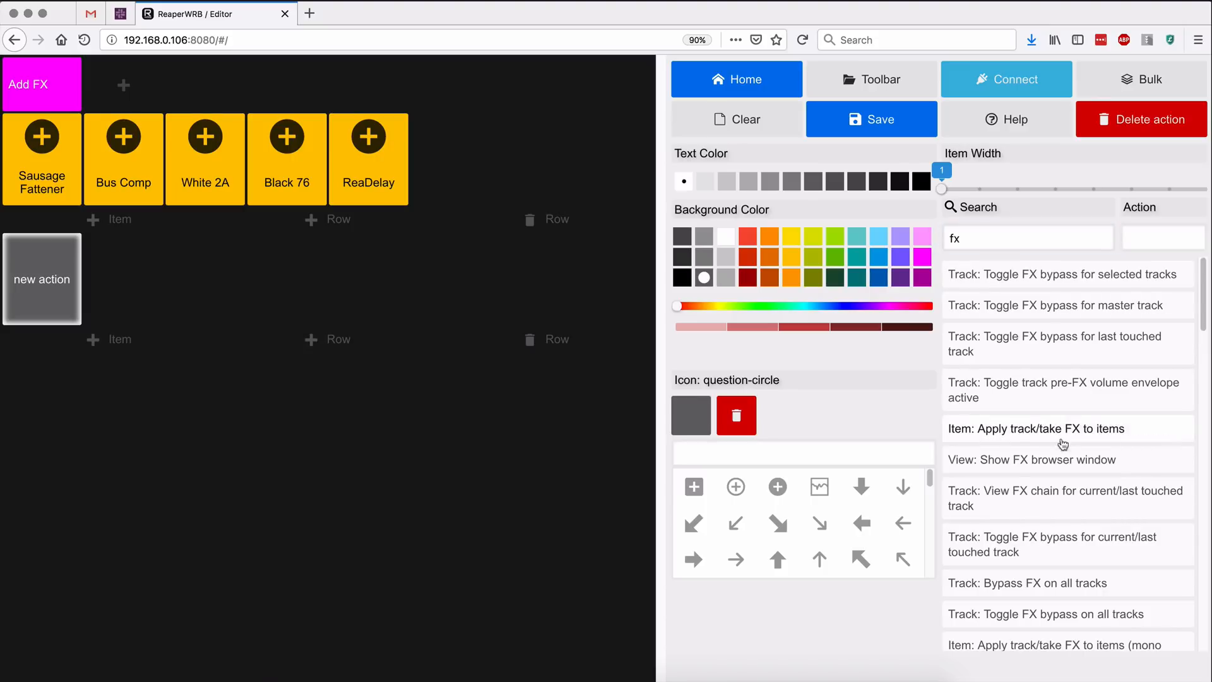
{"action": "scroll", "scroll_direction": "down", "scroll_amount": 3}
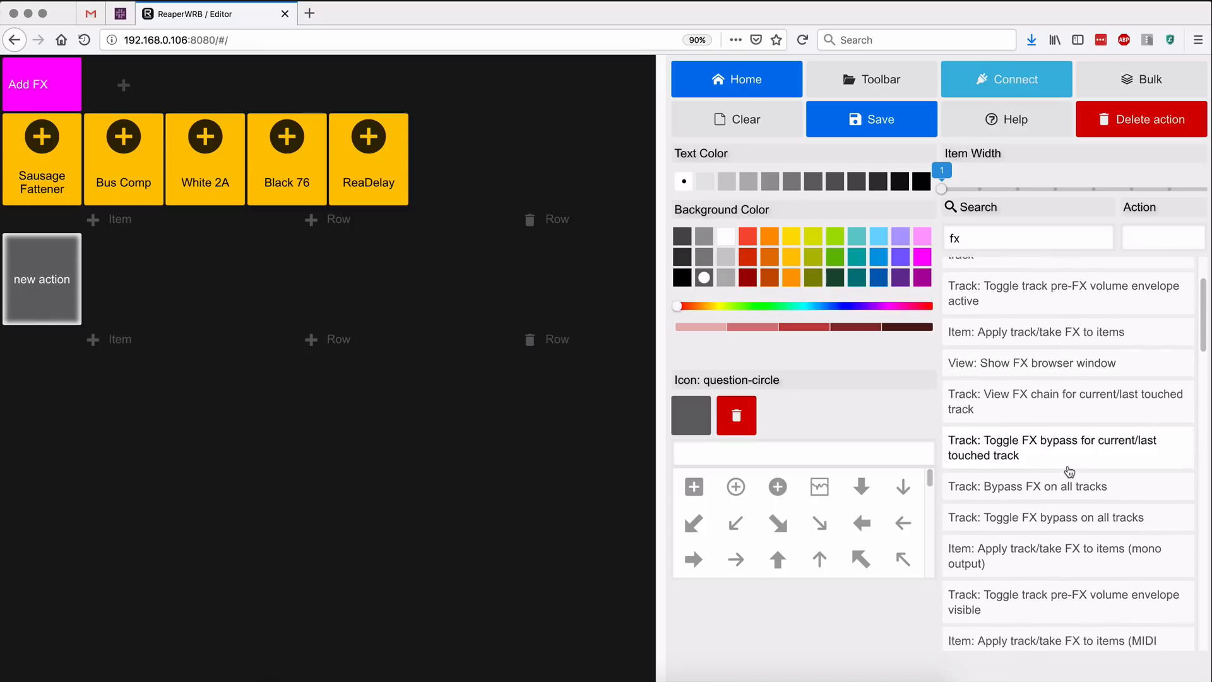
{"action": "scroll", "scroll_direction": "down", "scroll_amount": 3}
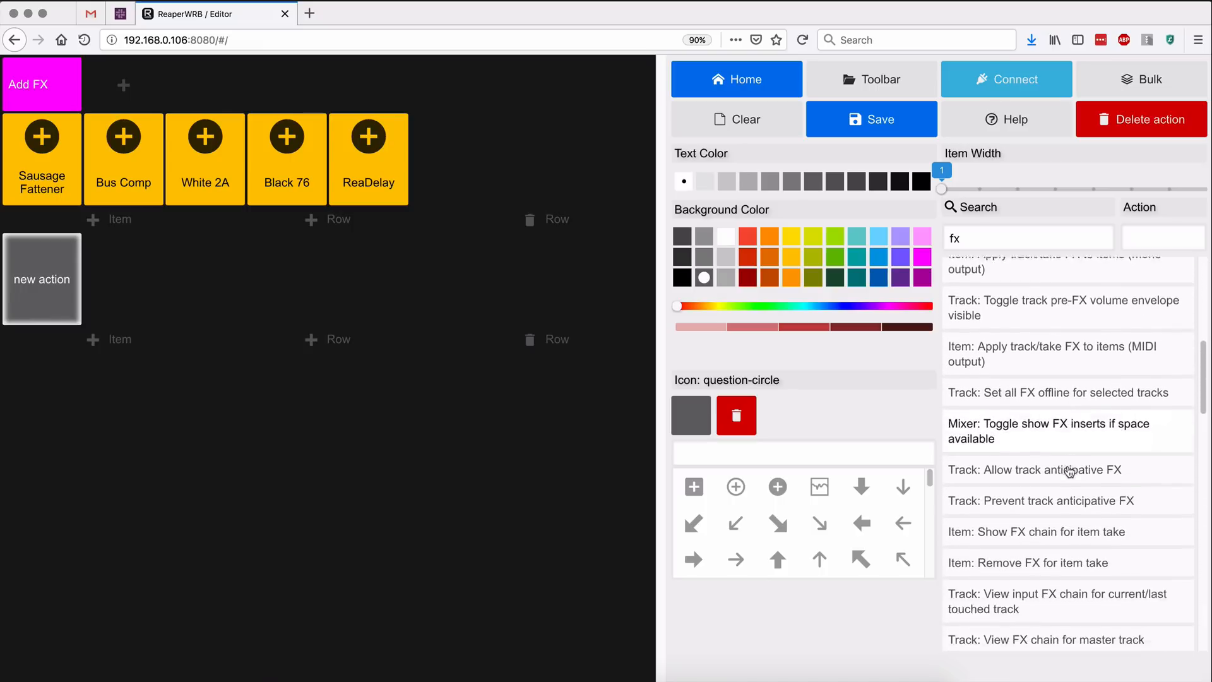
{"action": "scroll", "scroll_direction": "up", "scroll_amount": 3}
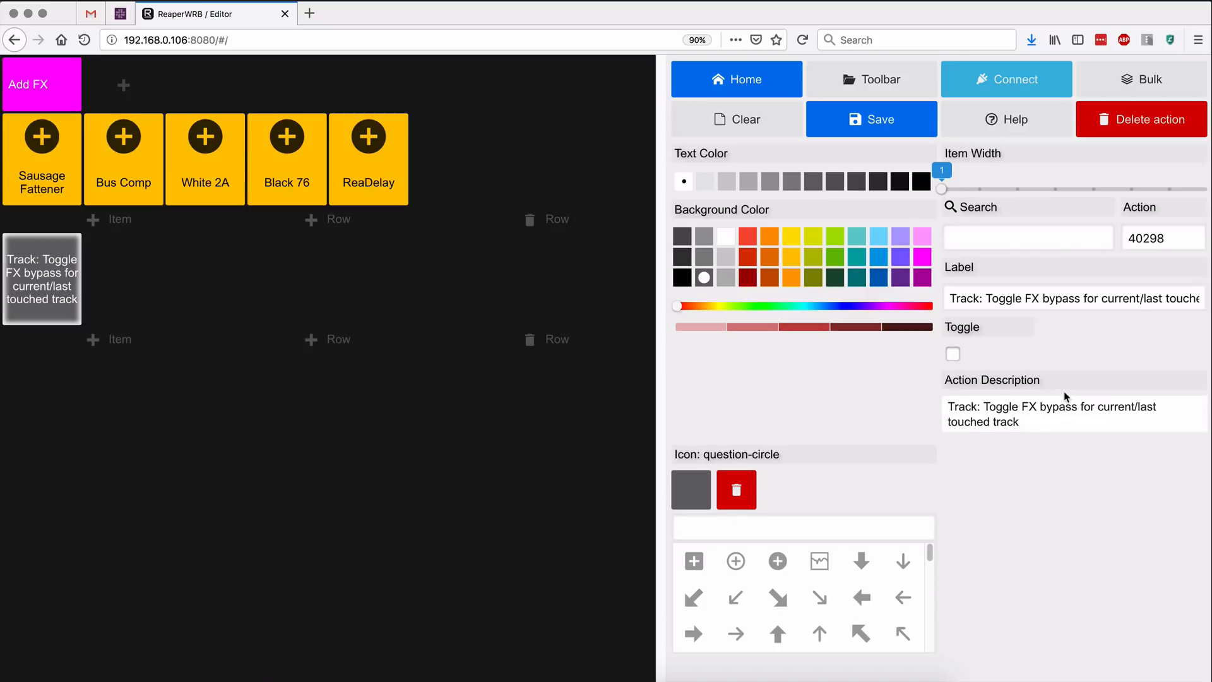
{"action": "mouse_move", "coordinate": [1061, 325]}
{"action": "type", "text": "off"}
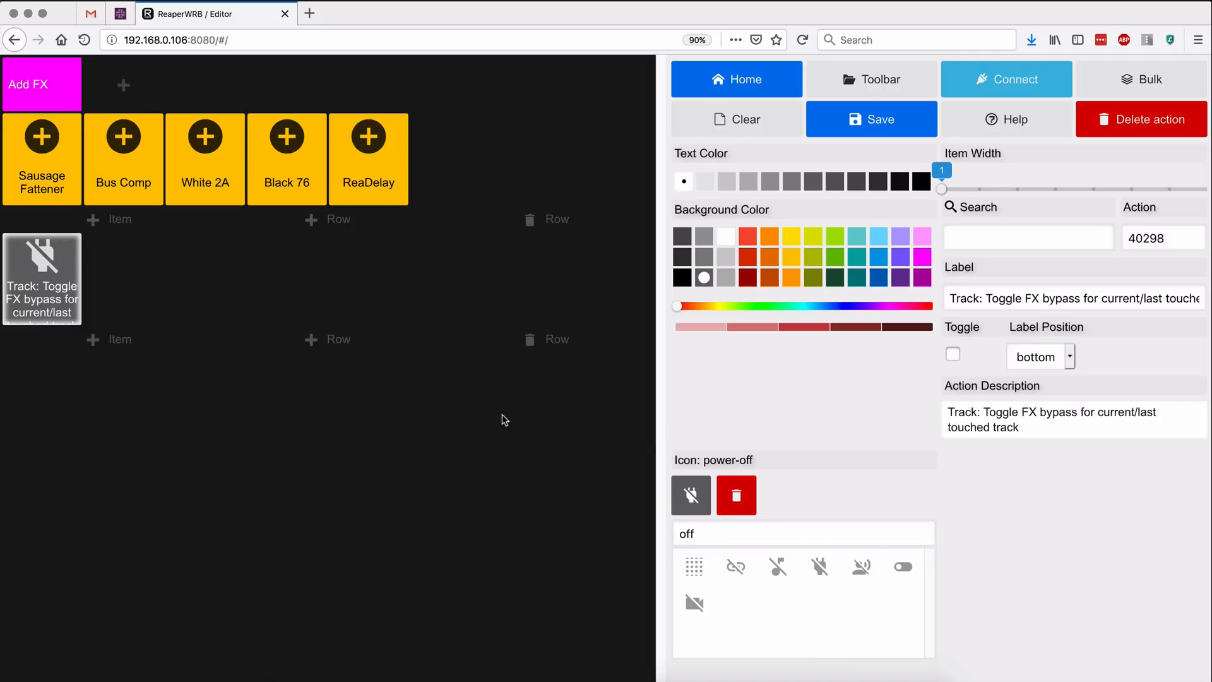
Replace the bypass button's long label with 'Toggle FX Bypass'.
{"action": "double_click", "coordinate": [1060, 297]}
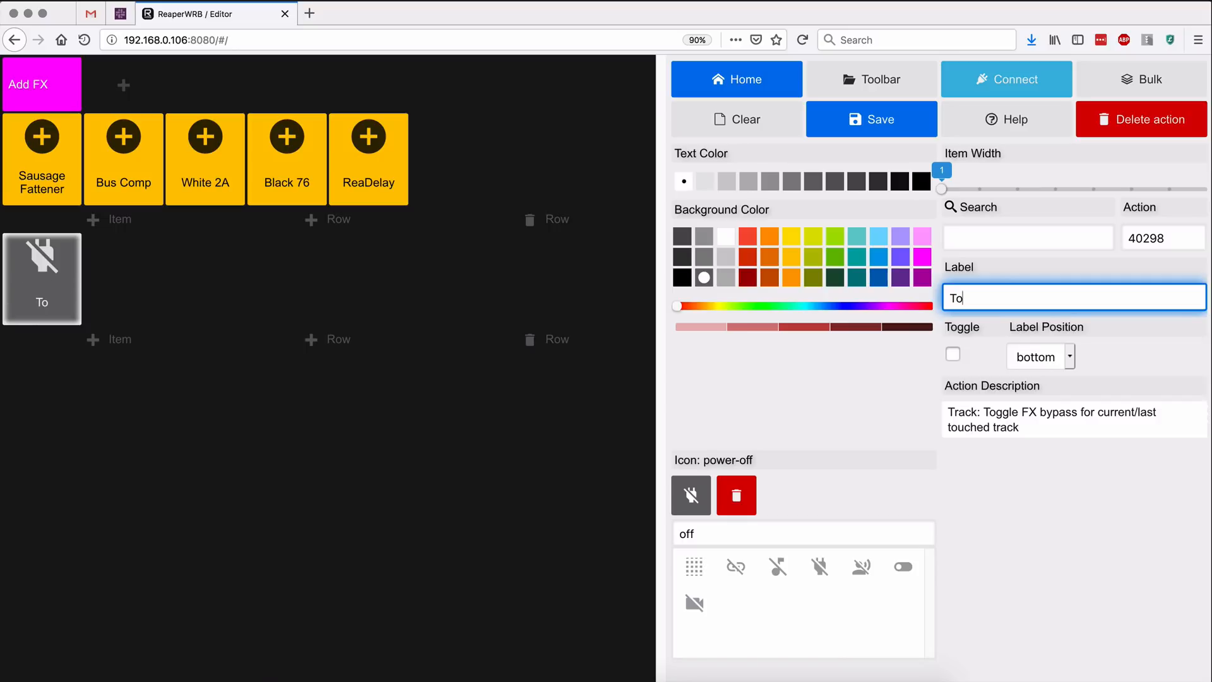
{"action": "type", "text": "Toggle FX Byp"}
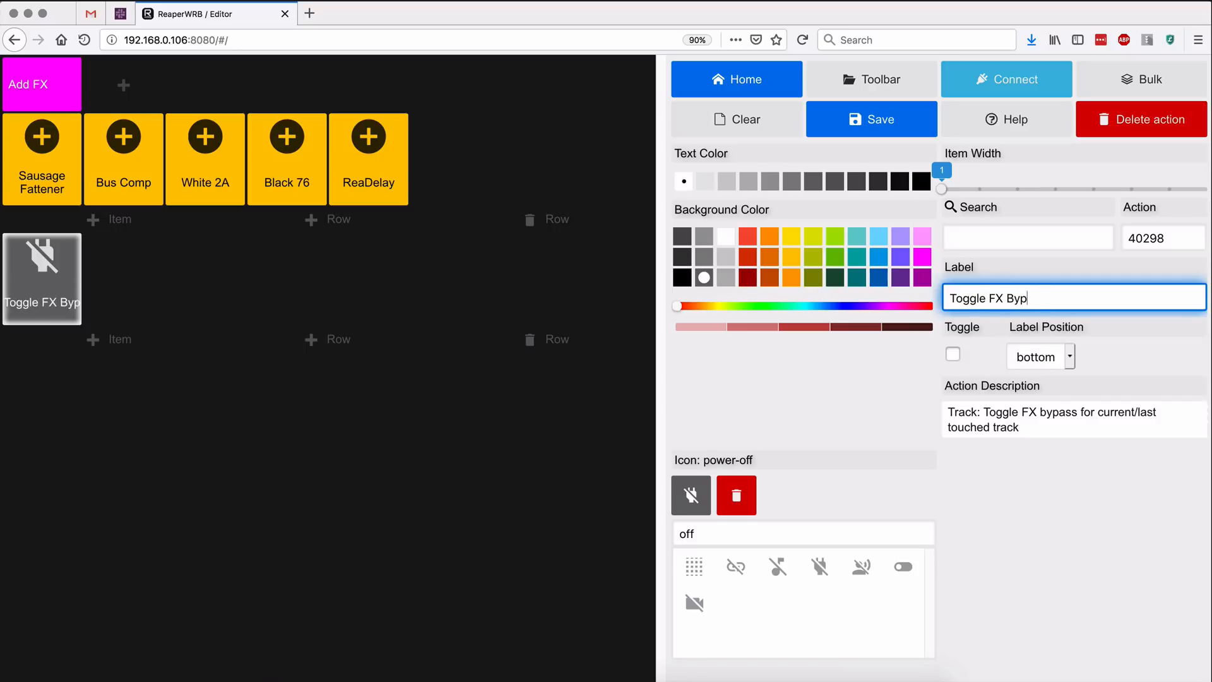
{"action": "type", "text": "ass"}
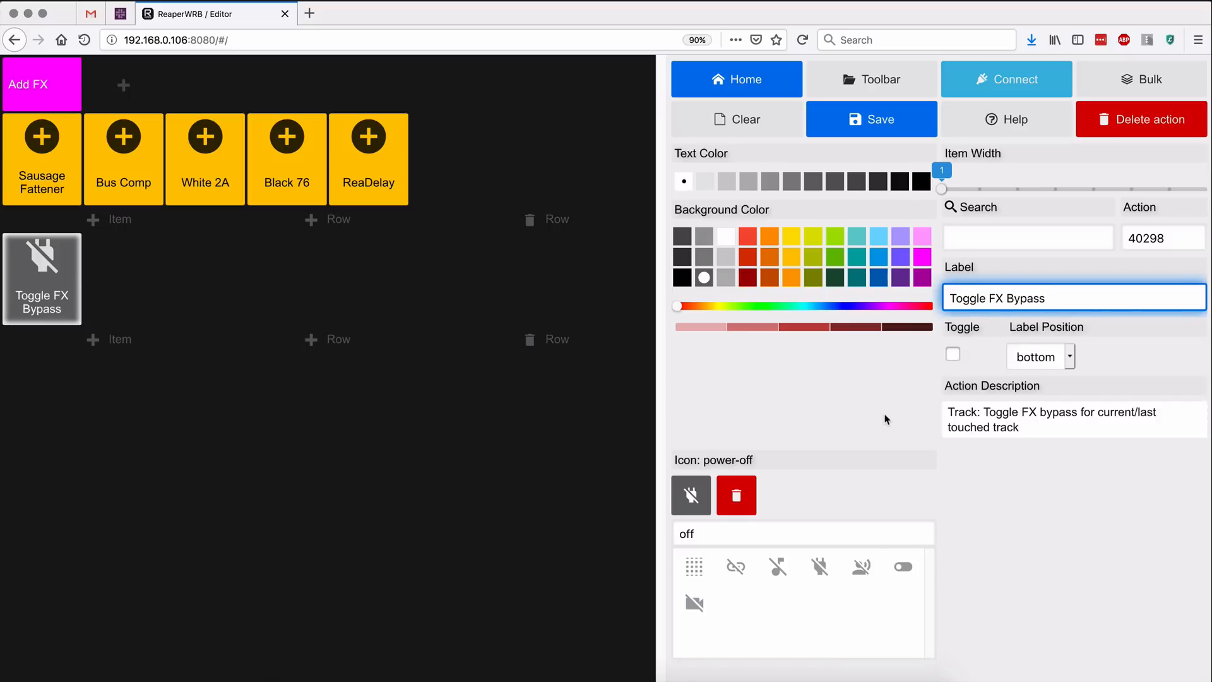
{"action": "mouse_move", "coordinate": [468, 85]}
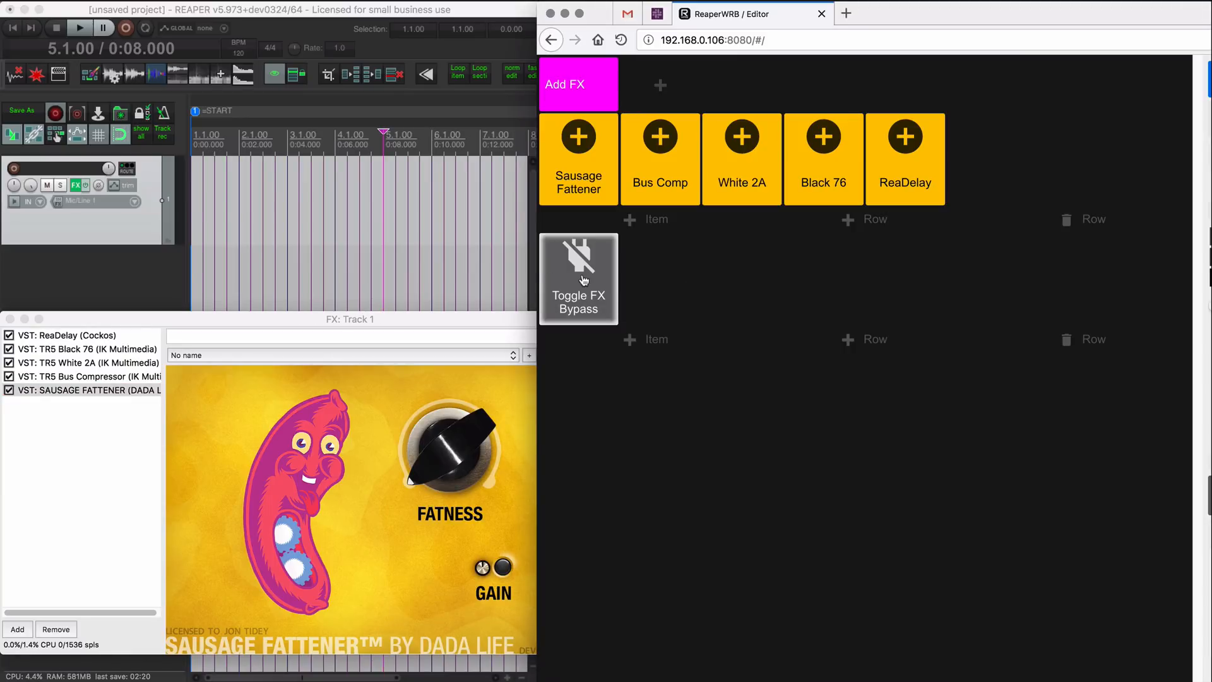
{"action": "mouse_move", "coordinate": [869, 17]}
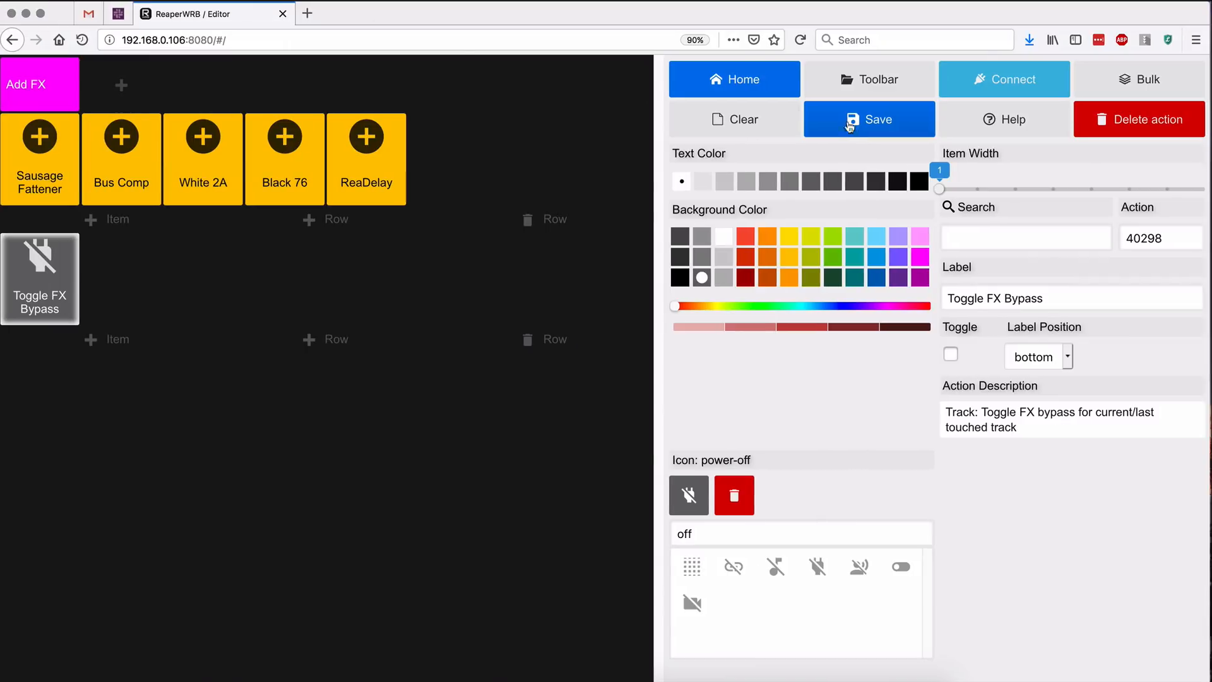
Title the remote 'Add FX' and save it as webremote.js in the reaperwrb_2 folder.
{"action": "left_click", "coordinate": [869, 119]}
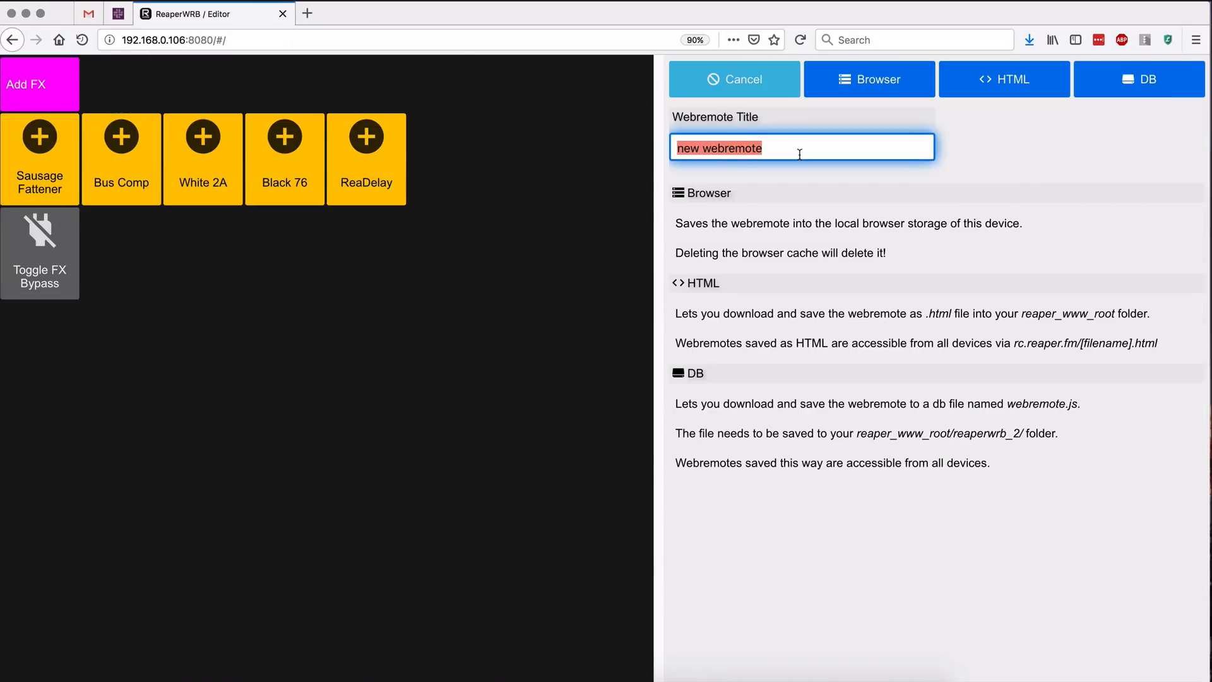
{"action": "type", "text": "add F"}
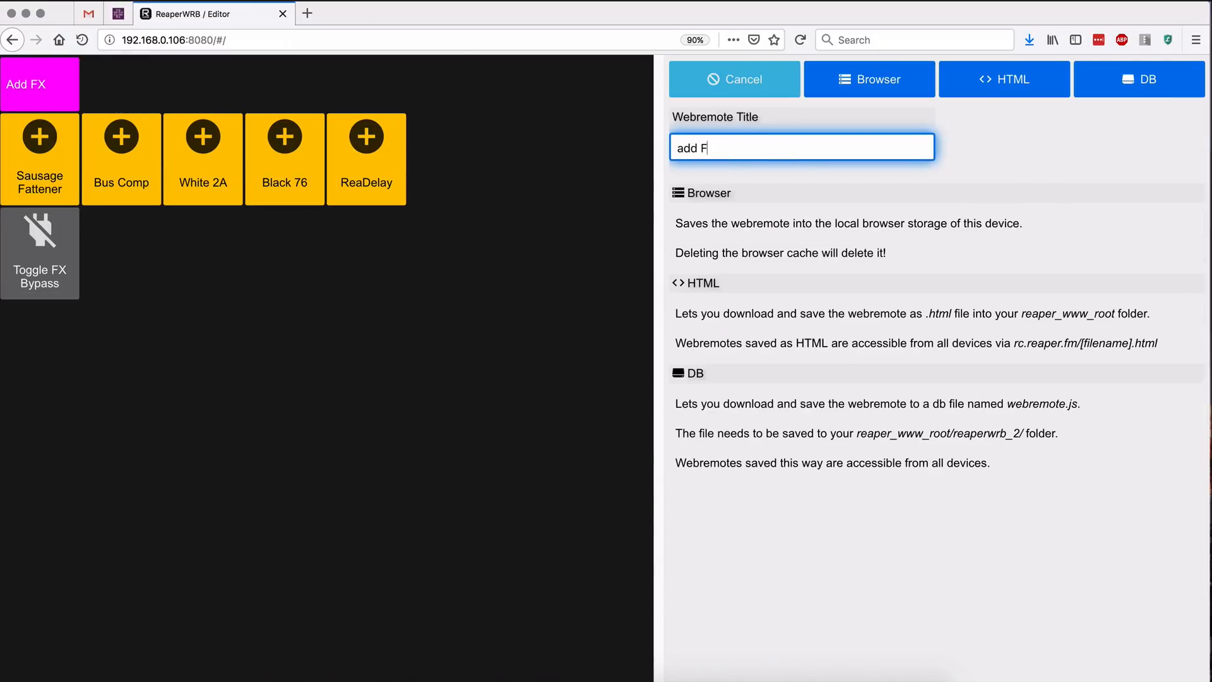
{"action": "type", "text": "X"}
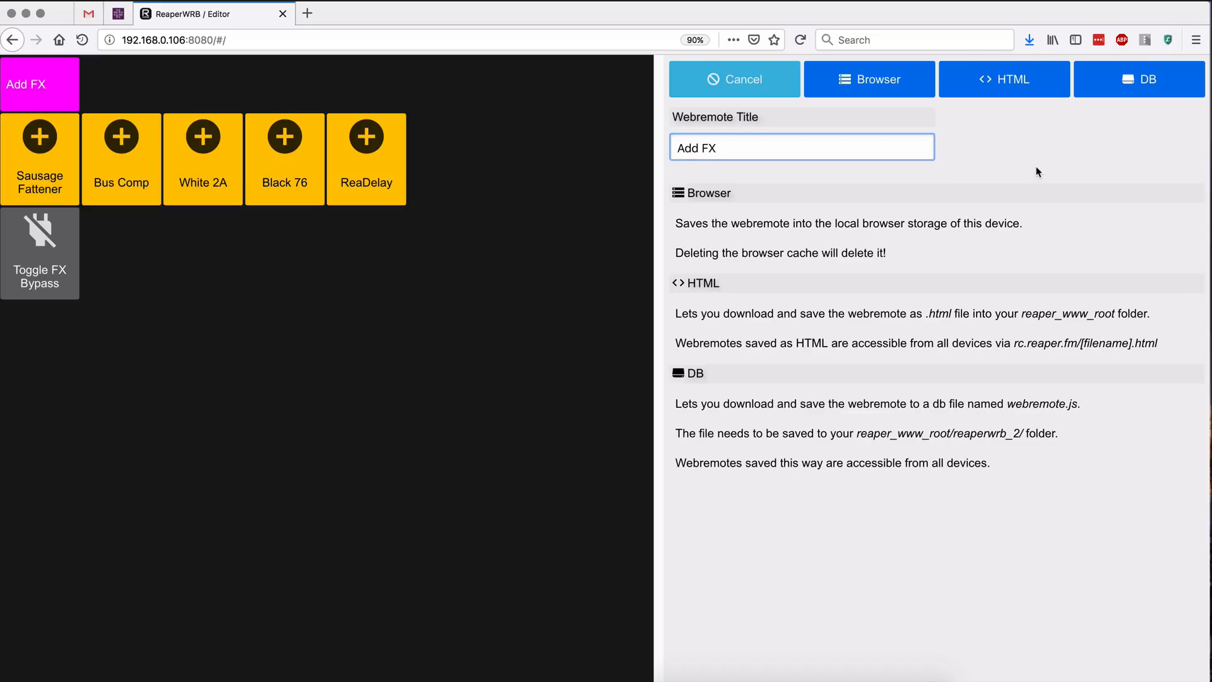
{"action": "left_click", "coordinate": [732, 79]}
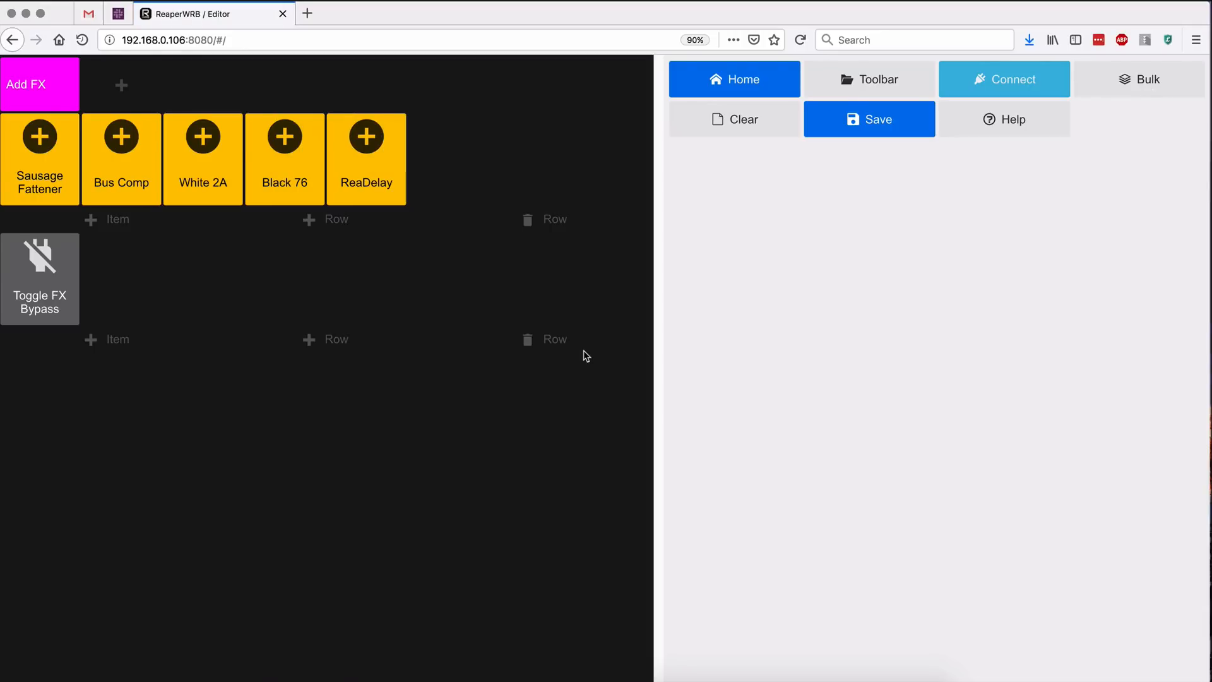
{"action": "left_click", "coordinate": [868, 118]}
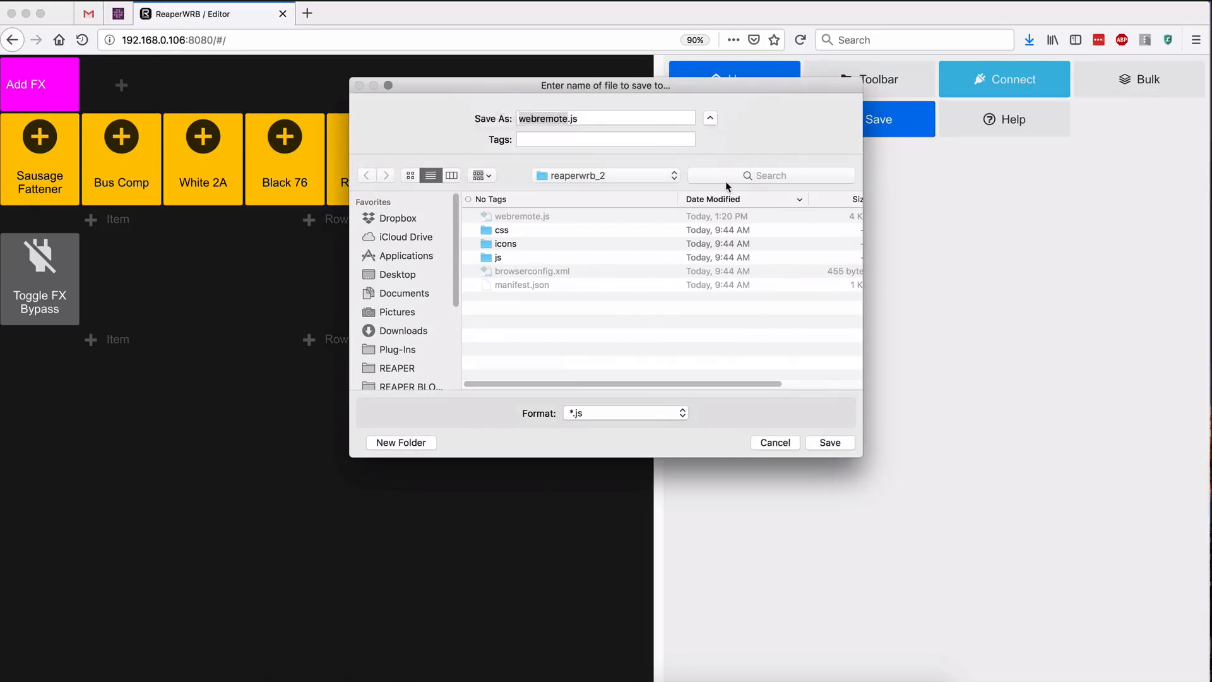
{"action": "left_click", "coordinate": [828, 442]}
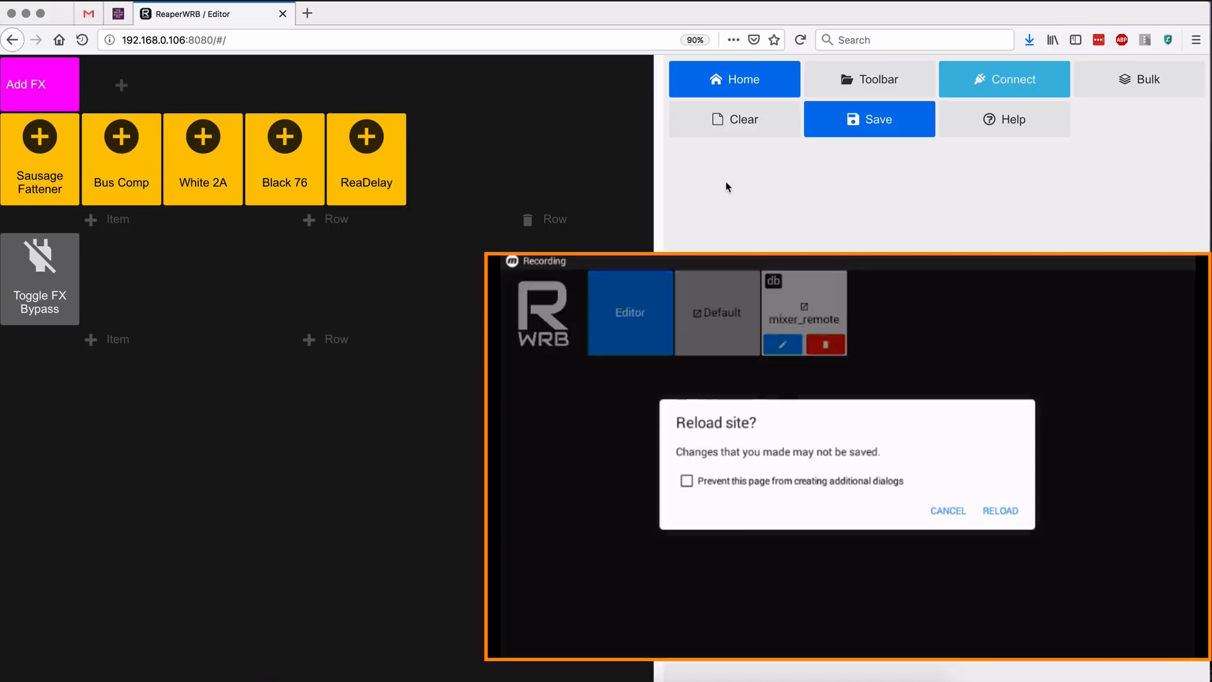
Reload the site on the tablet and open the Add FX remote beside the REAPER project.
{"action": "left_click", "coordinate": [998, 510]}
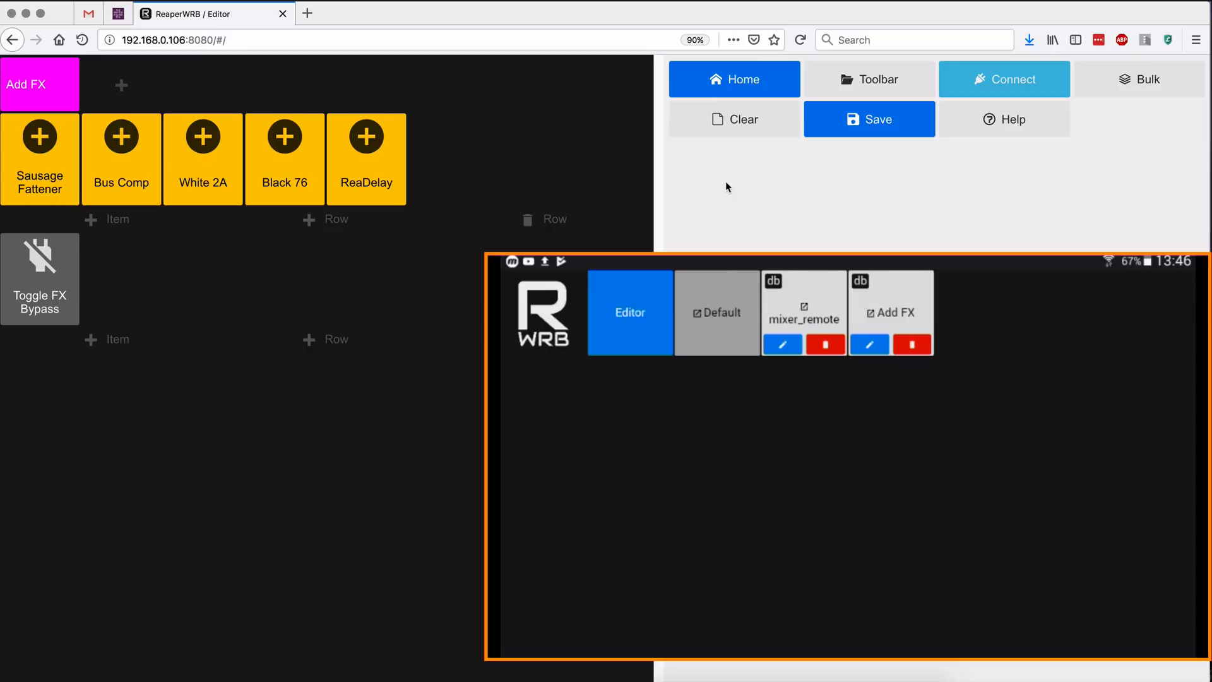
{"action": "left_click", "coordinate": [630, 312]}
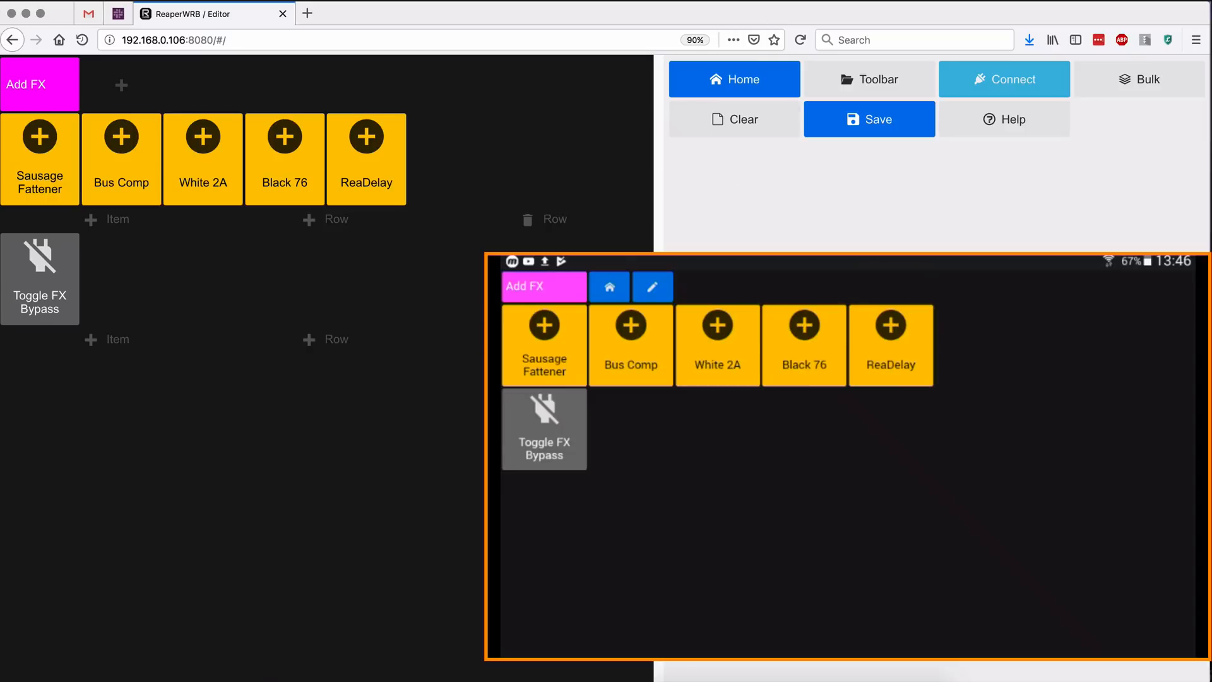
{"action": "left_click", "coordinate": [543, 343]}
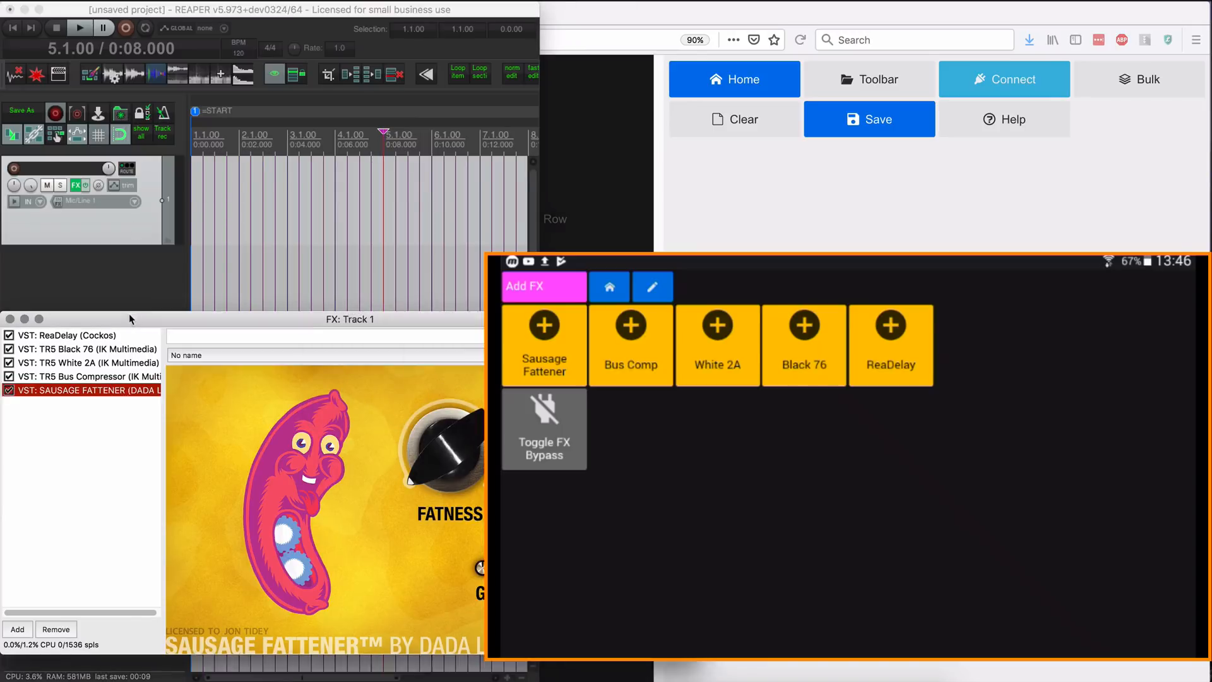
From the tablet insert ReaDelay, Black 76, White 2A and more on Track 1, then White 2A on Track 3.
{"action": "left_click", "coordinate": [77, 335]}
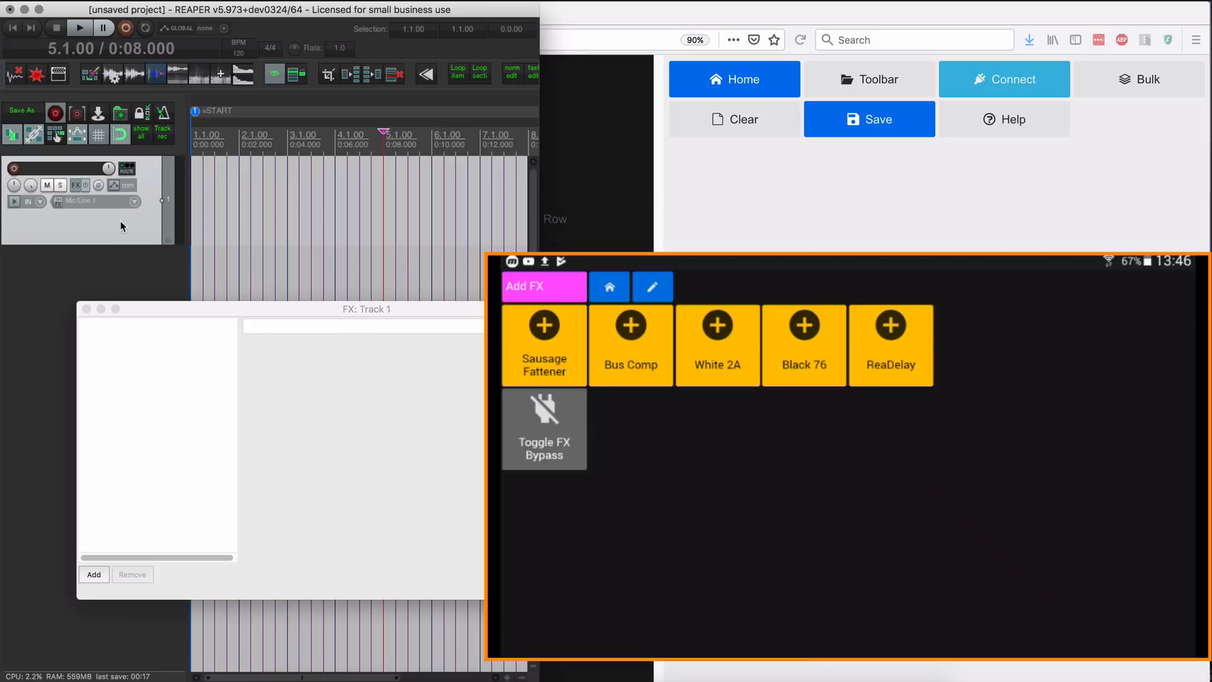
{"action": "left_click", "coordinate": [890, 344]}
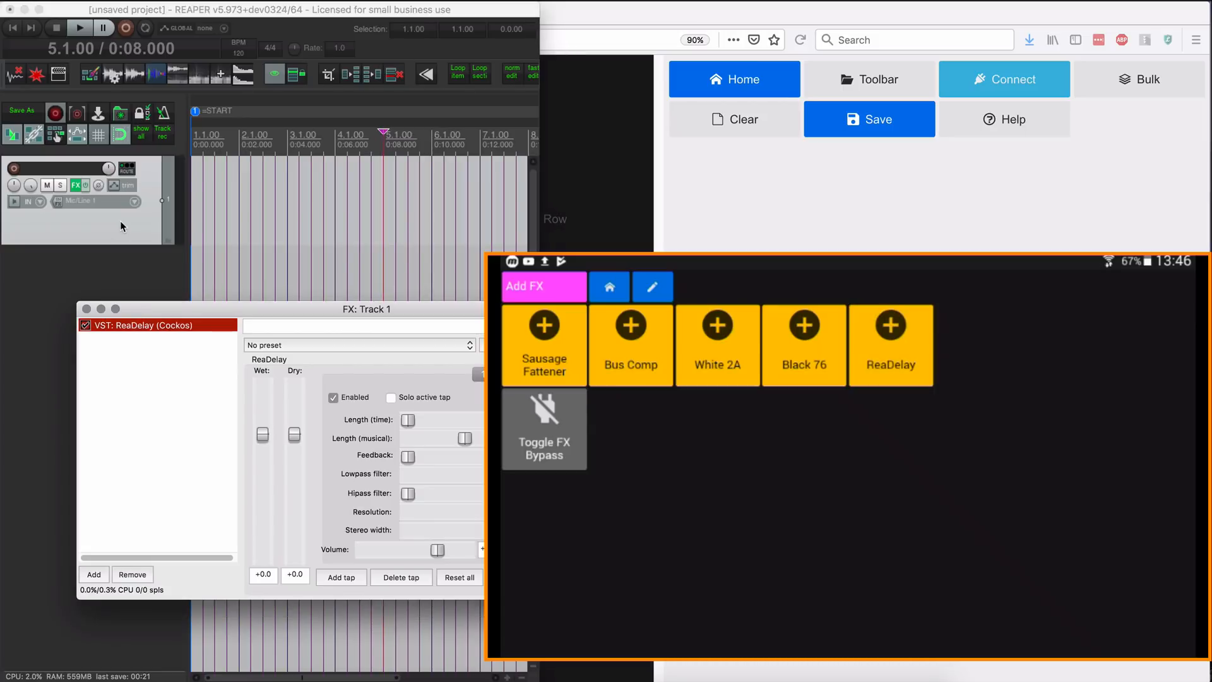
{"action": "left_click", "coordinate": [804, 344]}
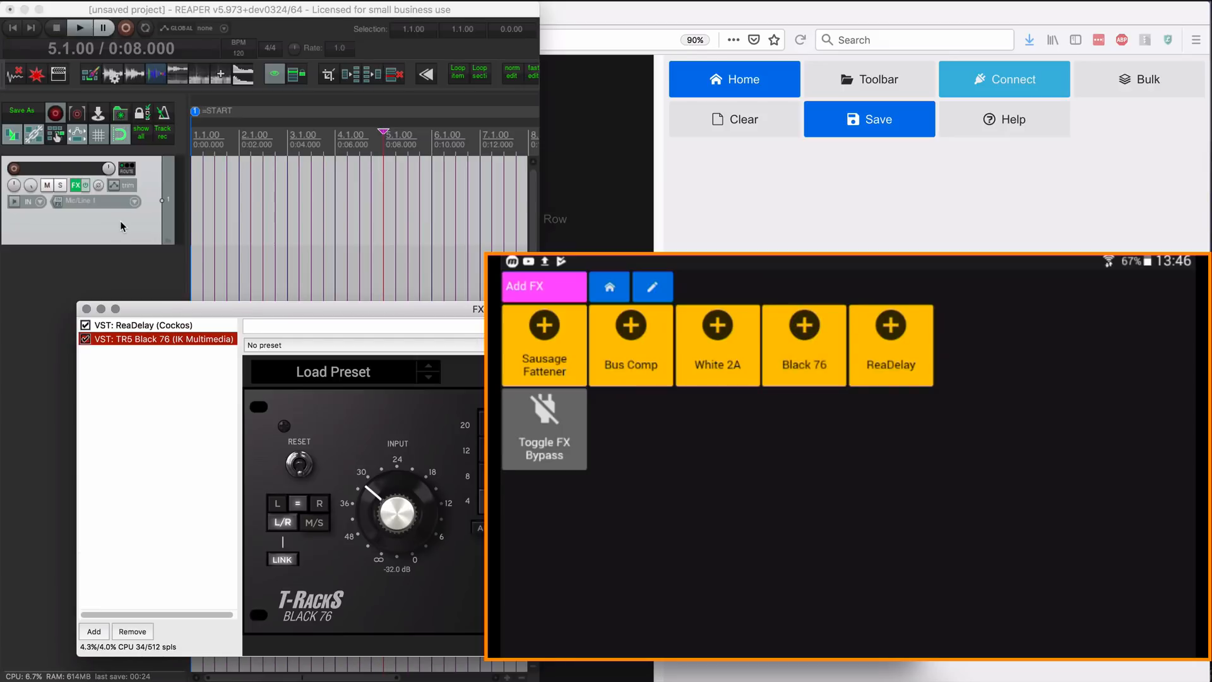
{"action": "left_click", "coordinate": [717, 345]}
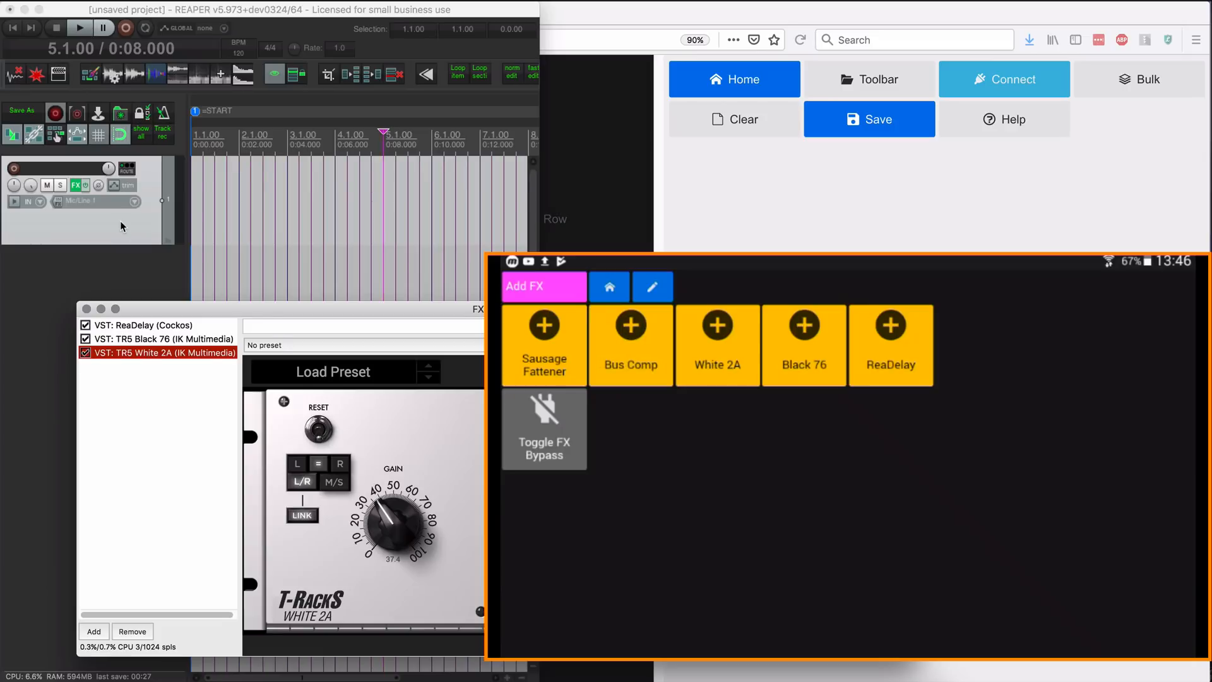
{"action": "left_click", "coordinate": [543, 343]}
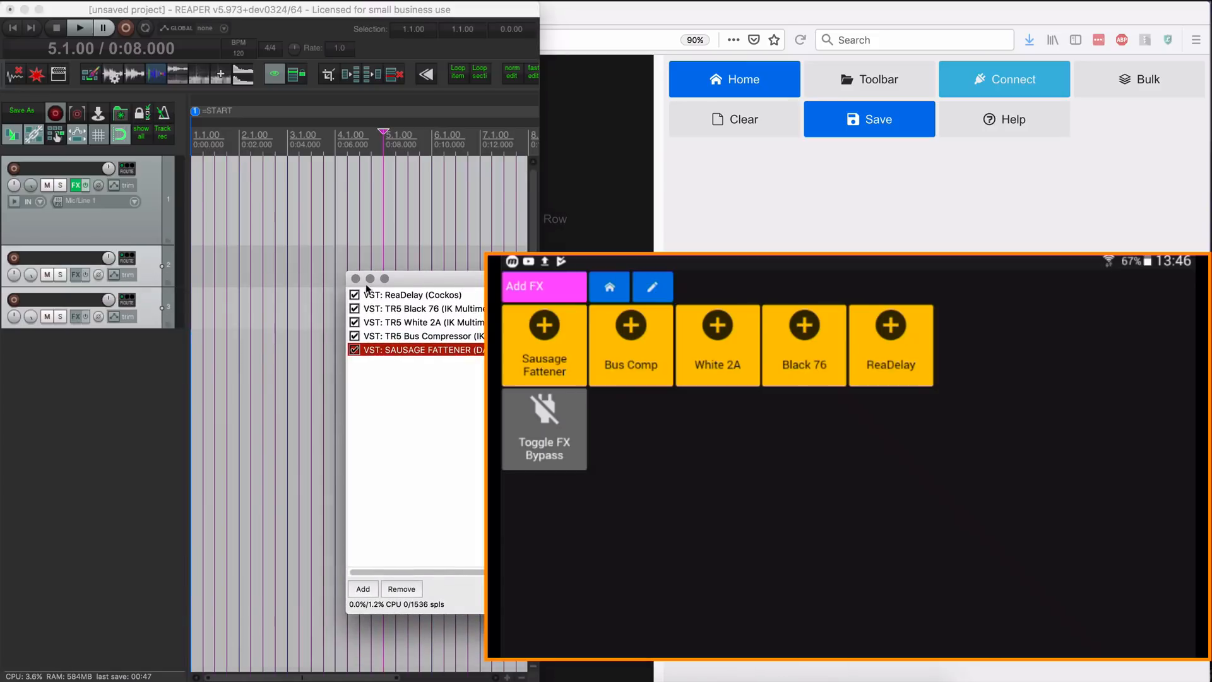
{"action": "mouse_move", "coordinate": [340, 274]}
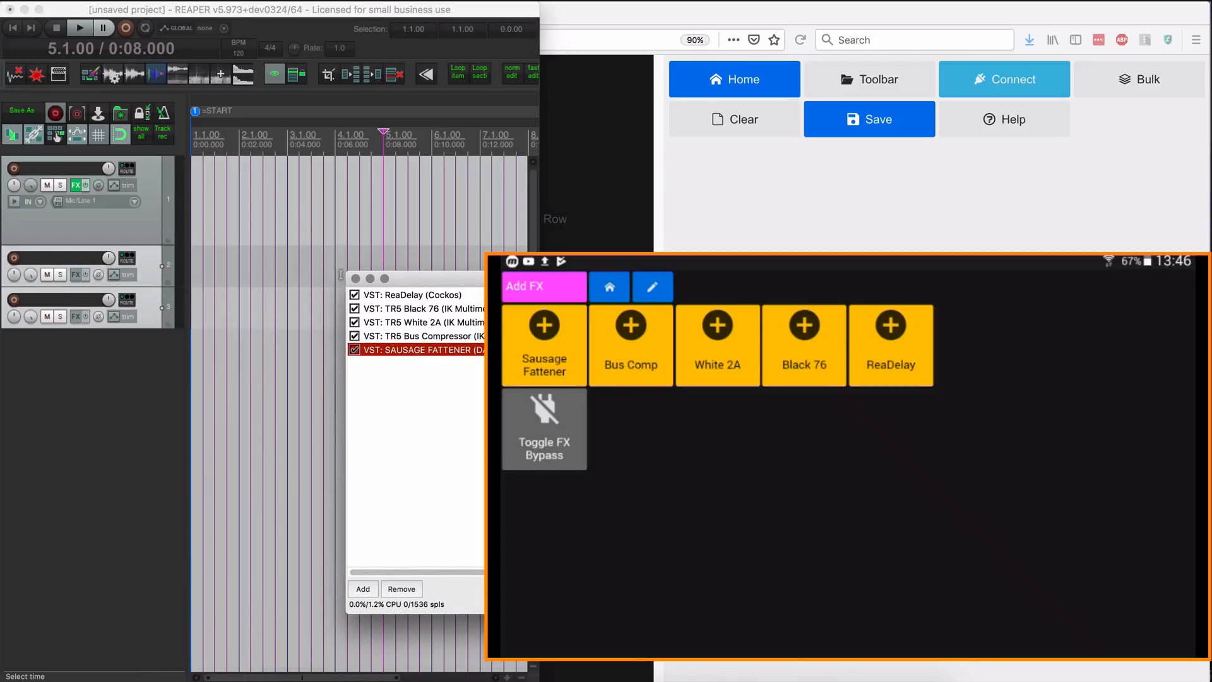
{"action": "left_click", "coordinate": [717, 343]}
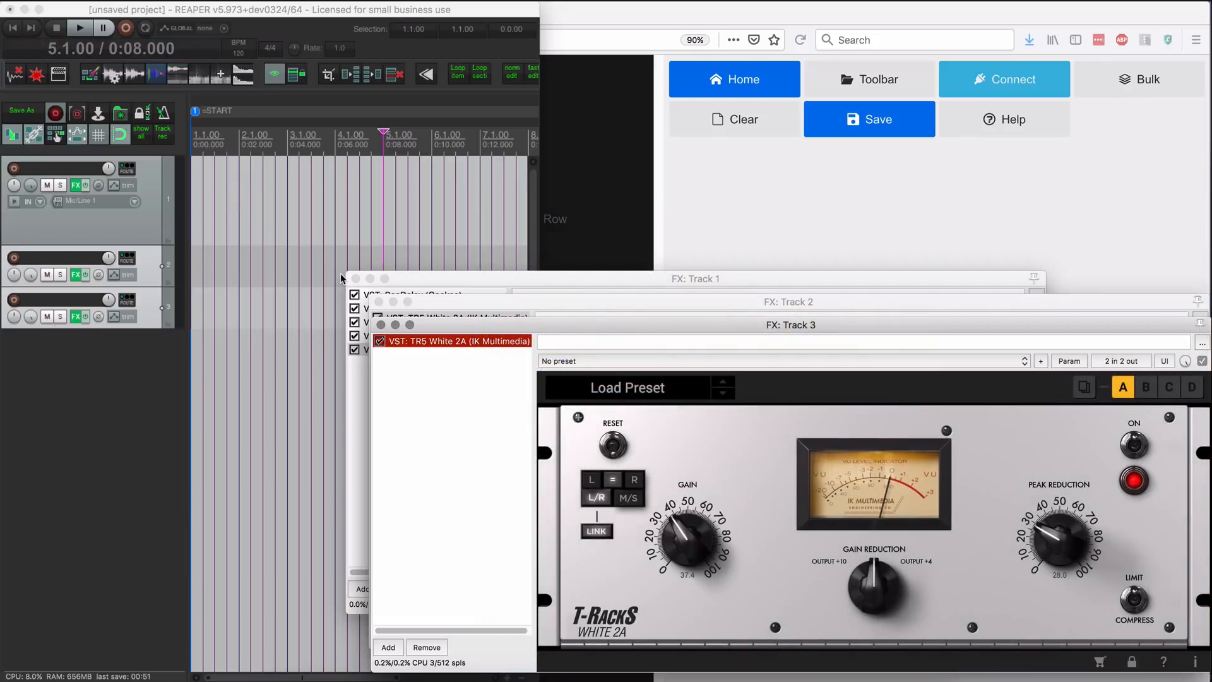